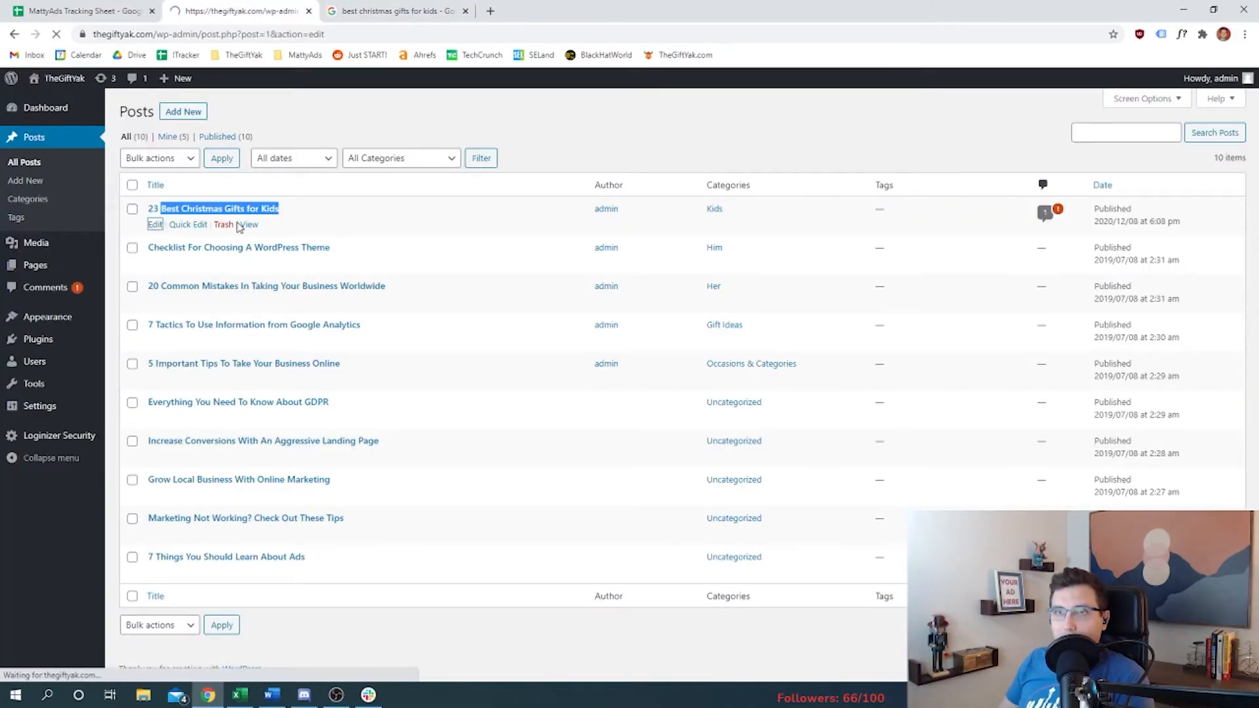
Step: Add 'Item 1 REVIEW' and a placeholder Arial review paragraph after the Christmas gifts post intro
{"action": "left_click", "coordinate": [219, 208]}
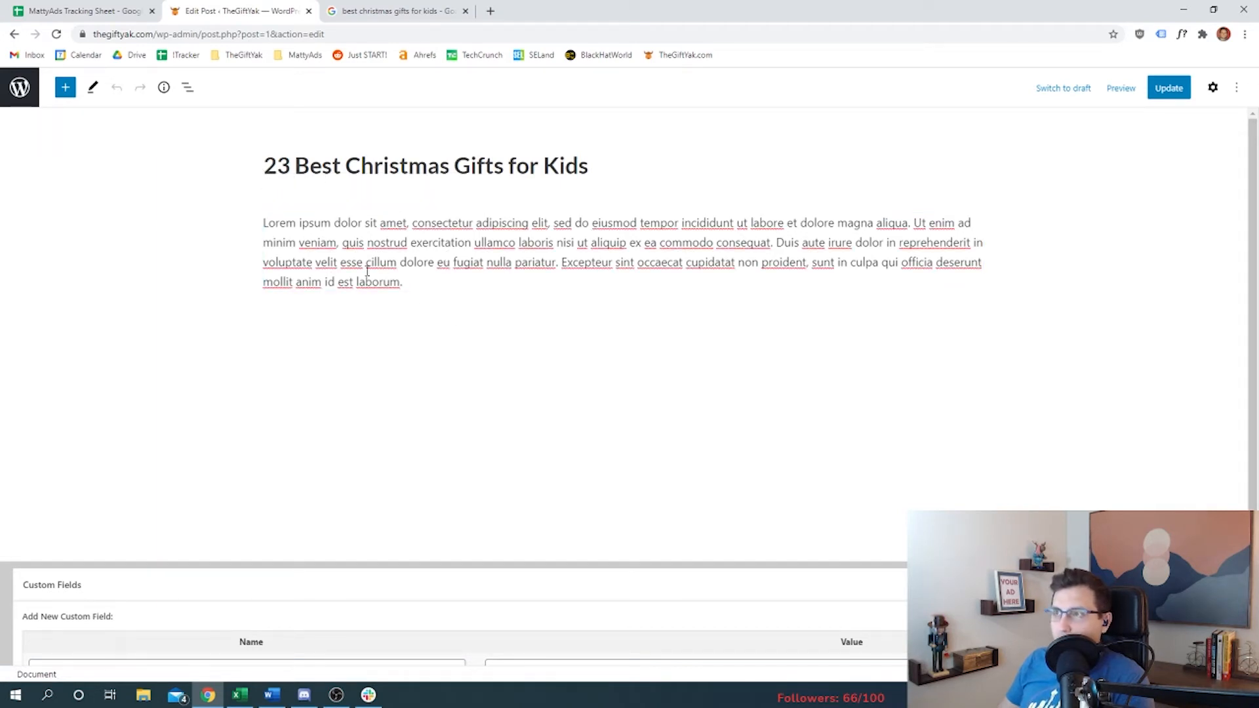
{"action": "left_click", "coordinate": [378, 282]}
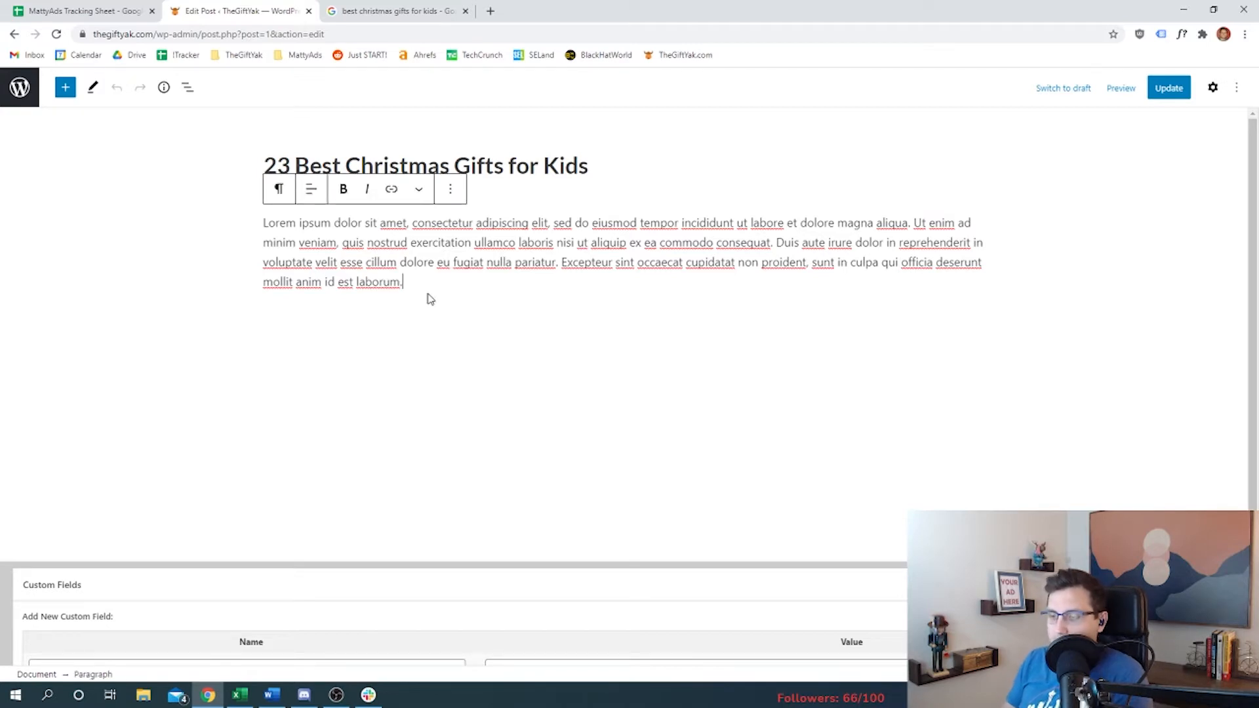
{"action": "type", "text": "Item 1"}
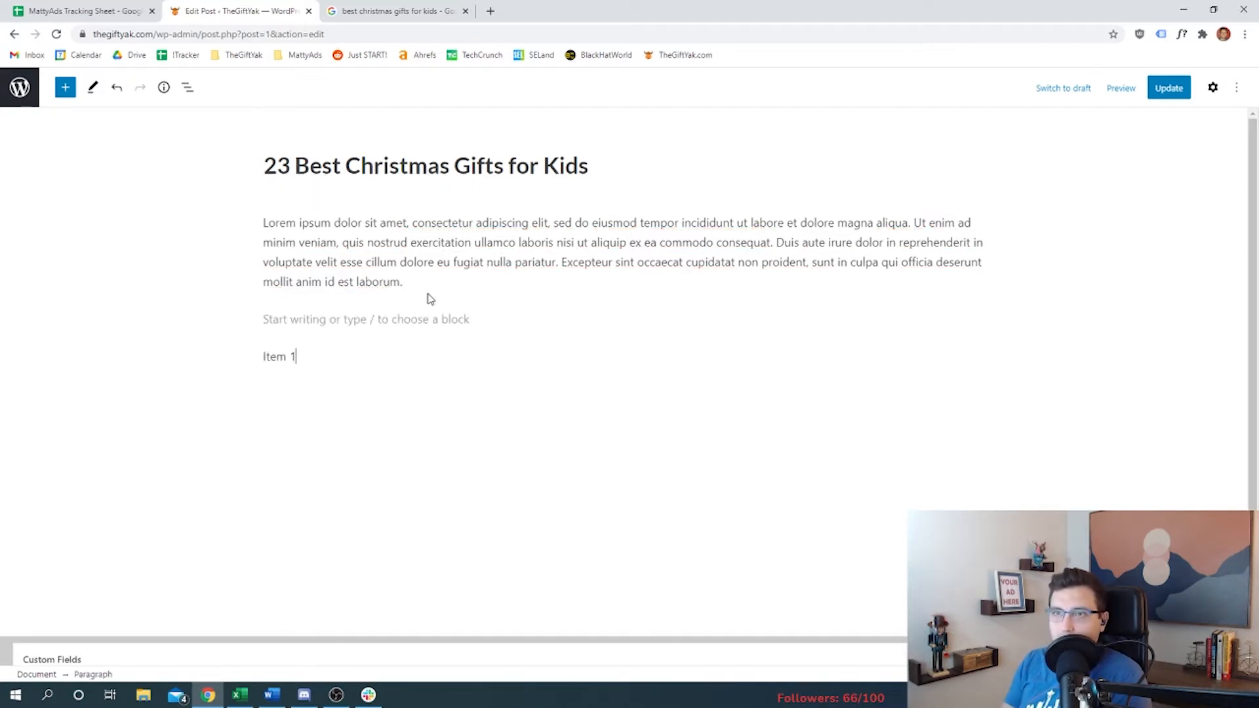
{"action": "type", "text": "REVIEW"}
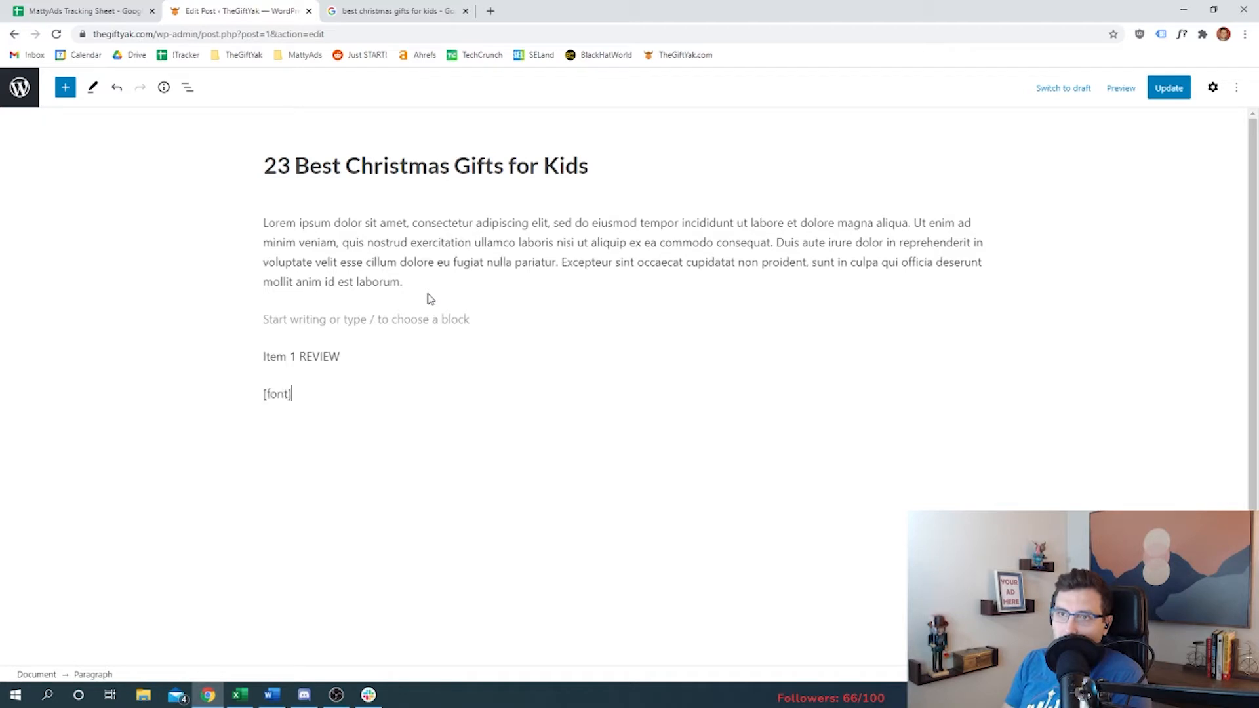
{"action": "type", "text": "="}
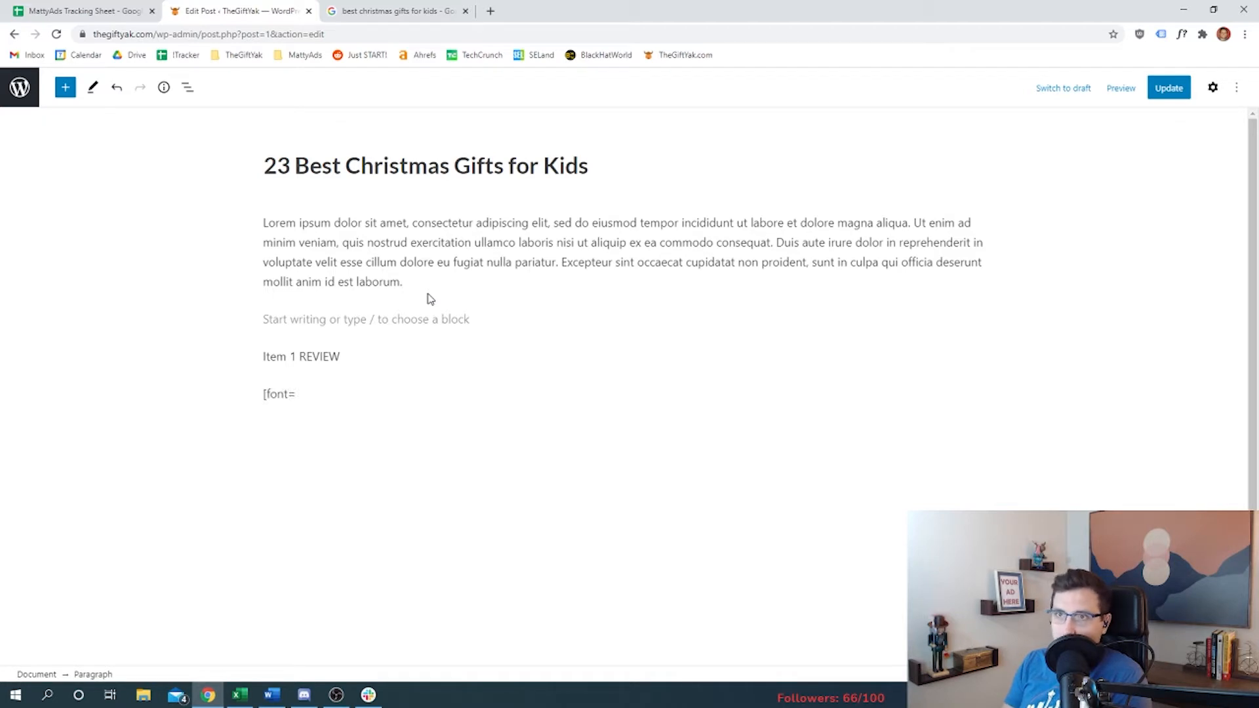
{"action": "type", "text": "Arial]"}
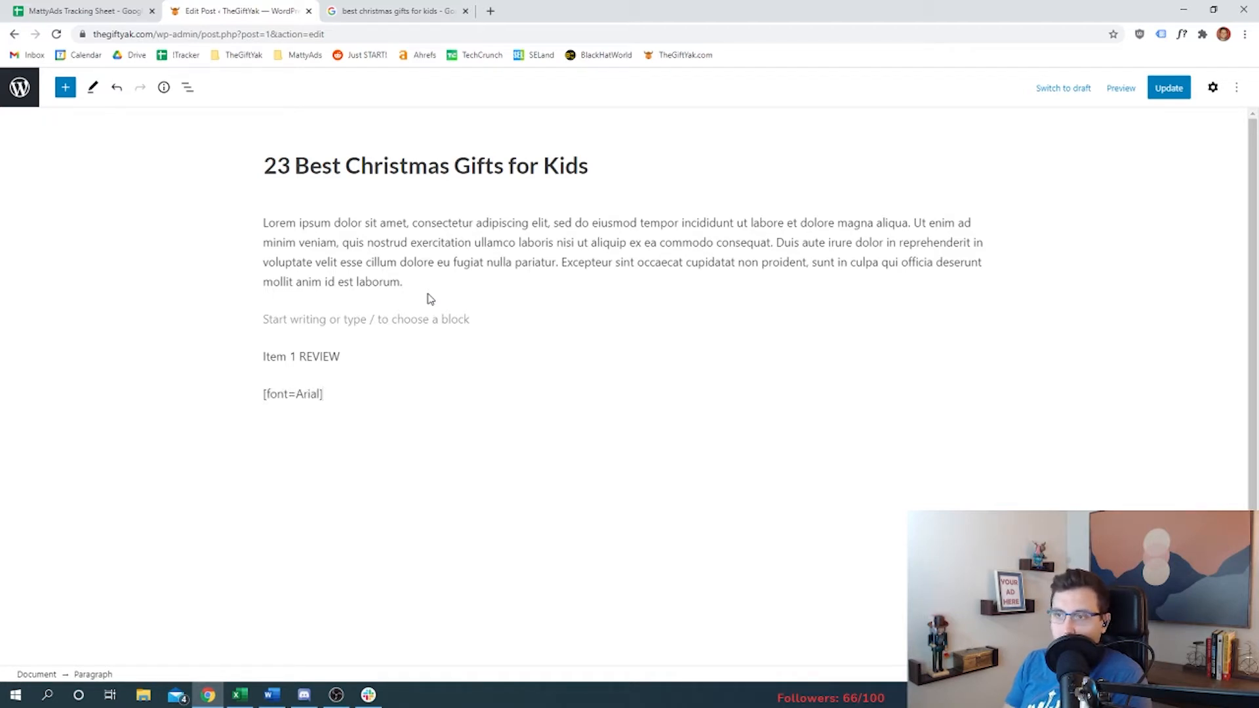
{"action": "type", "text": "Write the review"}
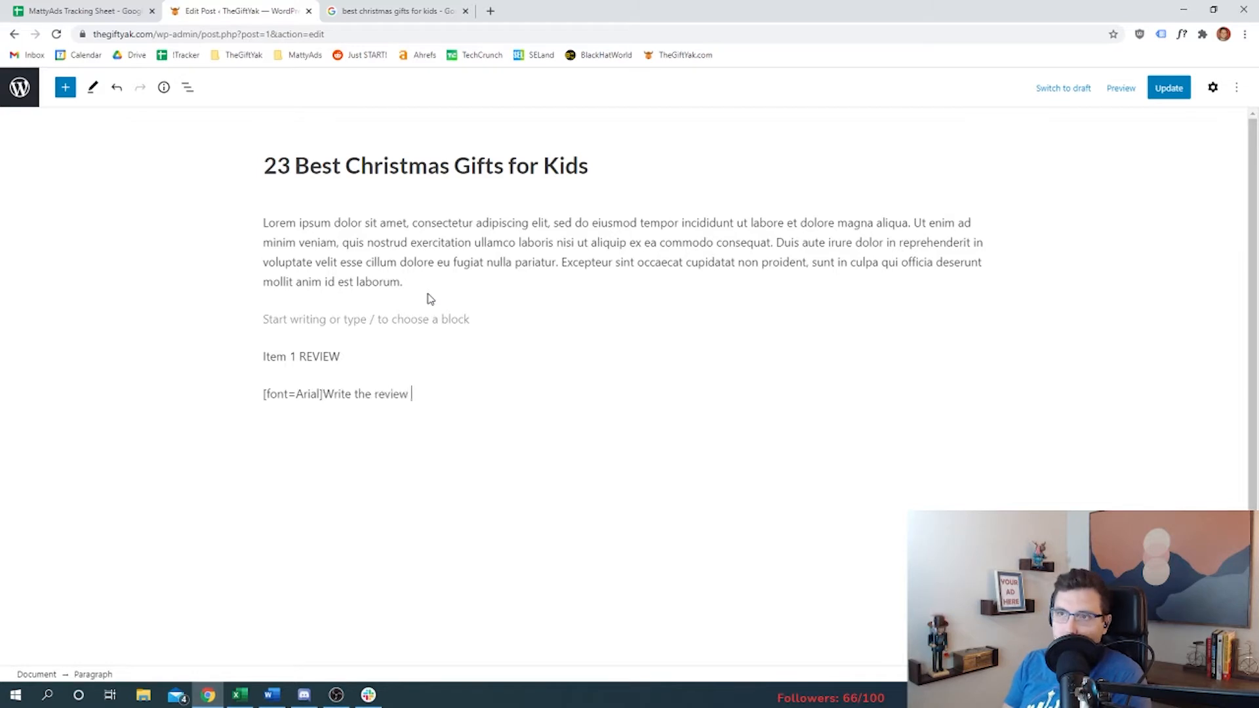
{"action": "type", "text": "out blah blah blah[/font]"}
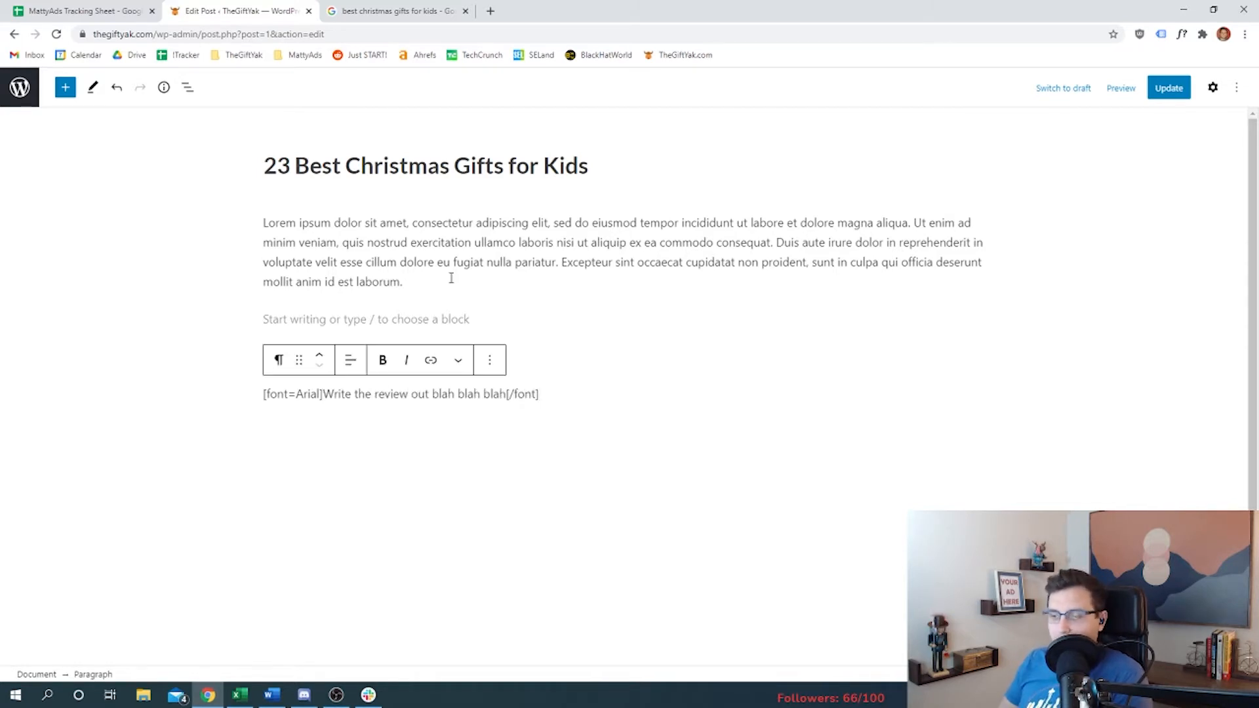
Step: Review the colour and typography table on the Colors & Appearance sheet
{"action": "left_click", "coordinate": [80, 10]}
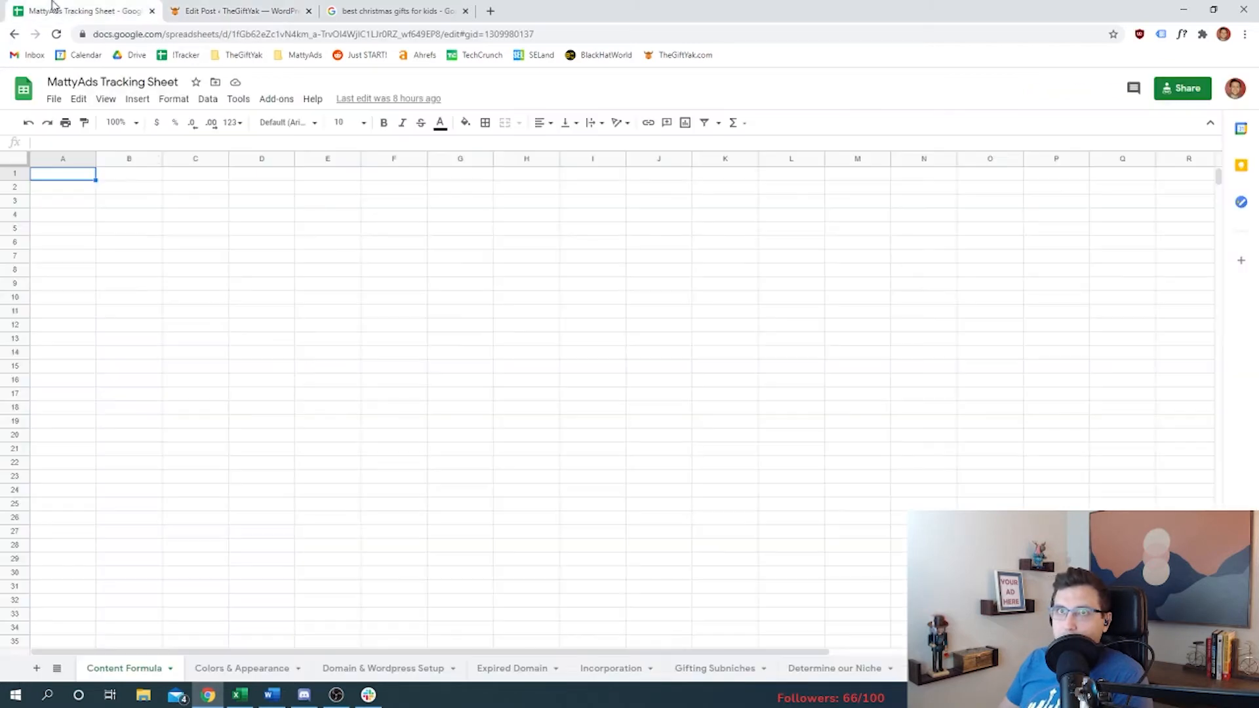
{"action": "left_click", "coordinate": [241, 668]}
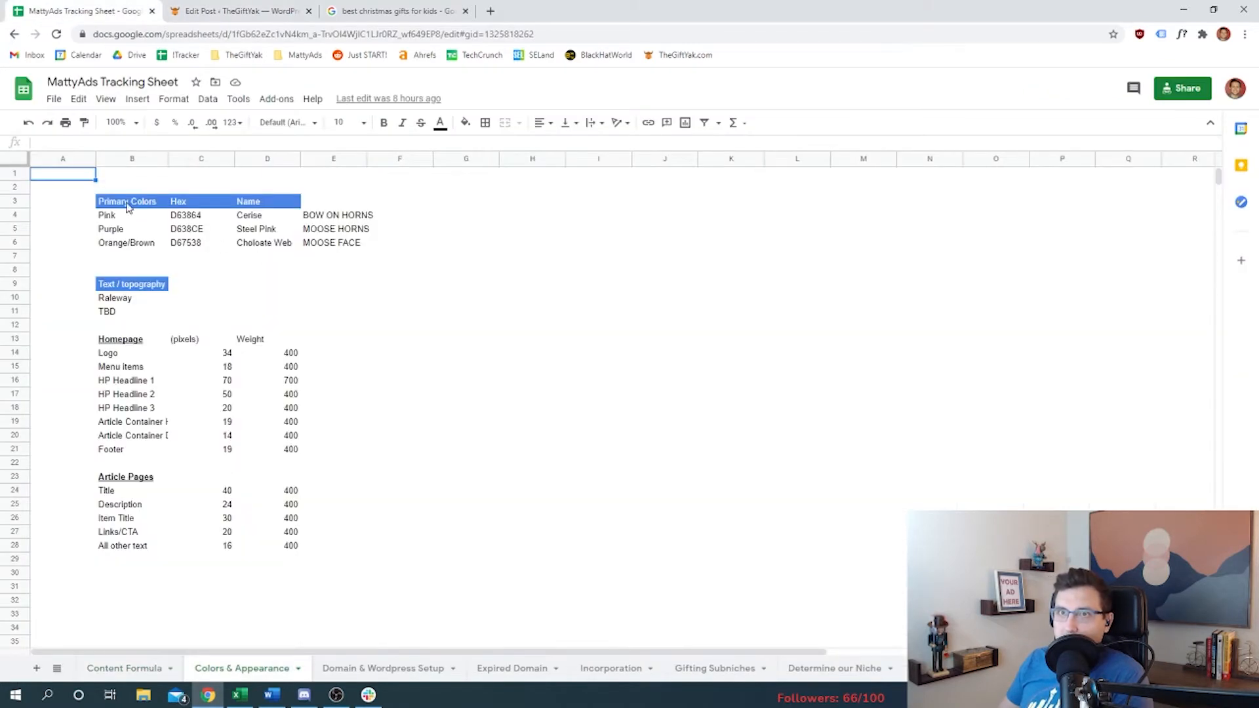
{"action": "left_click_drag", "start_coordinate": [126, 201], "coordinate": [333, 546]}
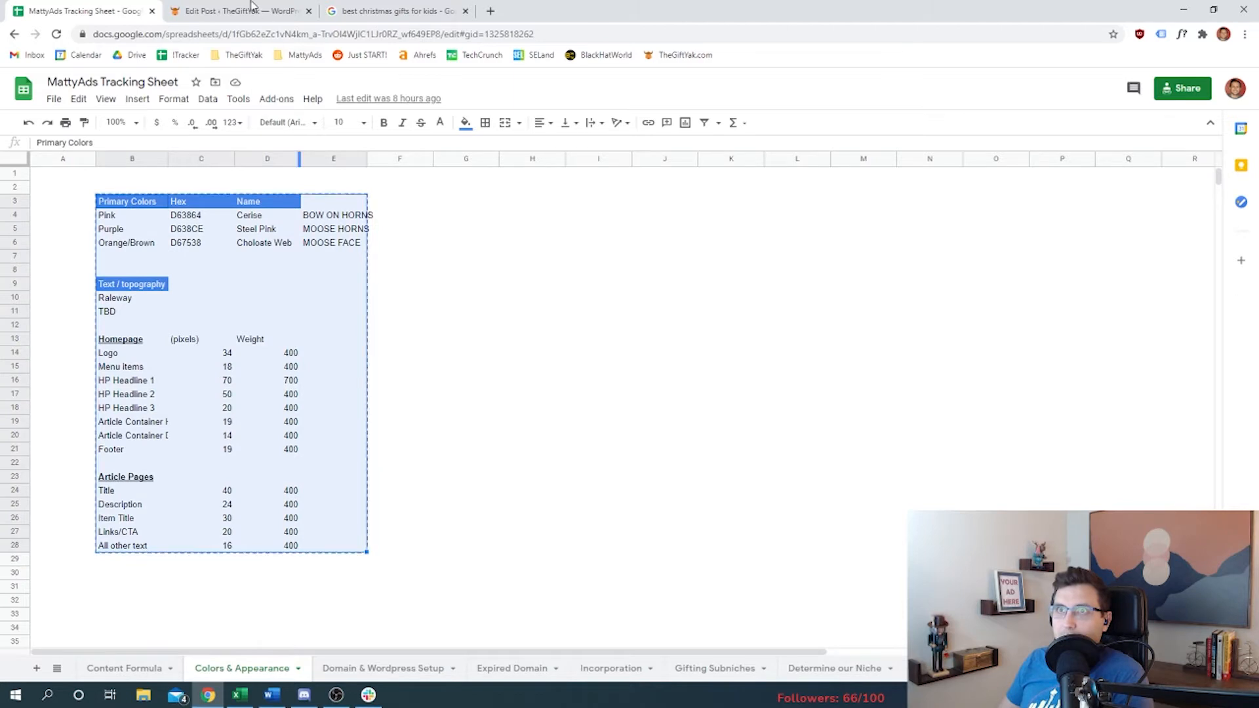
{"action": "left_click", "coordinate": [240, 11]}
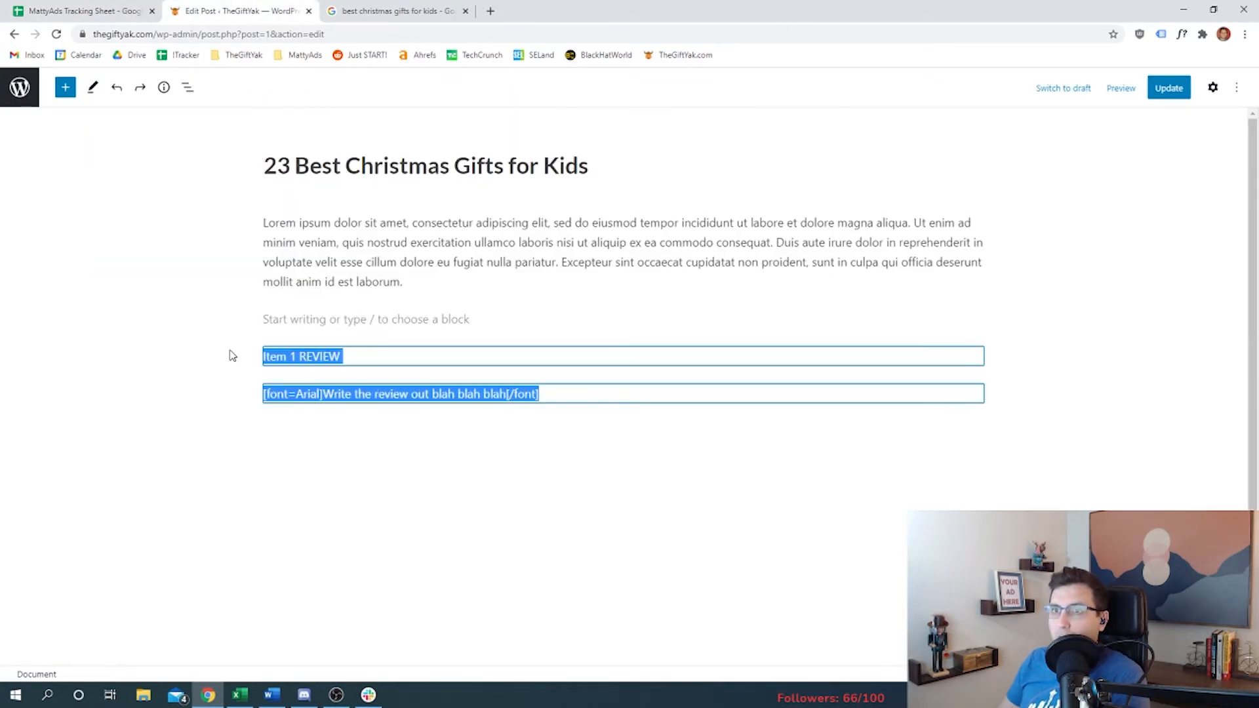
{"action": "left_click", "coordinate": [80, 11]}
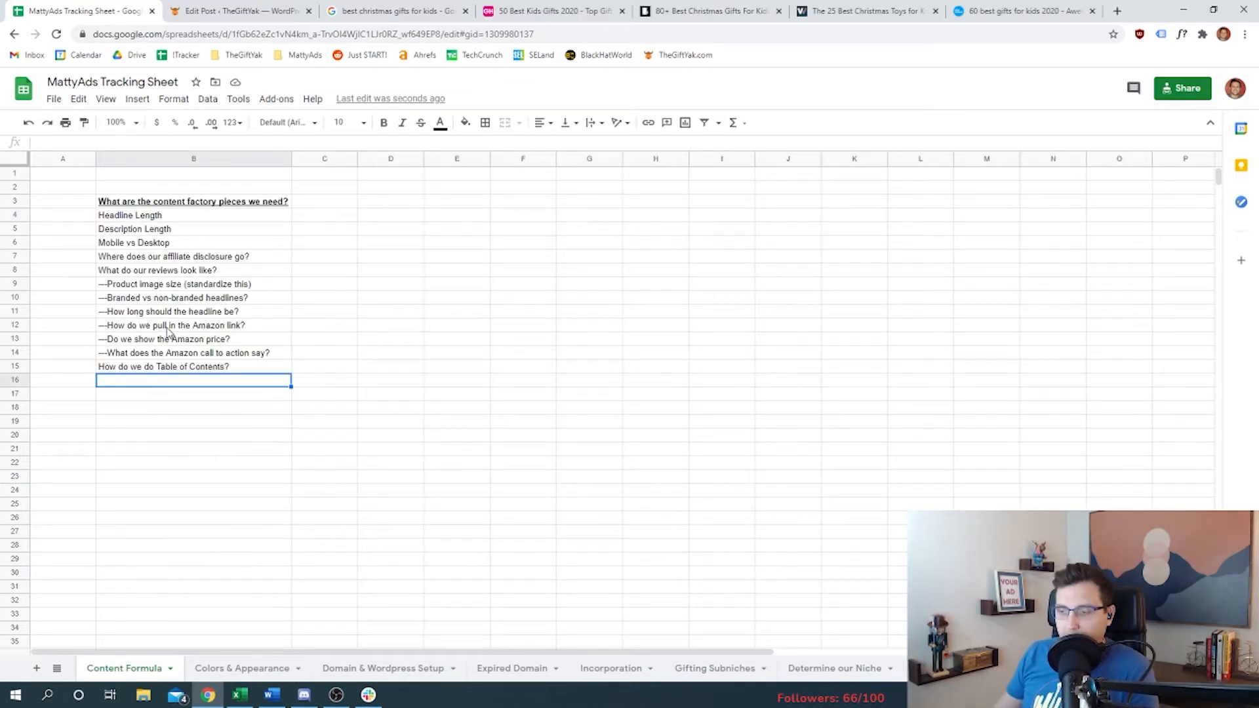
Step: Enter 'Less than 60' as the Headline Length answer
{"action": "left_click", "coordinate": [709, 10]}
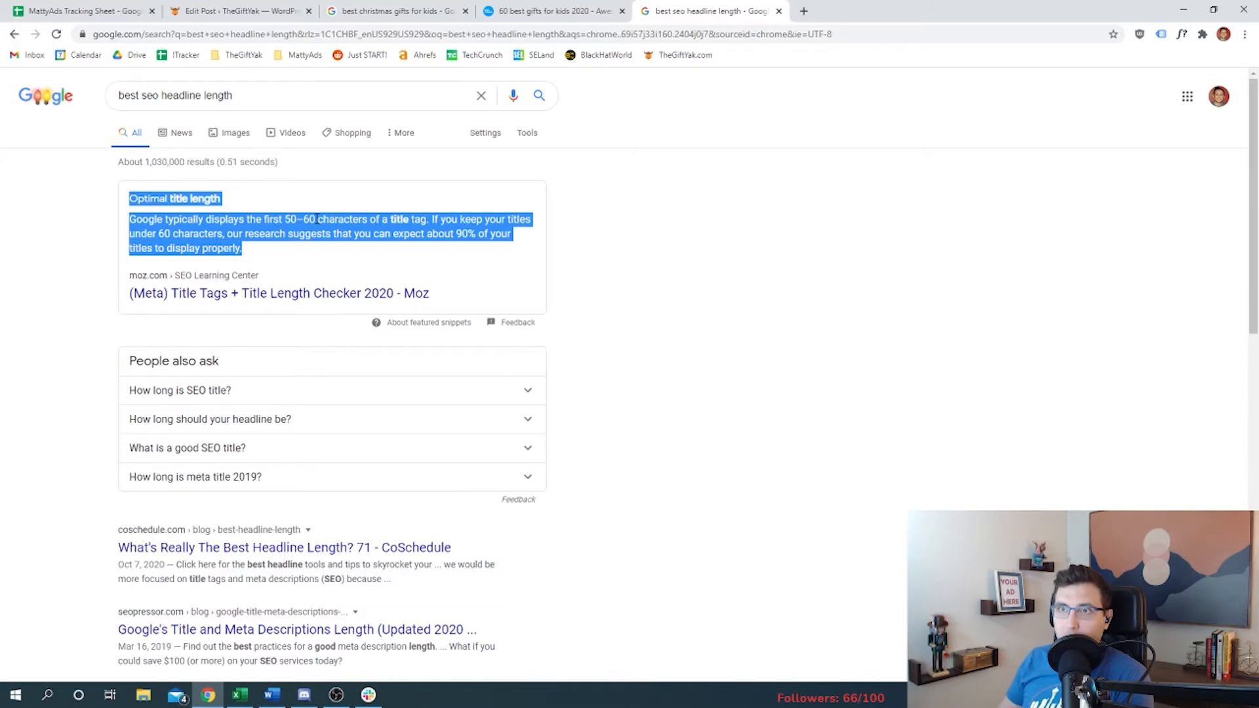
{"action": "left_click", "coordinate": [80, 10]}
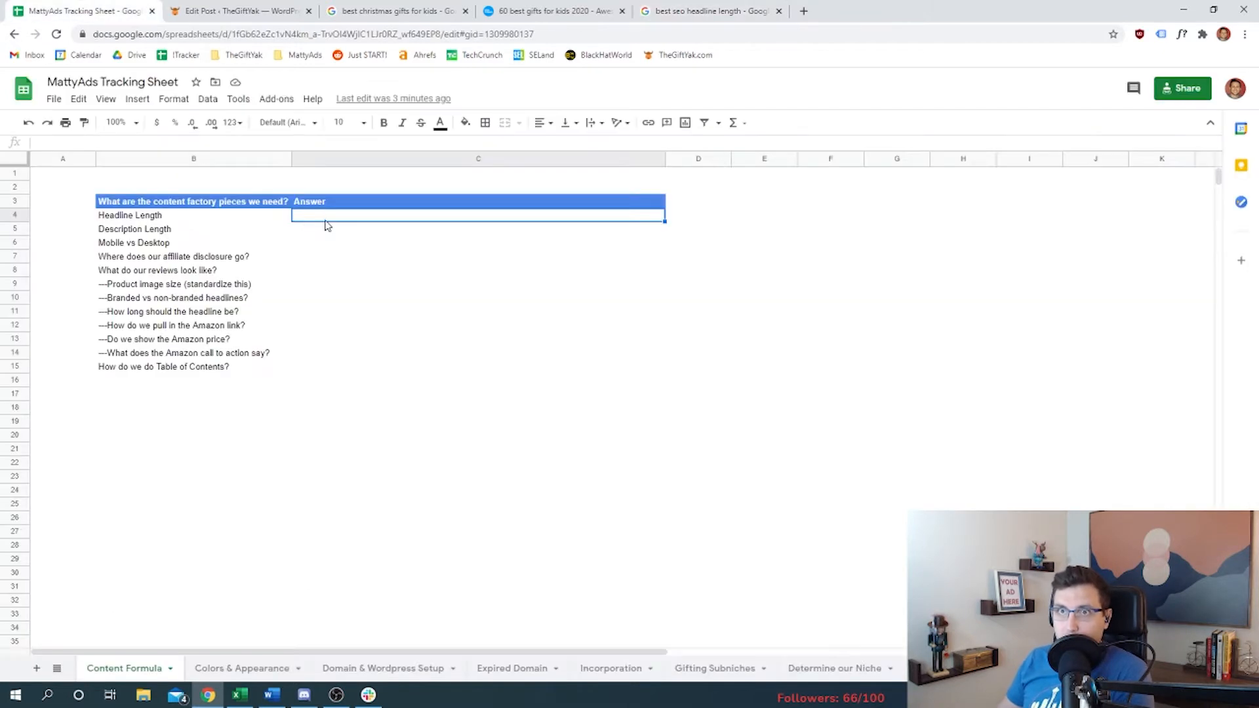
{"action": "type", "text": "Less than 60"}
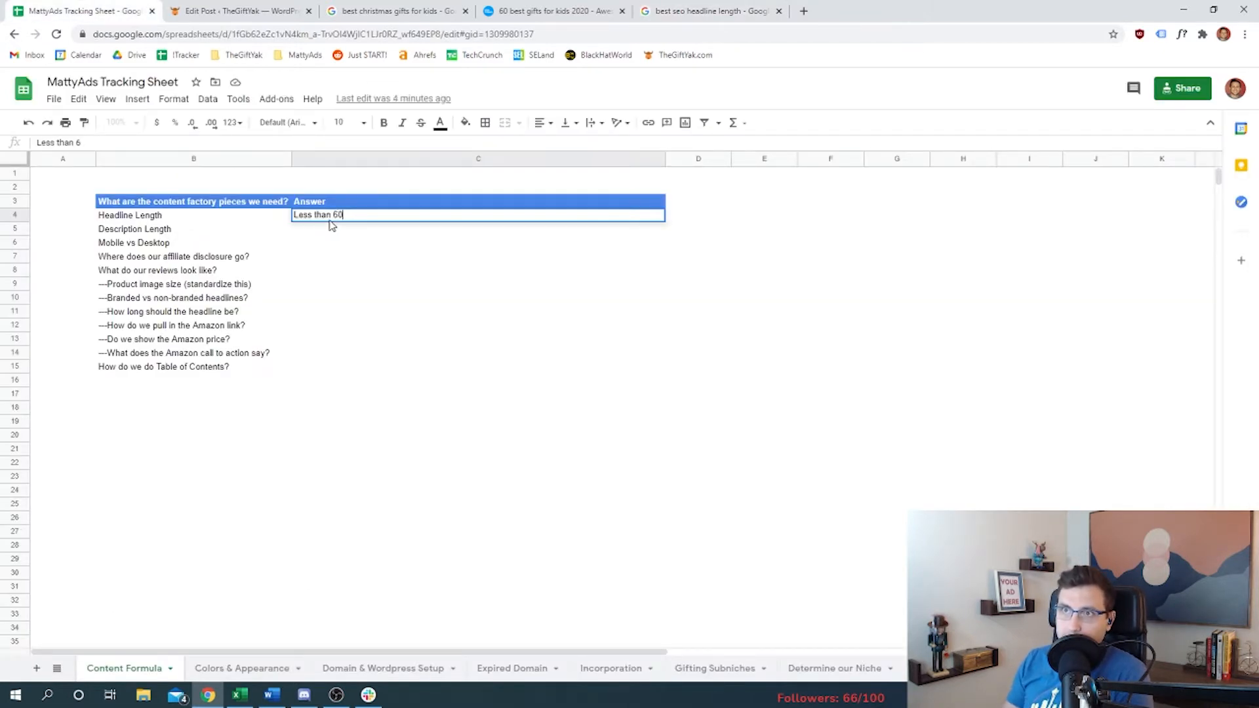
Step: Check Google's snippet on optimal meta description length, noting the 160-character figure
{"action": "left_click", "coordinate": [710, 11]}
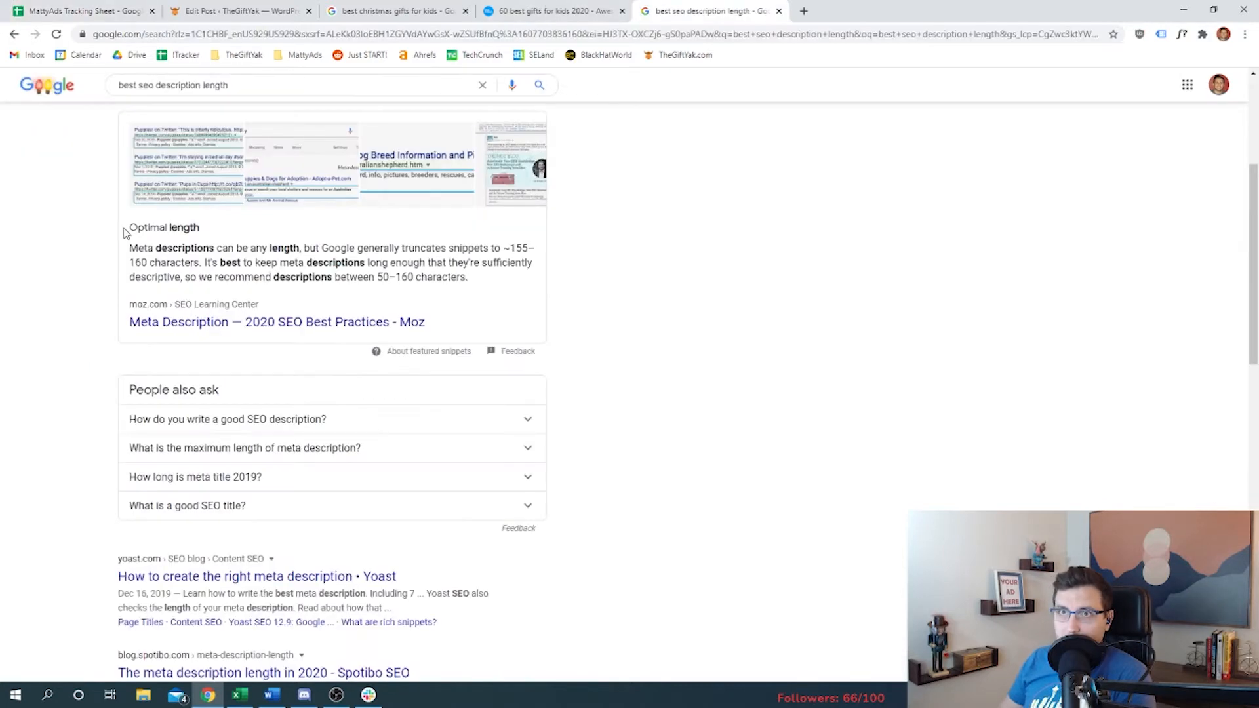
{"action": "left_click_drag", "start_coordinate": [128, 228], "coordinate": [468, 277]}
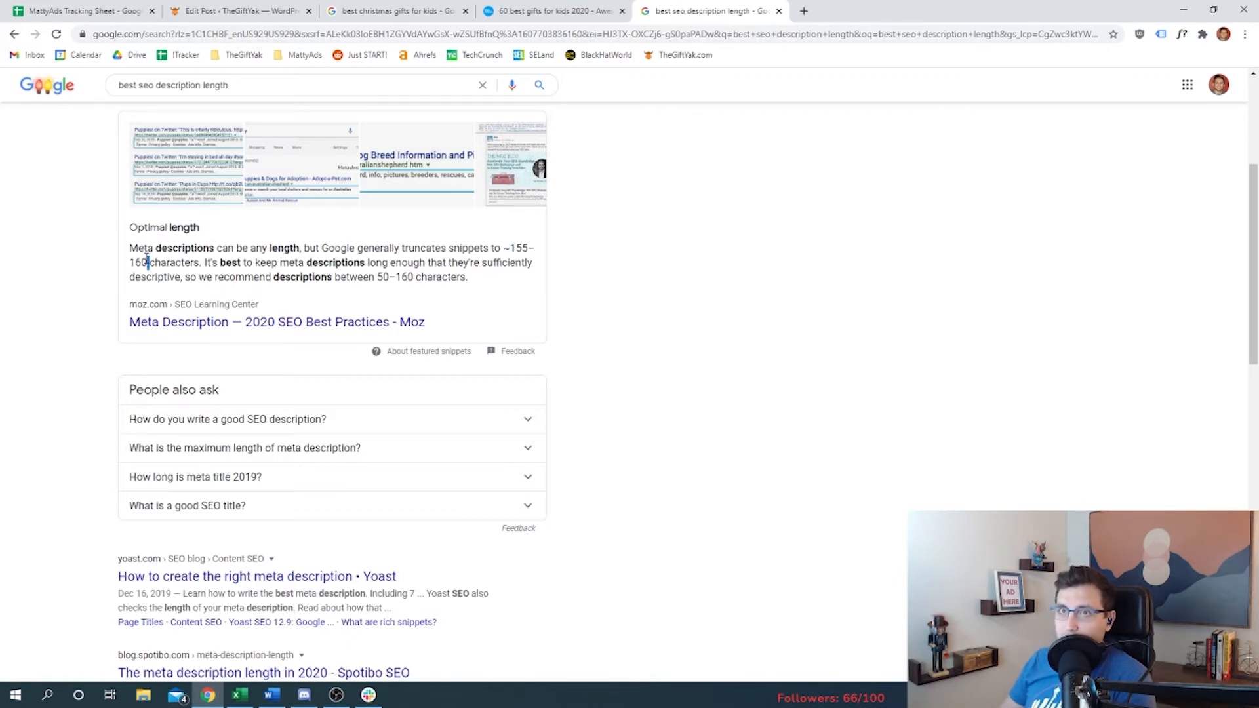
{"action": "double_click", "coordinate": [139, 262]}
{"action": "type", "text": "Less than 155 charac"}
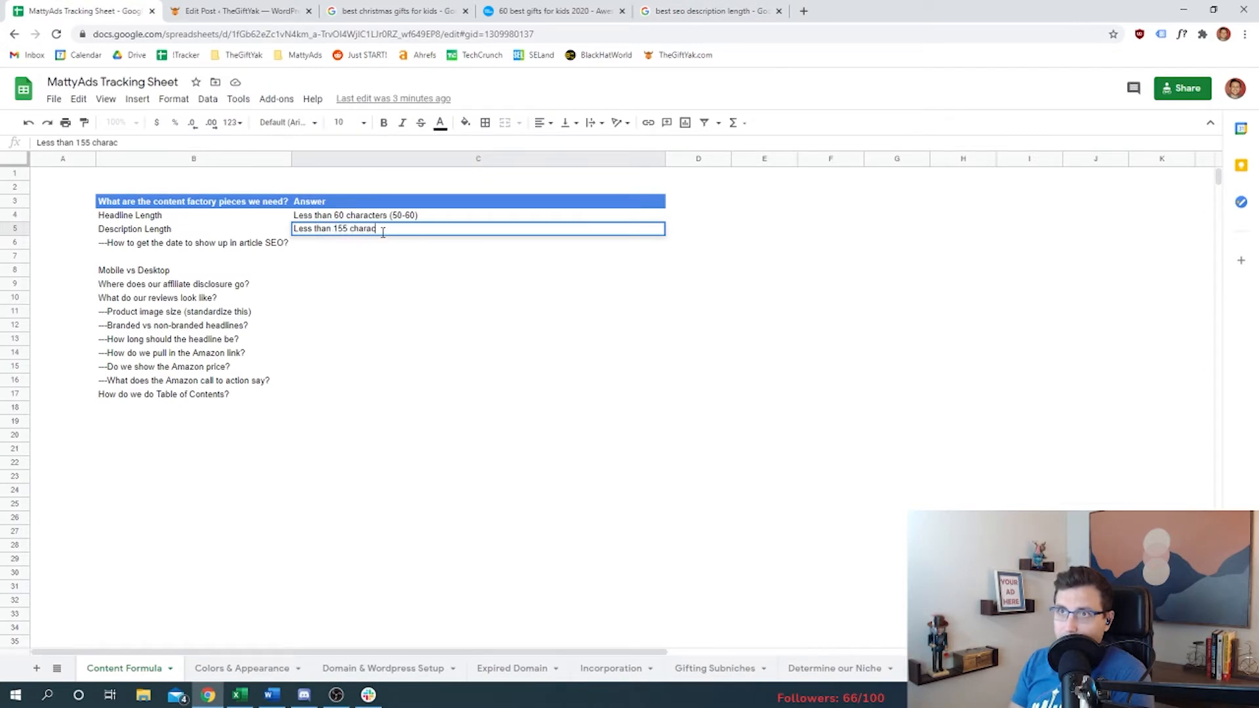
Step: Confirm the description length answer and move on to another gift article
{"action": "key", "text": "enter"}
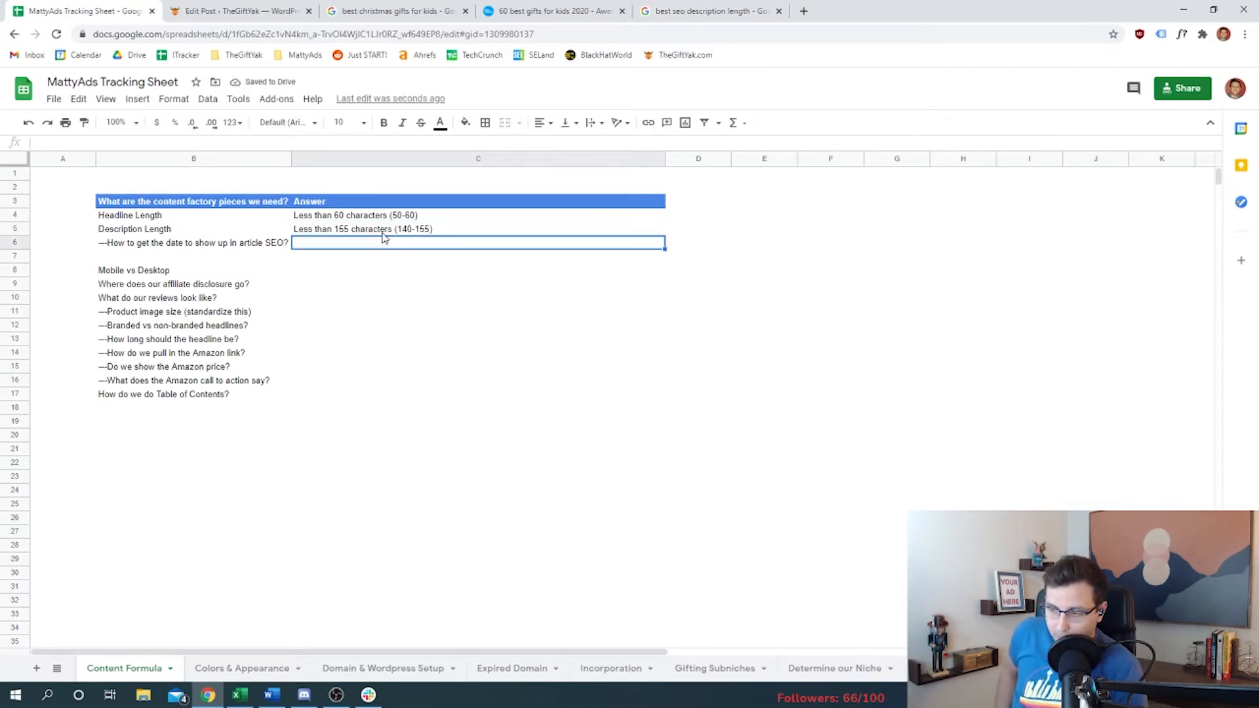
{"action": "mouse_move", "coordinate": [469, 229]}
{"action": "type", "text": "This will show automatically"}
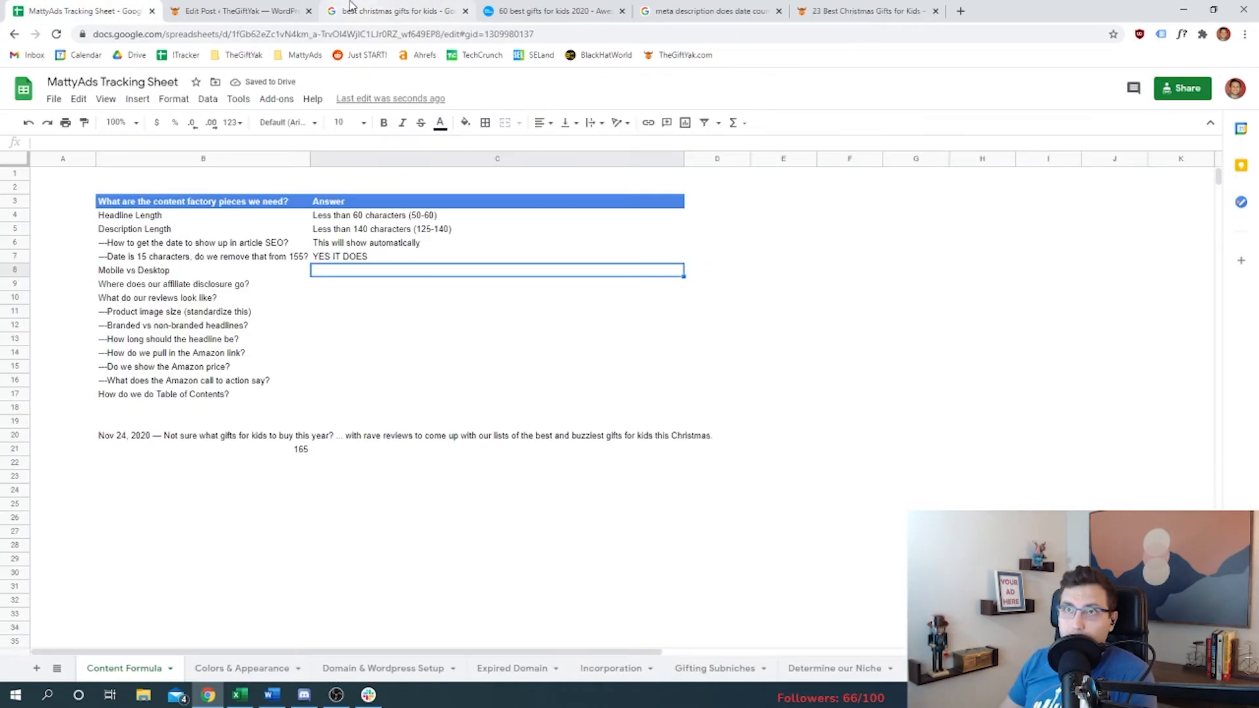
{"action": "left_click", "coordinate": [866, 10]}
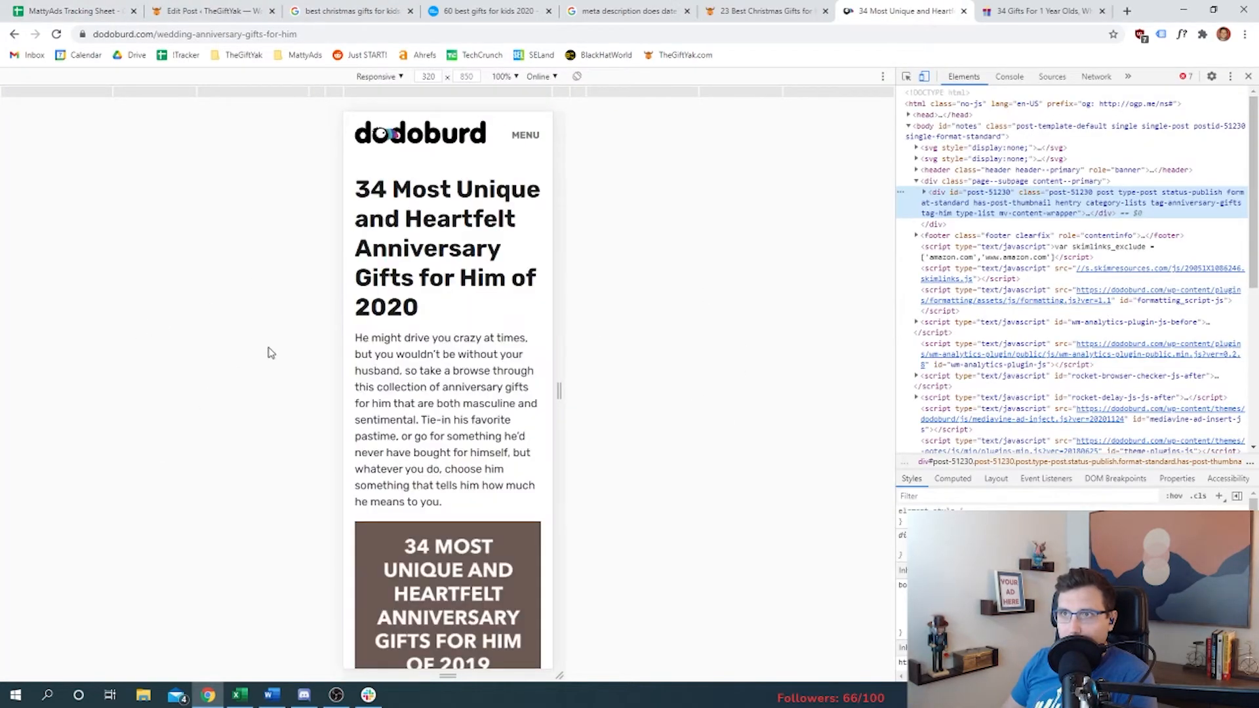
Step: Preview the Giftlab gifts-for-1-year-olds article at iPhone X size, scrolling to My First Doll
{"action": "left_click", "coordinate": [378, 75]}
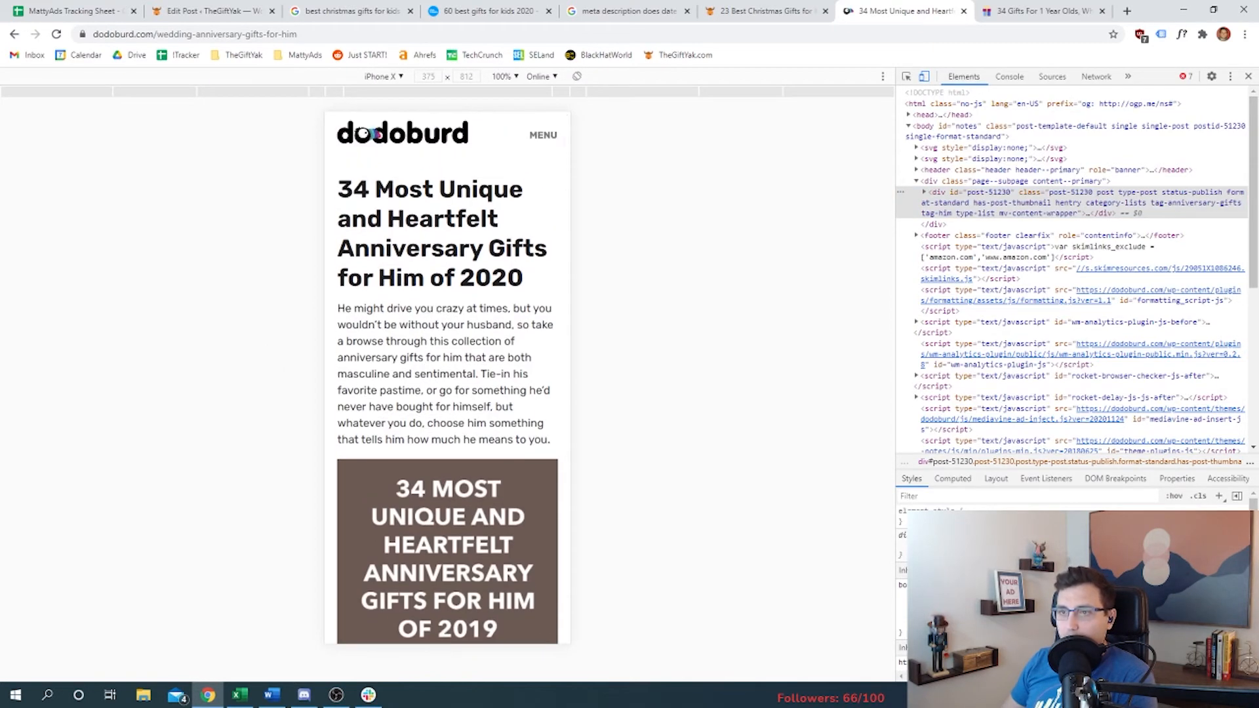
{"action": "scroll", "scroll_direction": "down", "scroll_amount": 3}
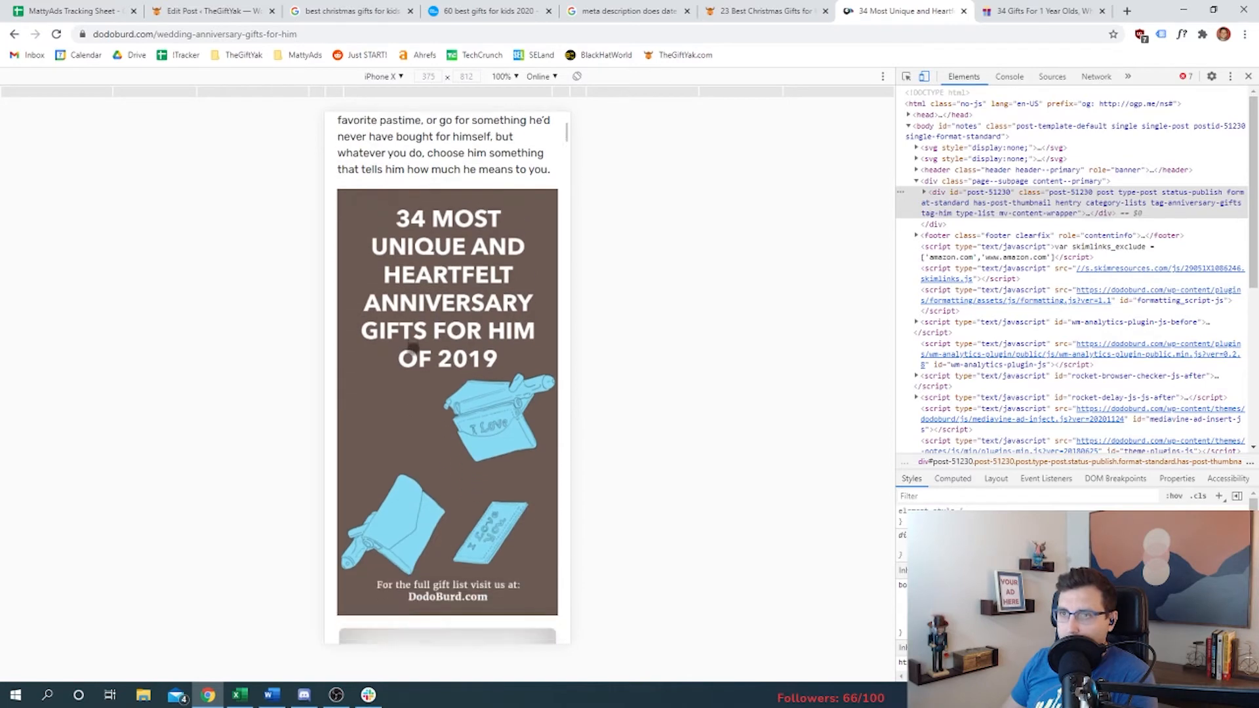
{"action": "scroll", "scroll_direction": "down", "scroll_amount": 3}
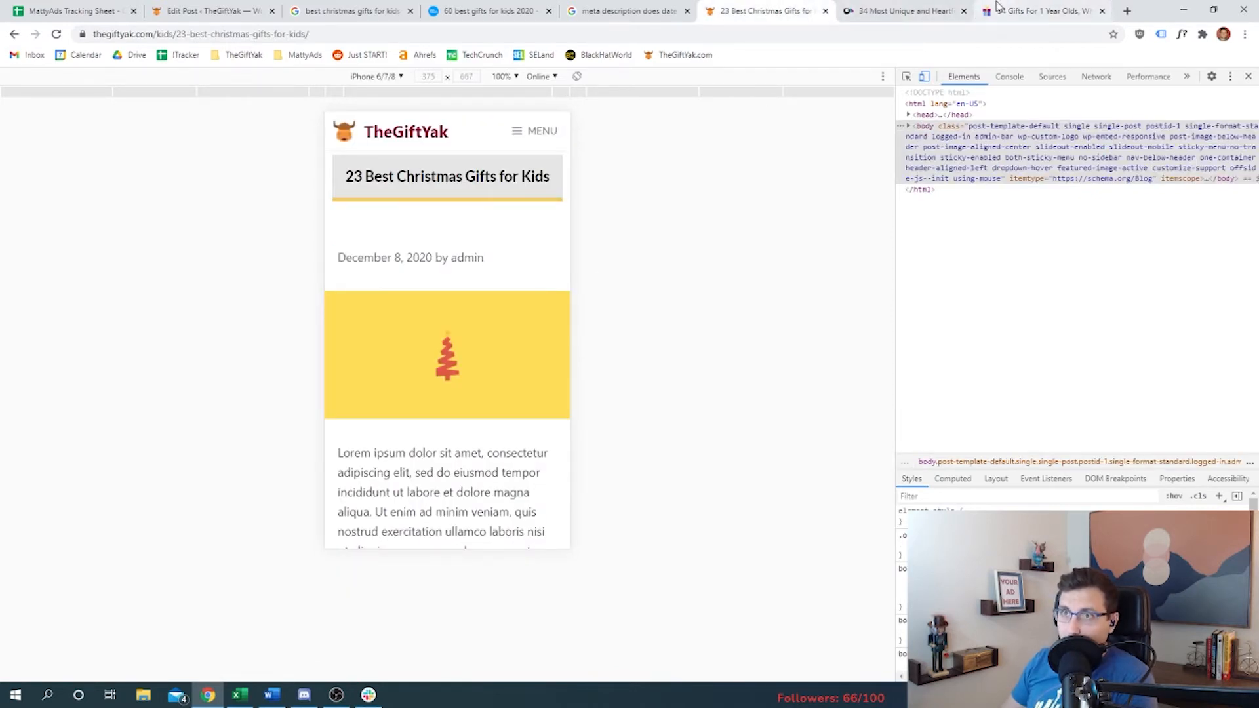
{"action": "left_click", "coordinate": [1040, 10]}
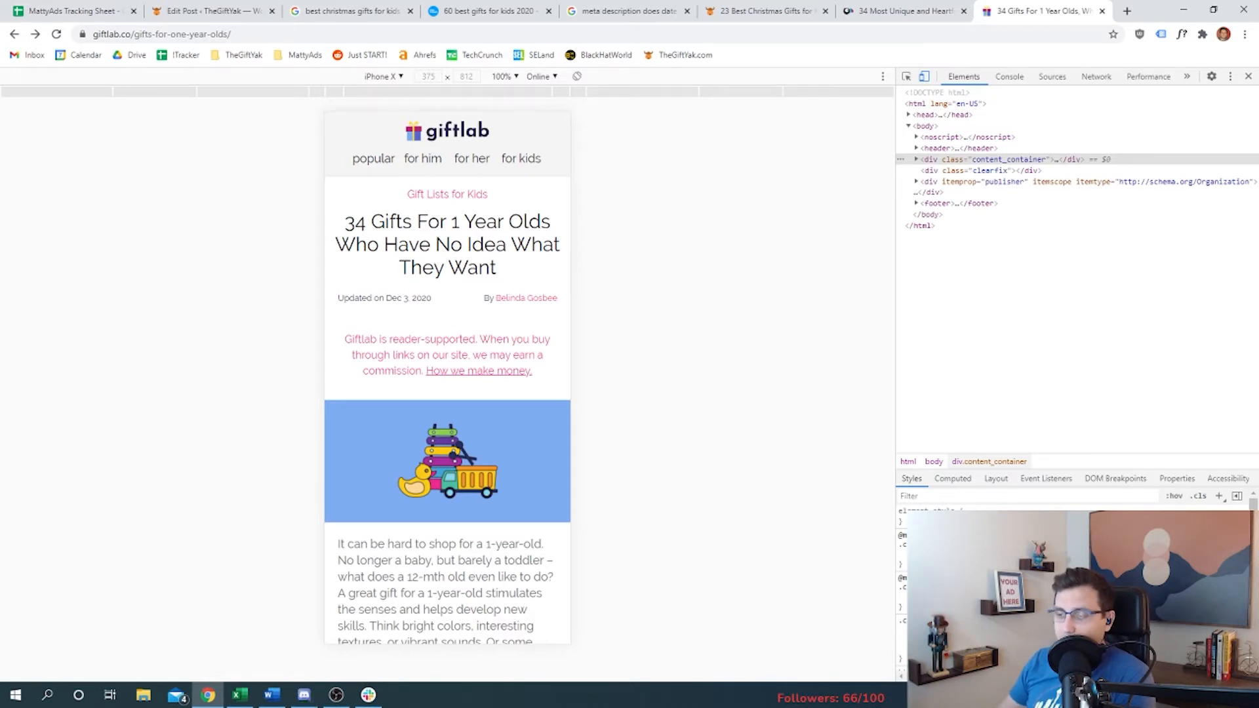
{"action": "scroll", "scroll_direction": "down", "scroll_amount": 3}
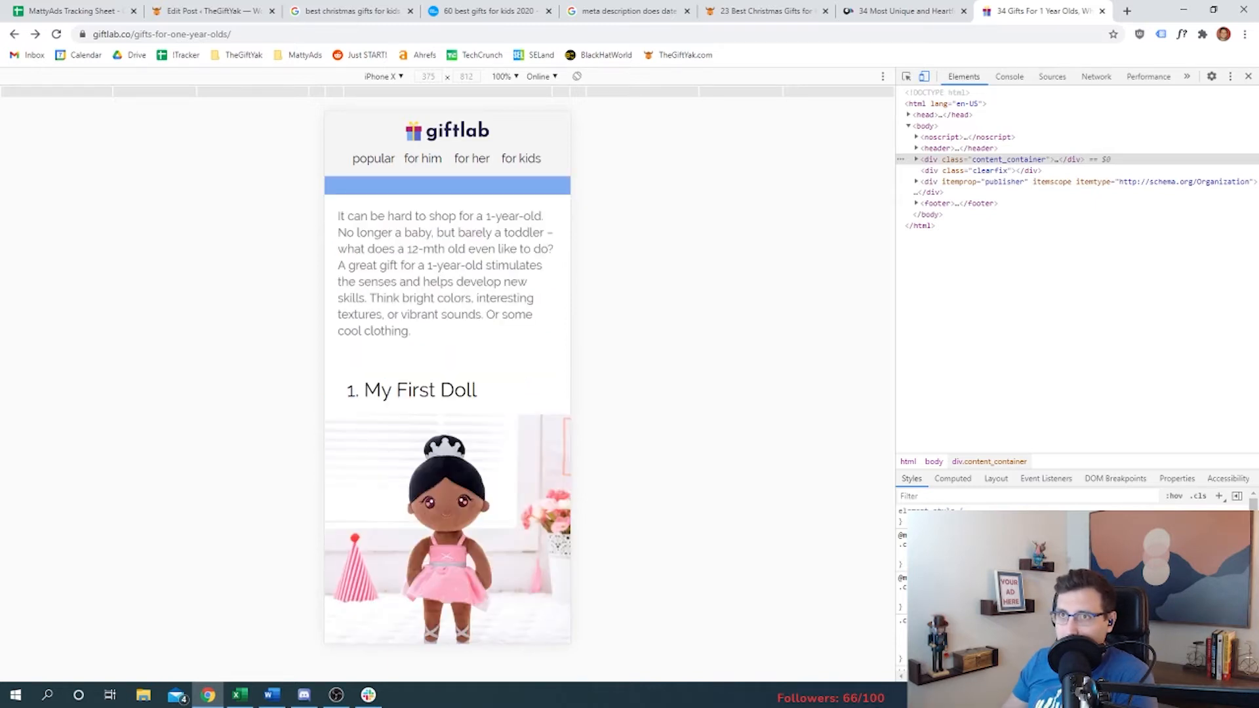
{"action": "scroll", "scroll_direction": "down", "scroll_amount": 3}
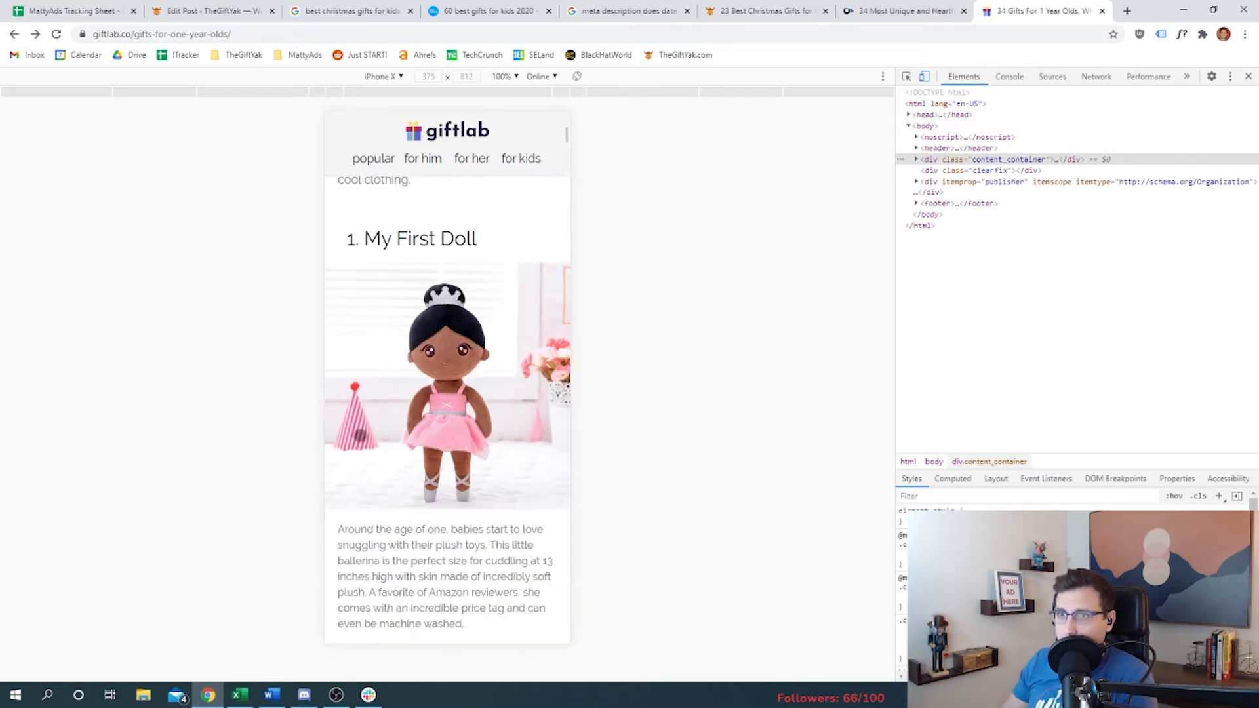
{"action": "left_click", "coordinate": [72, 10]}
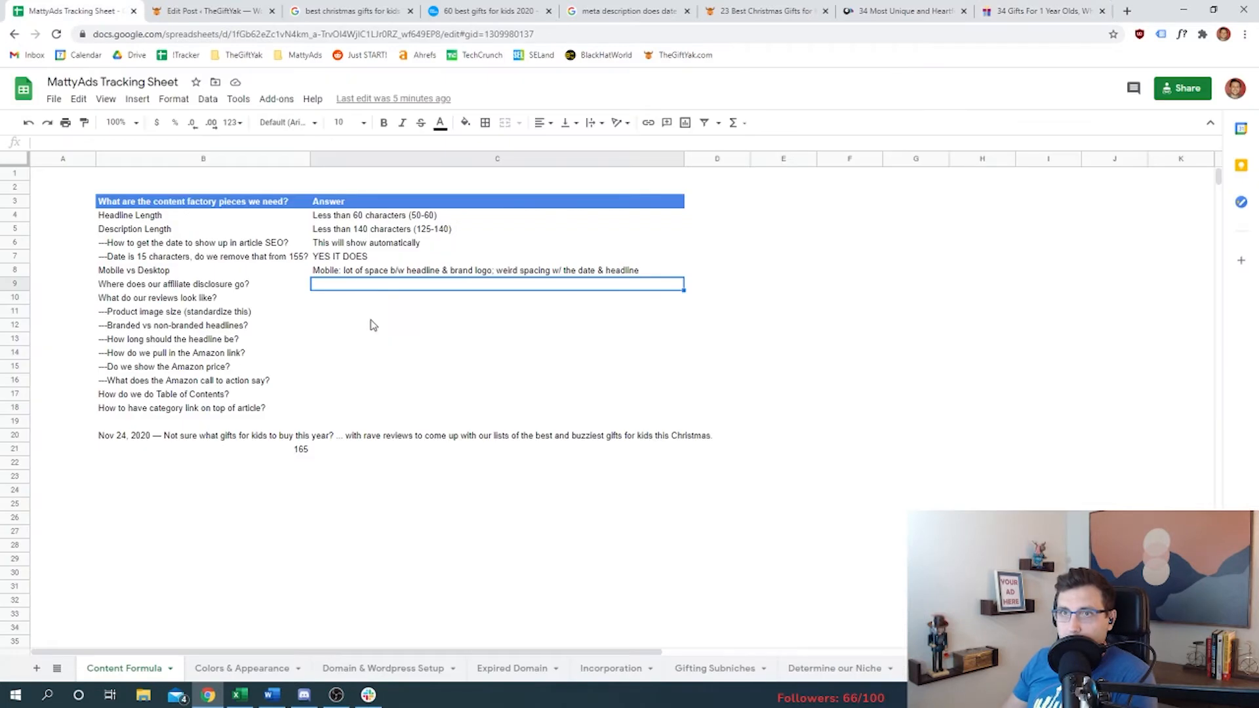
Step: Answer the affiliate disclosure question: try placing it above the image and description
{"action": "type", "text": "We're going to try it"}
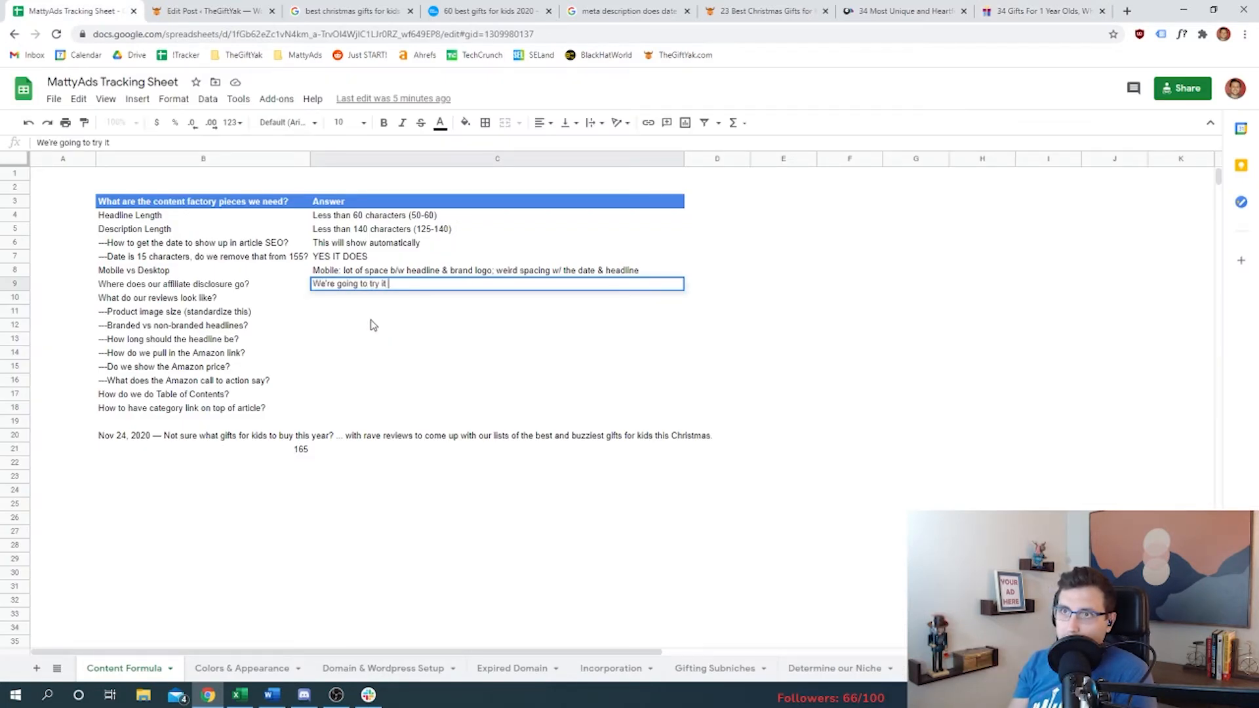
{"action": "type", "text": "above the image an"}
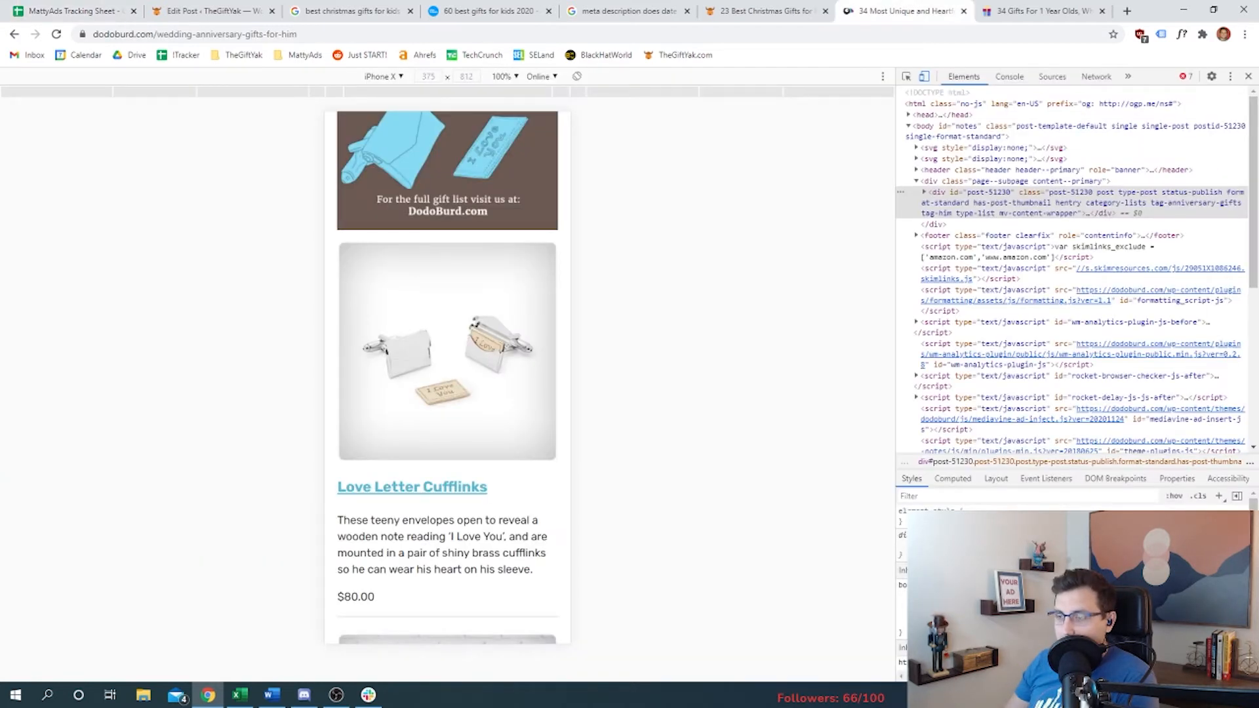
{"action": "mouse_move", "coordinate": [320, 545]}
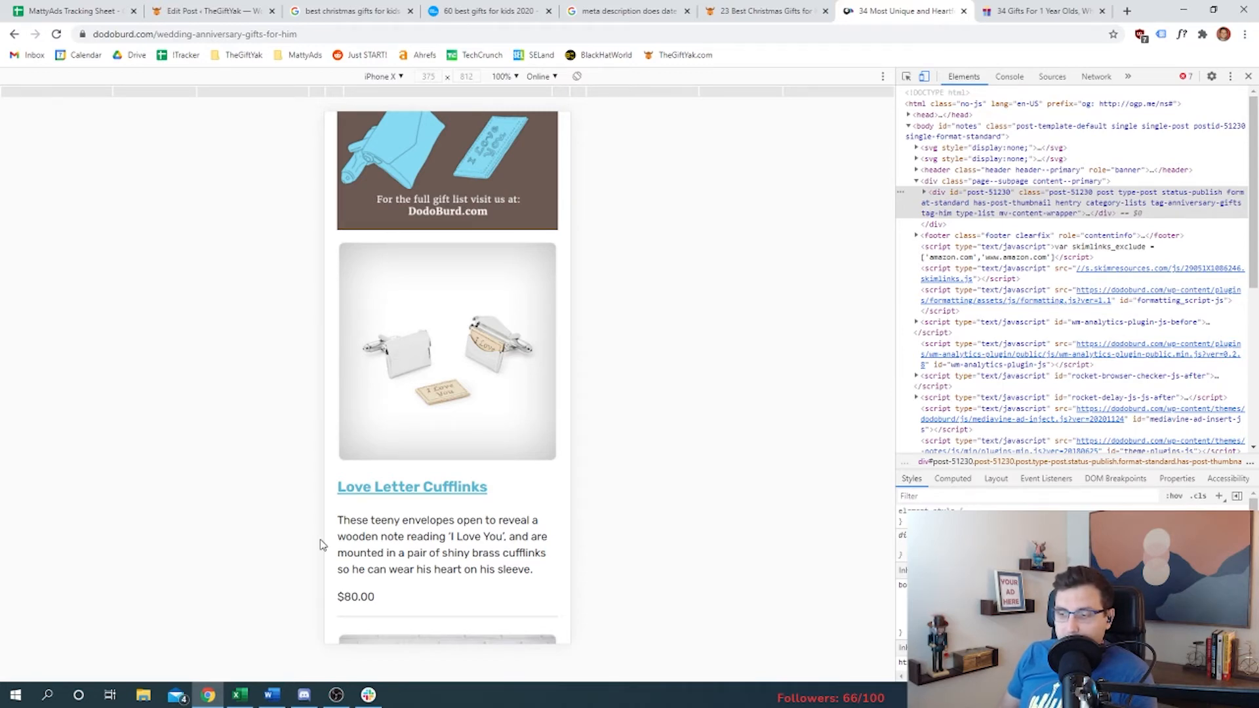
Step: Return to the tracking sheet after previewing the DodoBurd anniversary gifts list
{"action": "left_click", "coordinate": [73, 10]}
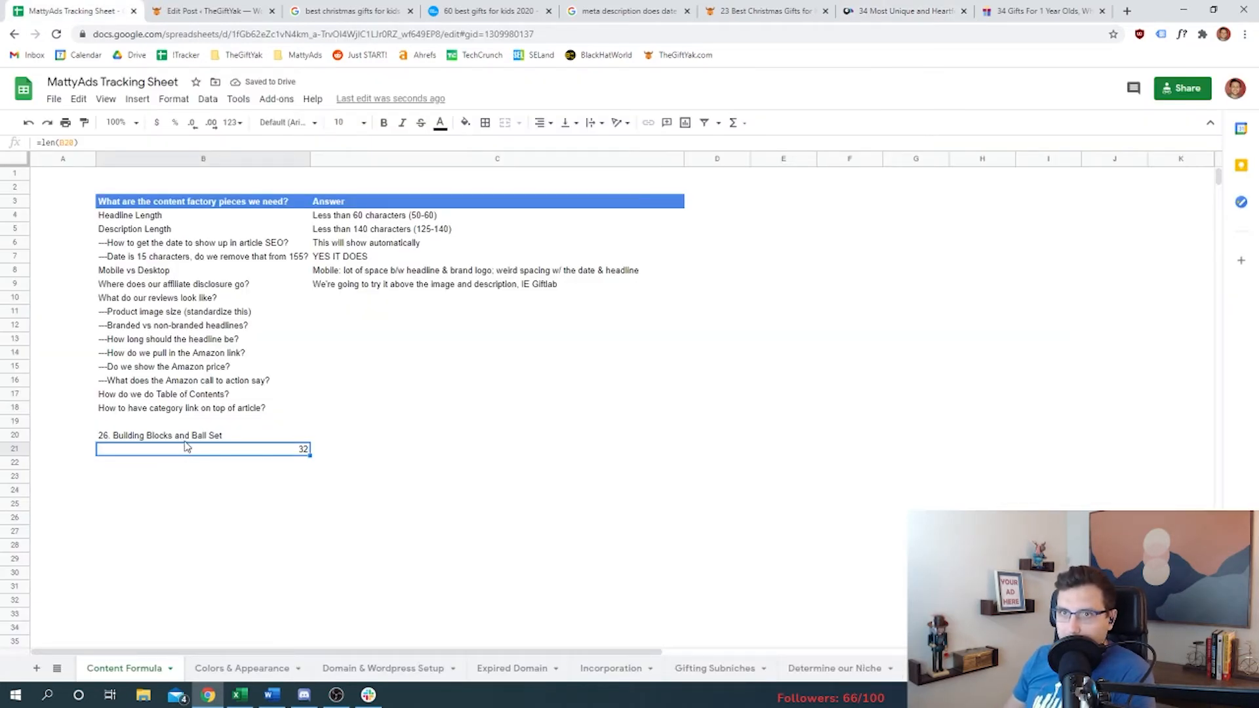
{"action": "mouse_move", "coordinate": [906, 11]}
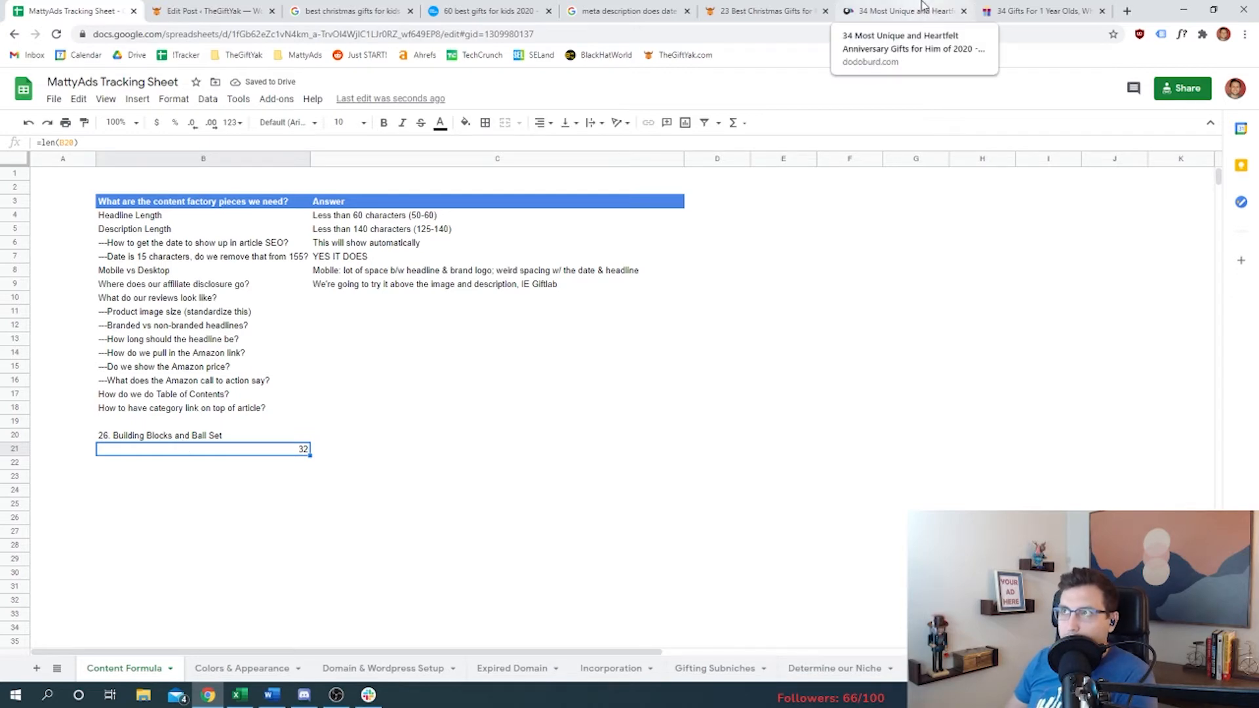
Step: Compare review headlines and descriptions on the Giftlab and DodoBurd articles against the sheet
{"action": "left_click", "coordinate": [1040, 10]}
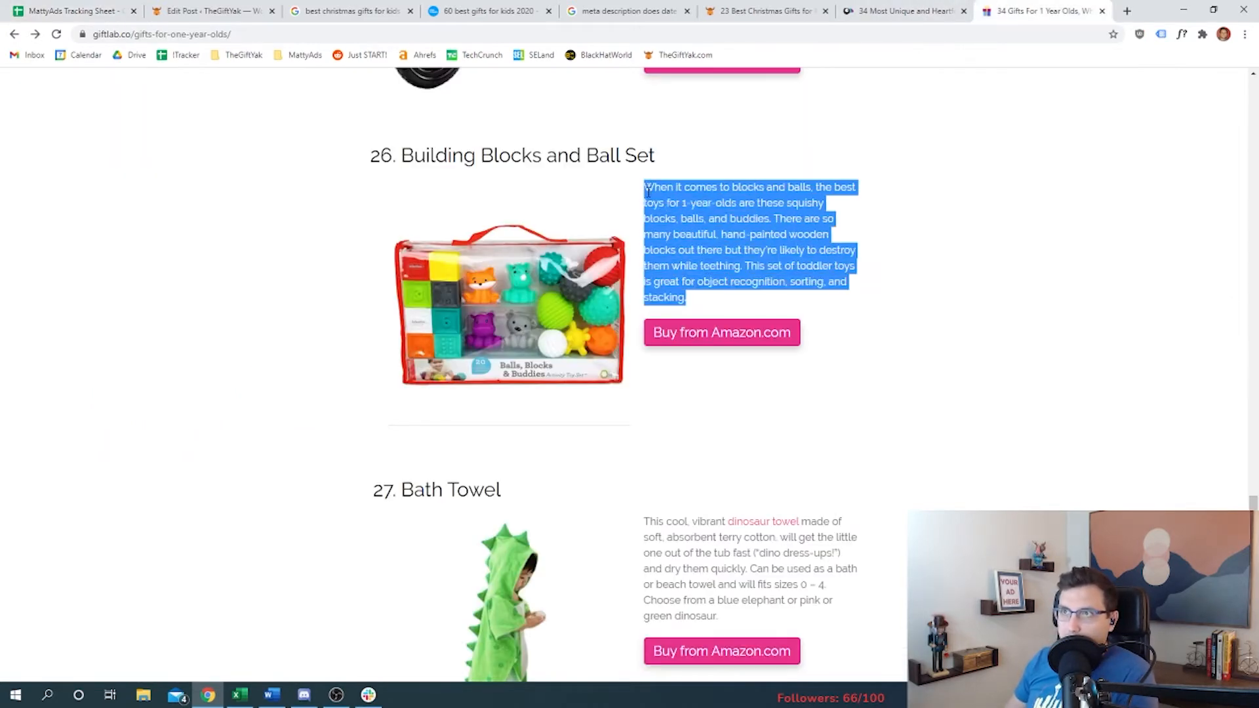
{"action": "left_click", "coordinate": [72, 11]}
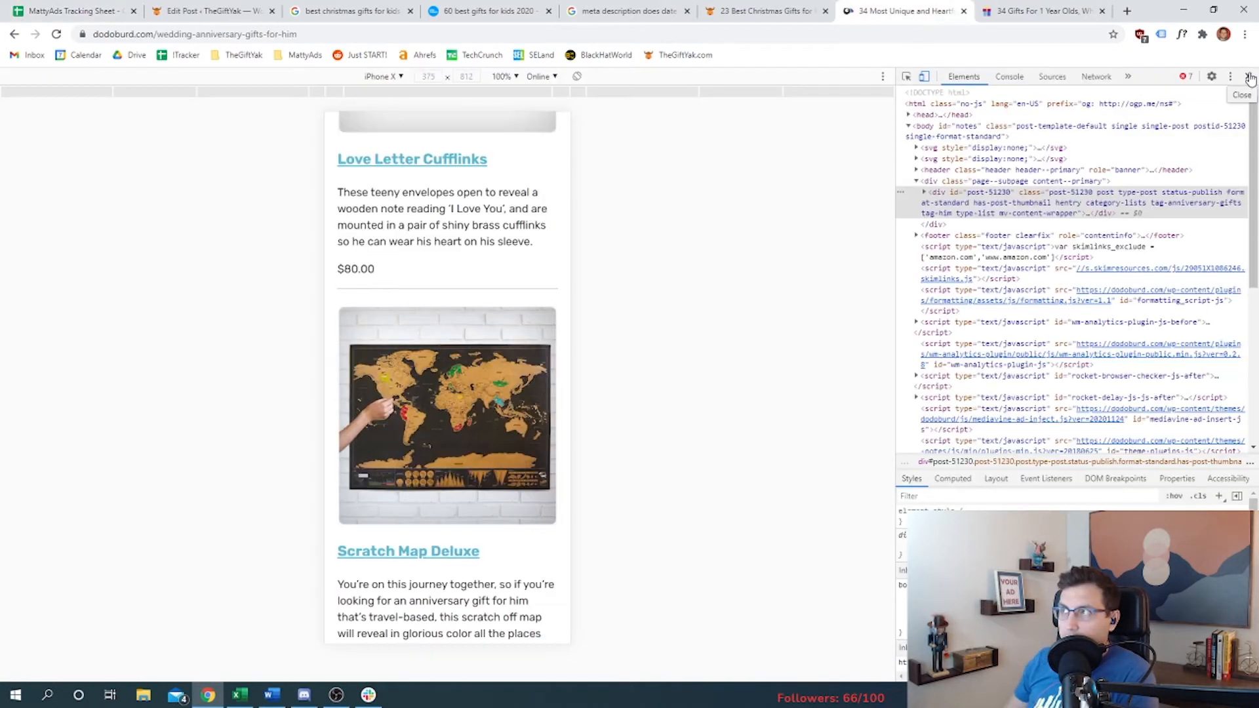
{"action": "left_click", "coordinate": [1249, 76]}
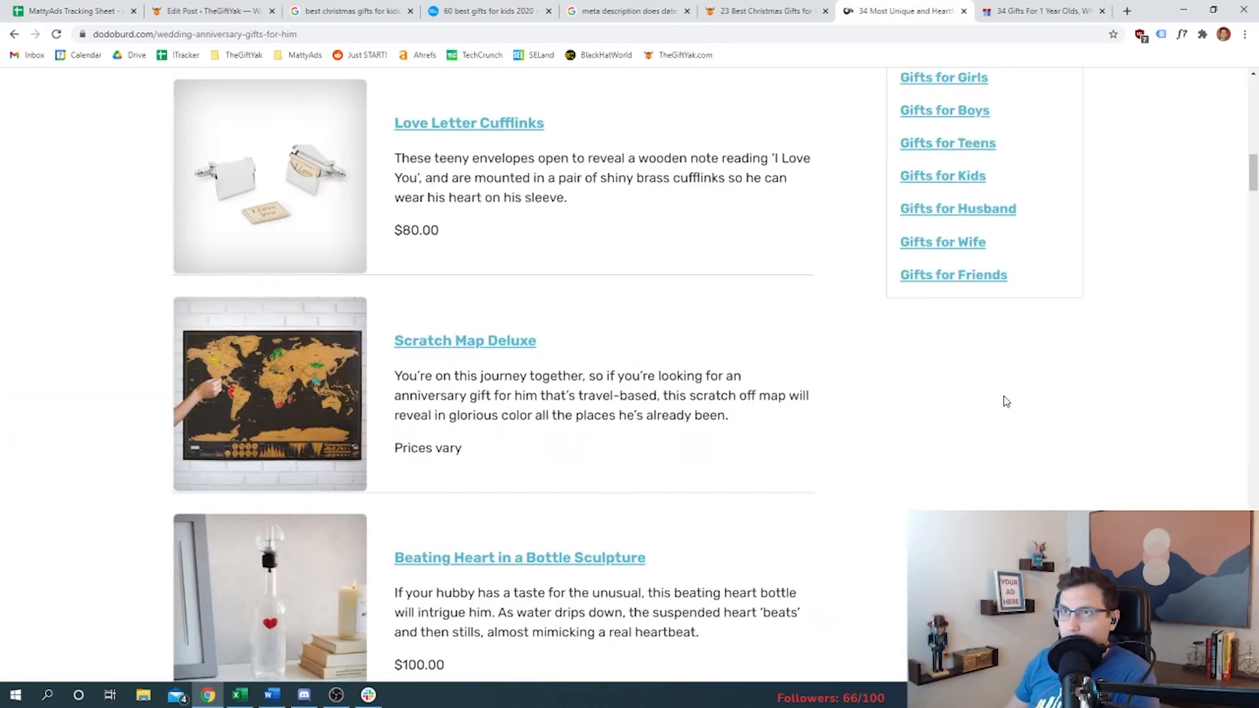
{"action": "scroll", "scroll_direction": "down", "scroll_amount": 3}
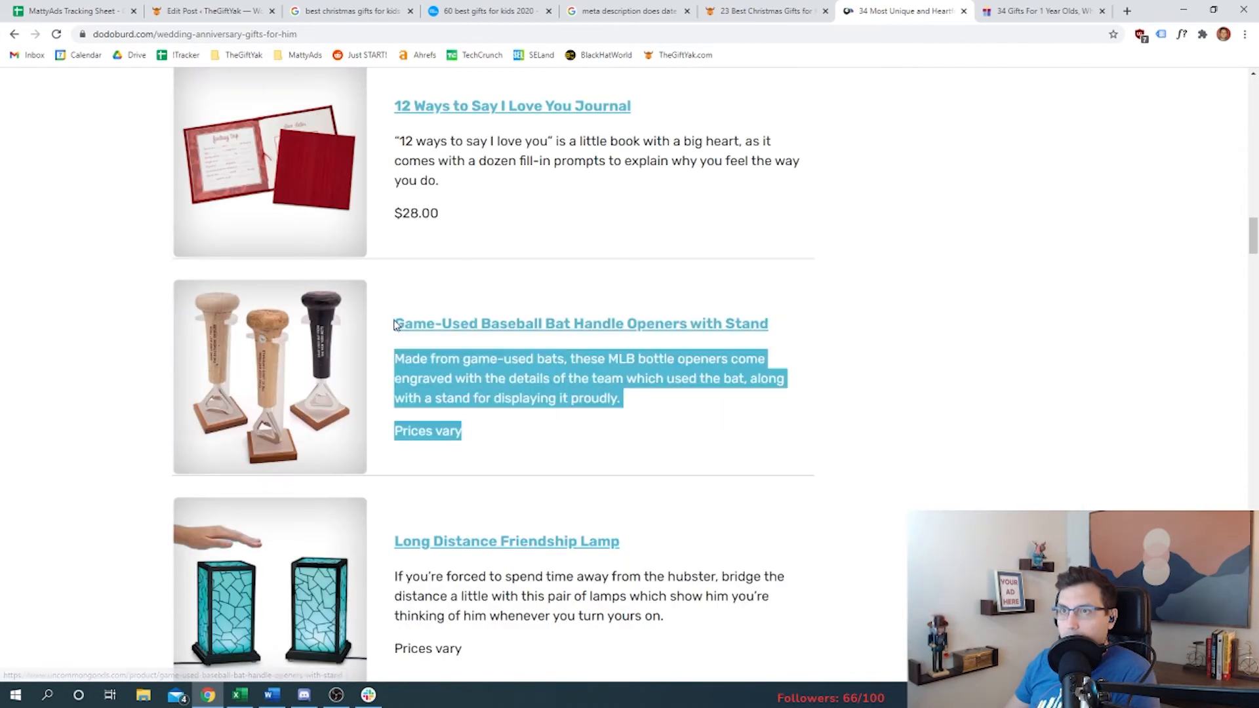
{"action": "left_click", "coordinate": [69, 10]}
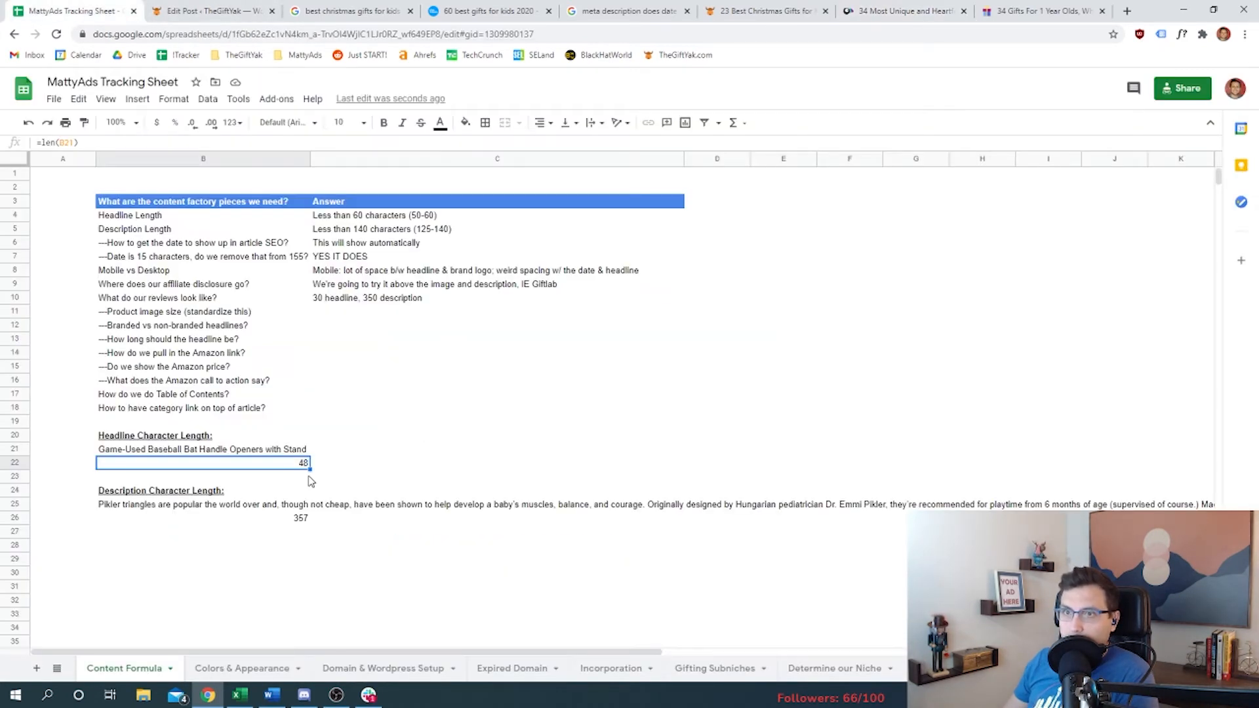
{"action": "left_click", "coordinate": [1041, 11]}
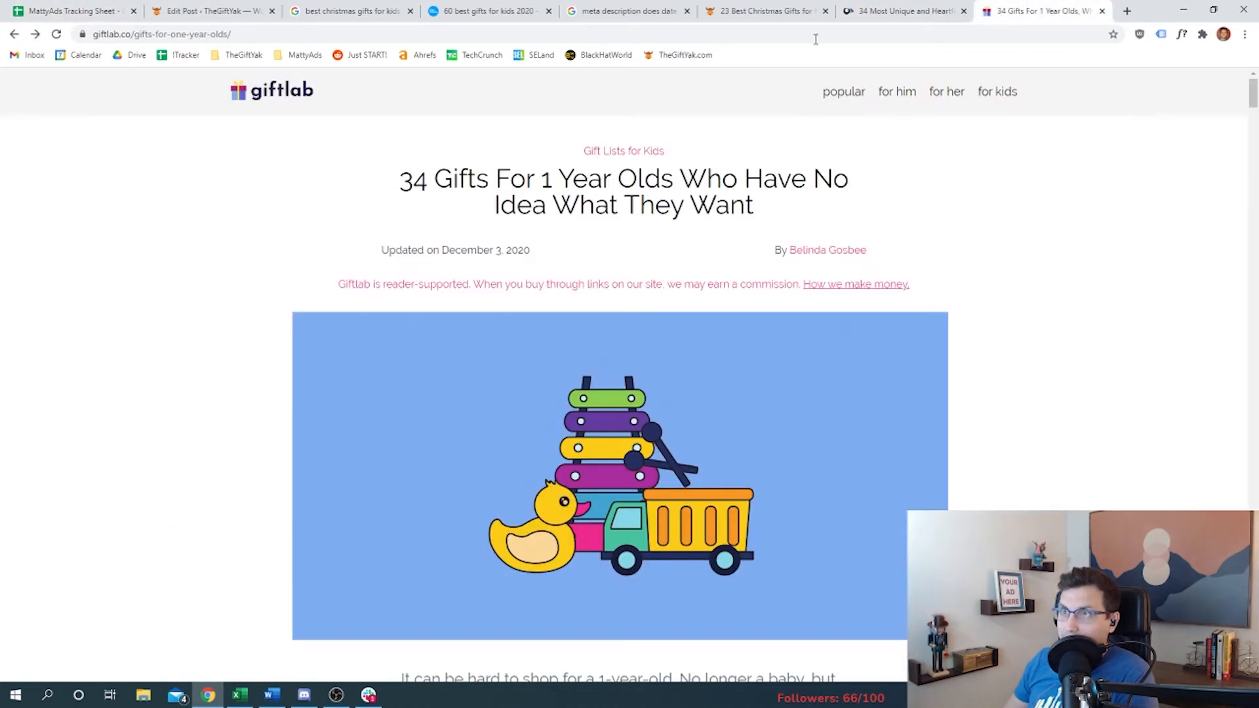
{"action": "left_click", "coordinate": [899, 10]}
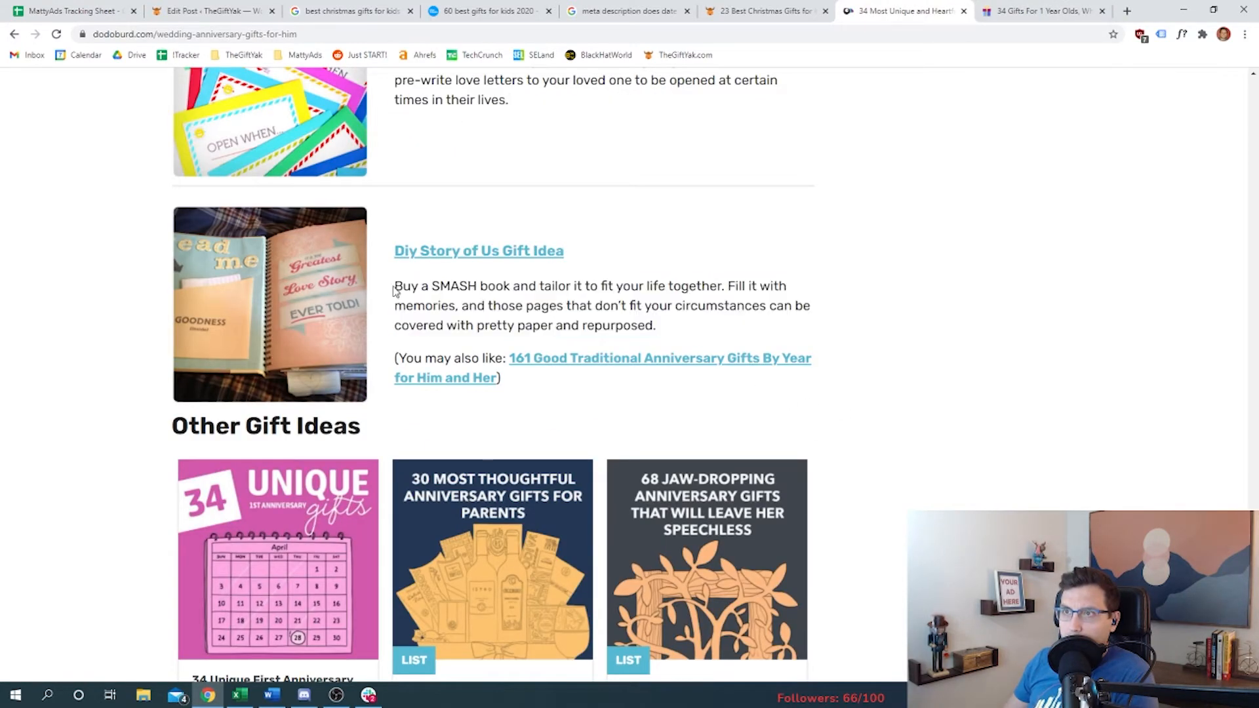
{"action": "left_click", "coordinate": [72, 10]}
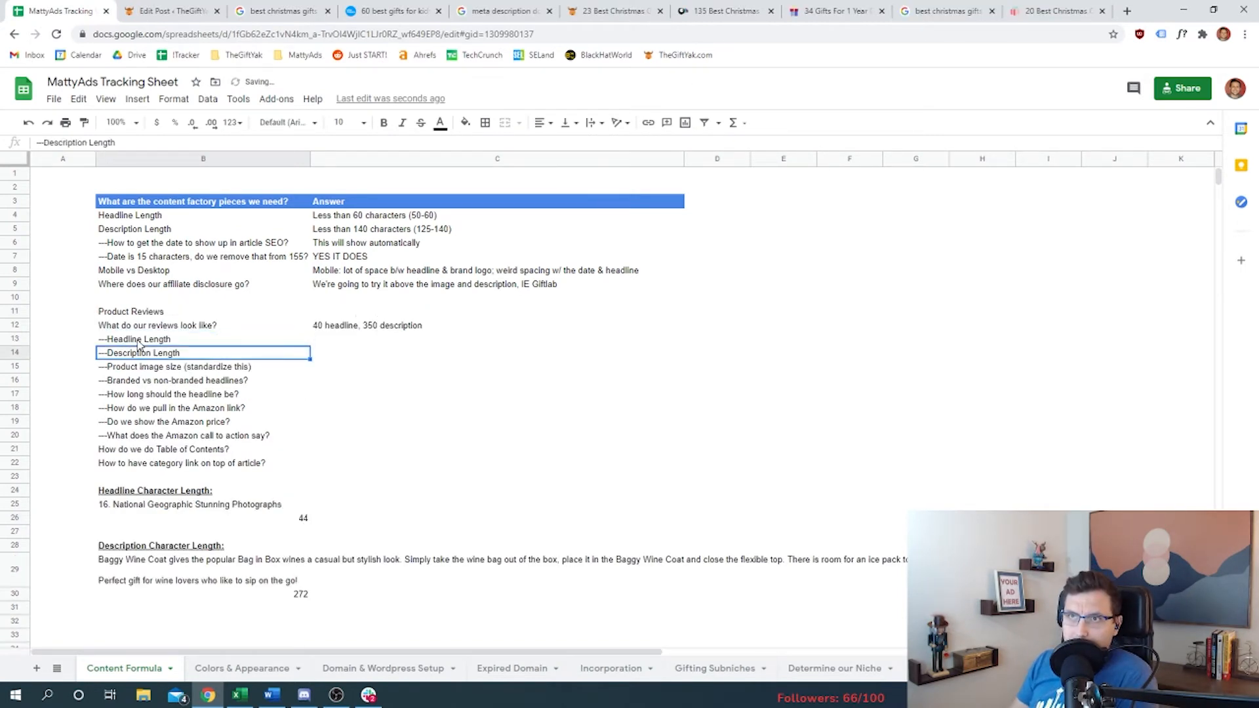
Step: Enter 'Less than 42 characters (15-42)' and 'Less than 350 characters (200-350)' as review length answers
{"action": "type", "text": "Less than 42 charac"}
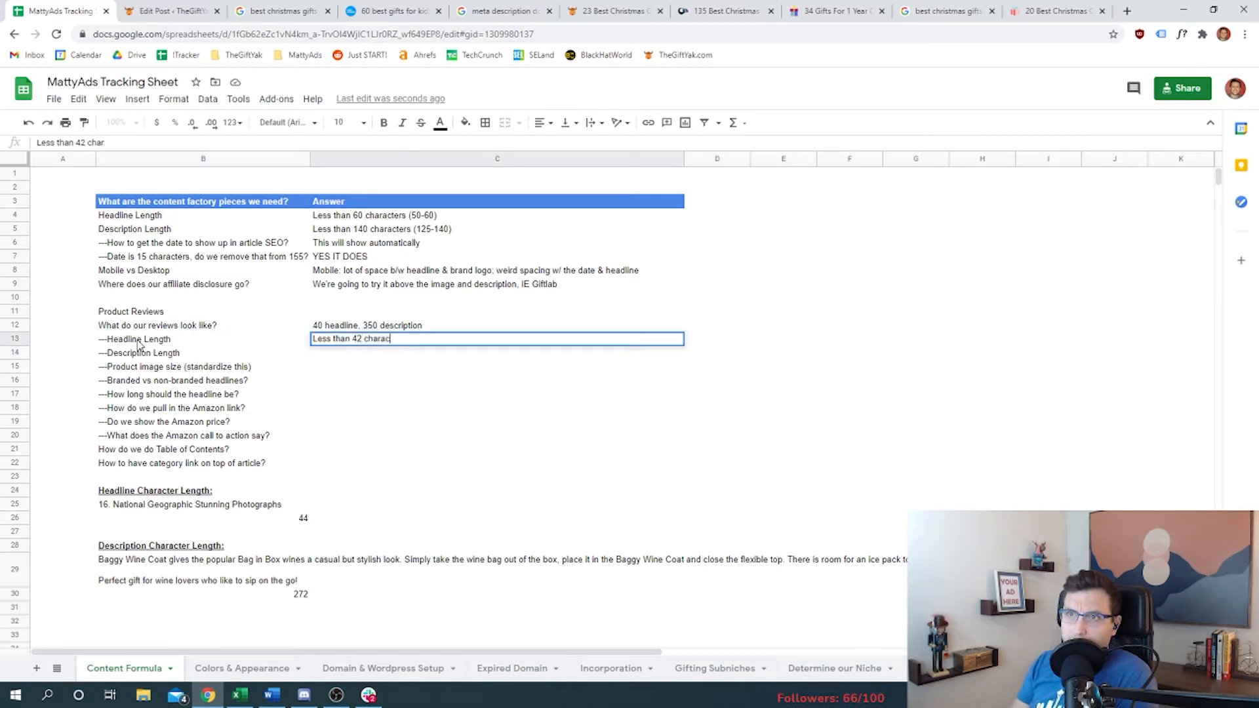
{"action": "type", "text": "Less than 350 characters (200-350"}
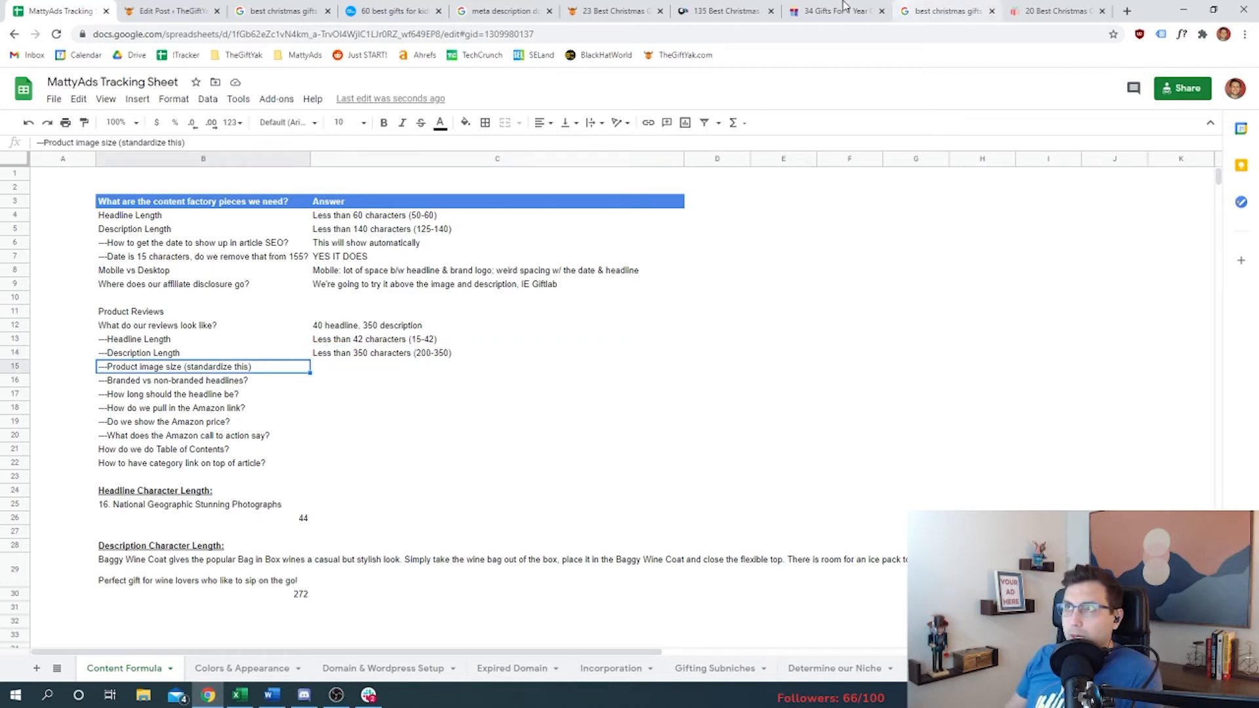
{"action": "left_click", "coordinate": [615, 11]}
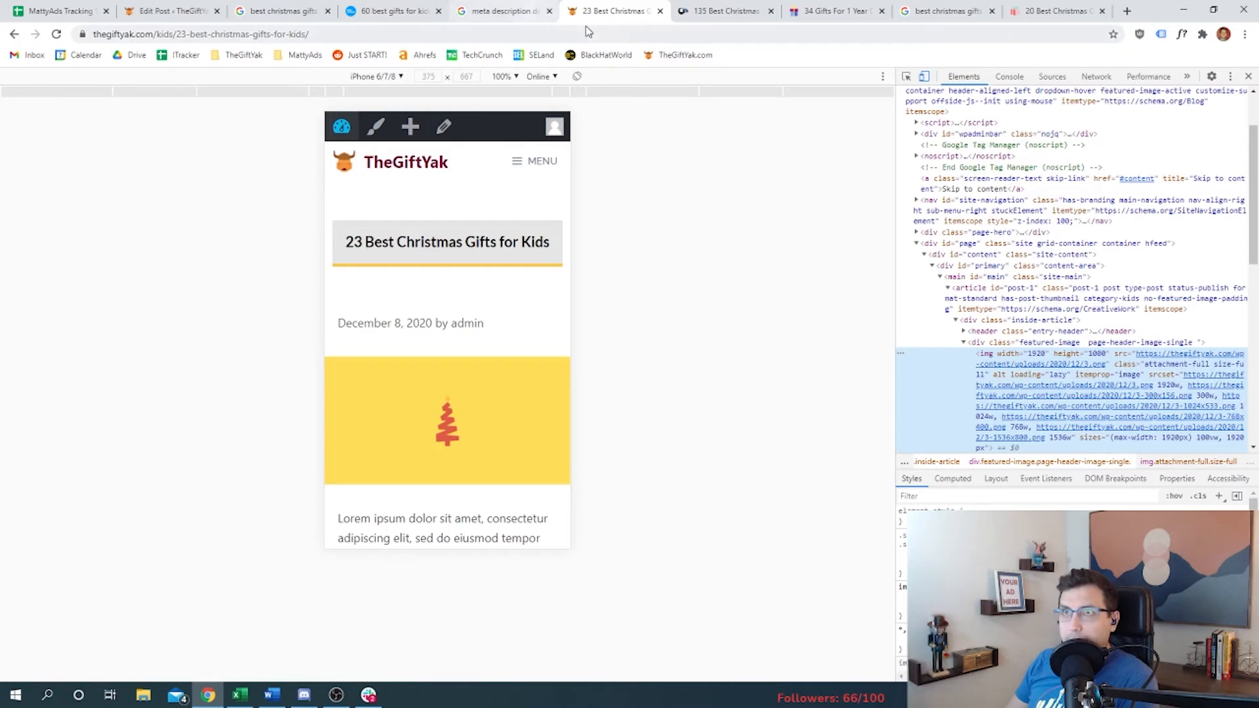
Step: Inspect the DodoBurd wine crate image's dimensions, then check images on the Giftlab article
{"action": "left_click", "coordinate": [720, 10]}
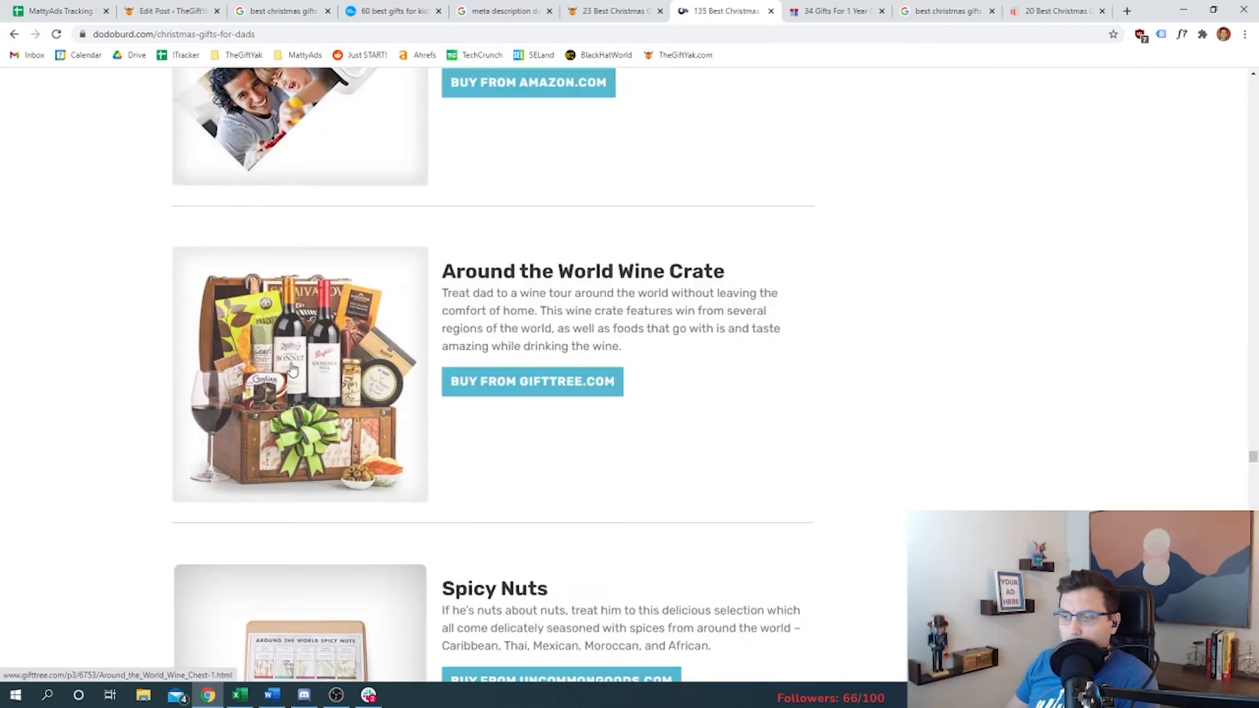
{"action": "right_click", "coordinate": [293, 368]}
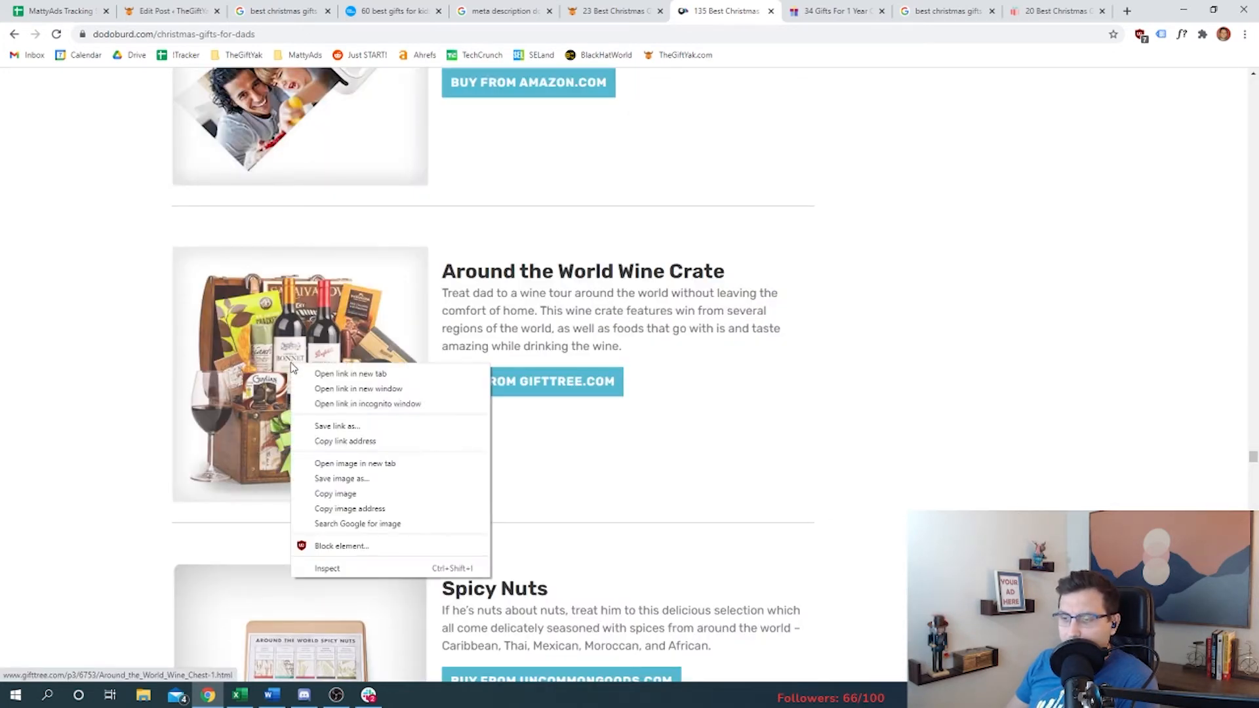
{"action": "left_click", "coordinate": [327, 568]}
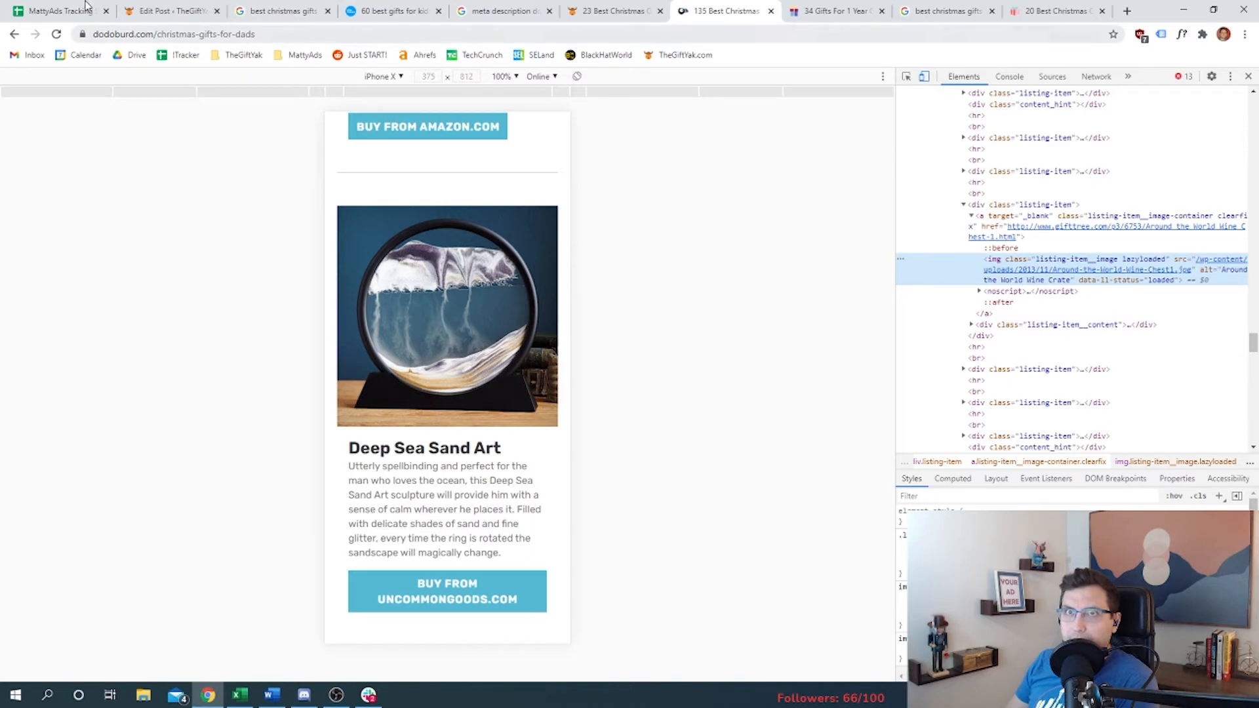
{"action": "left_click", "coordinate": [54, 11]}
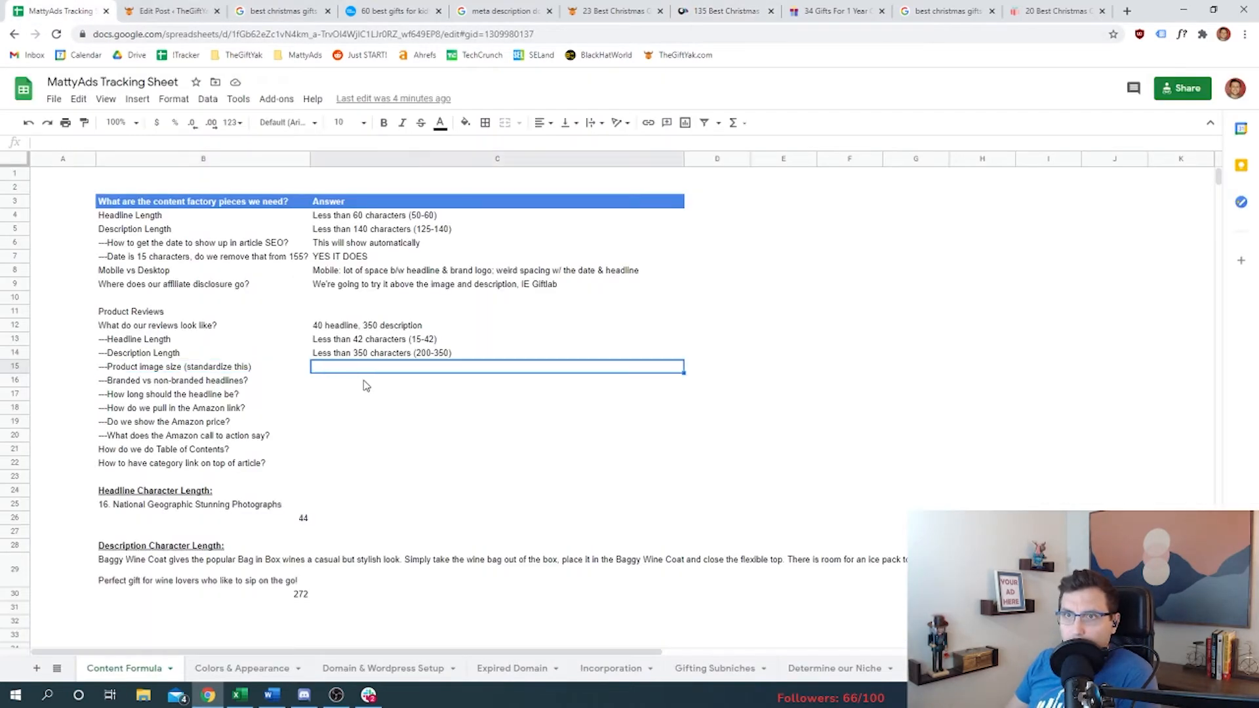
{"action": "left_click", "coordinate": [834, 11]}
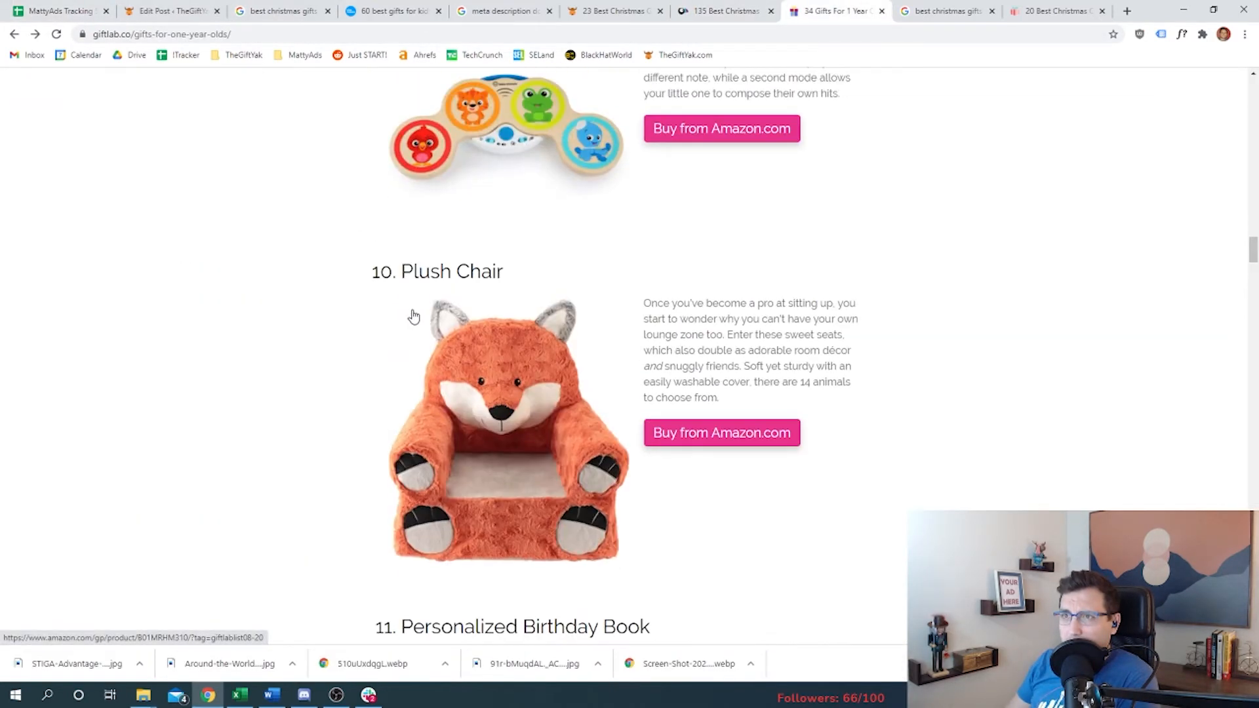
{"action": "scroll", "scroll_direction": "up", "scroll_amount": 3}
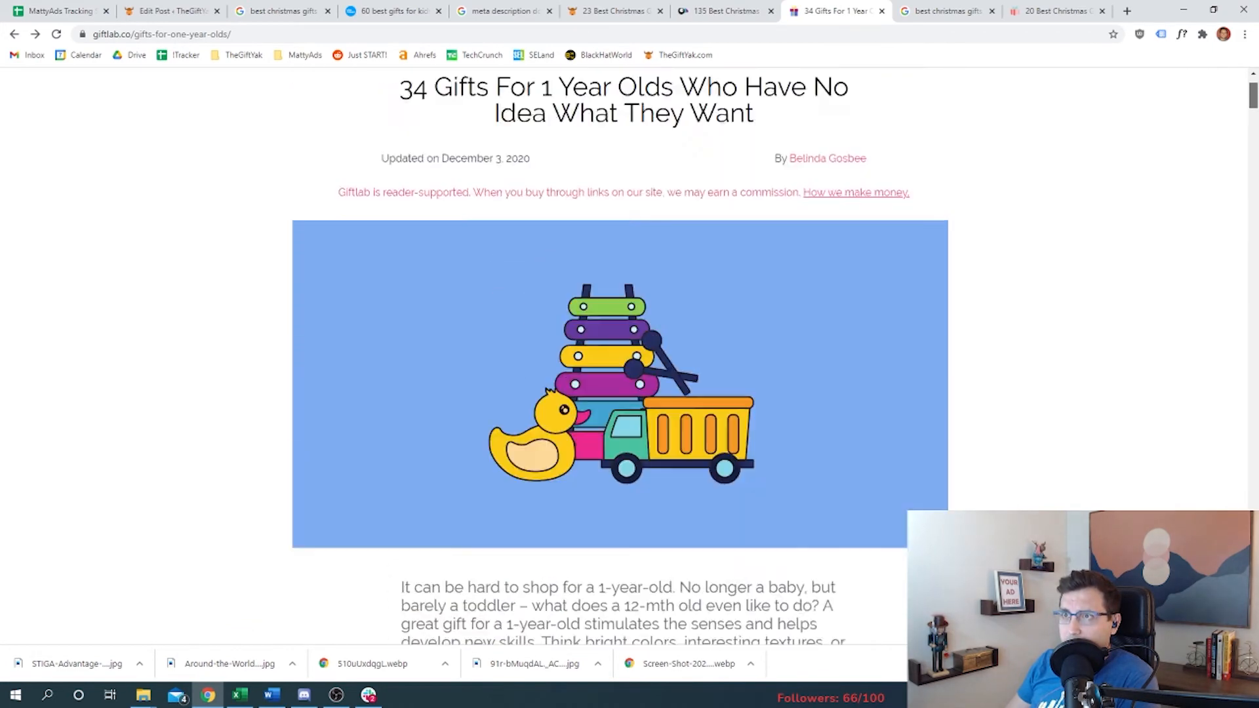
{"action": "left_click", "coordinate": [57, 10]}
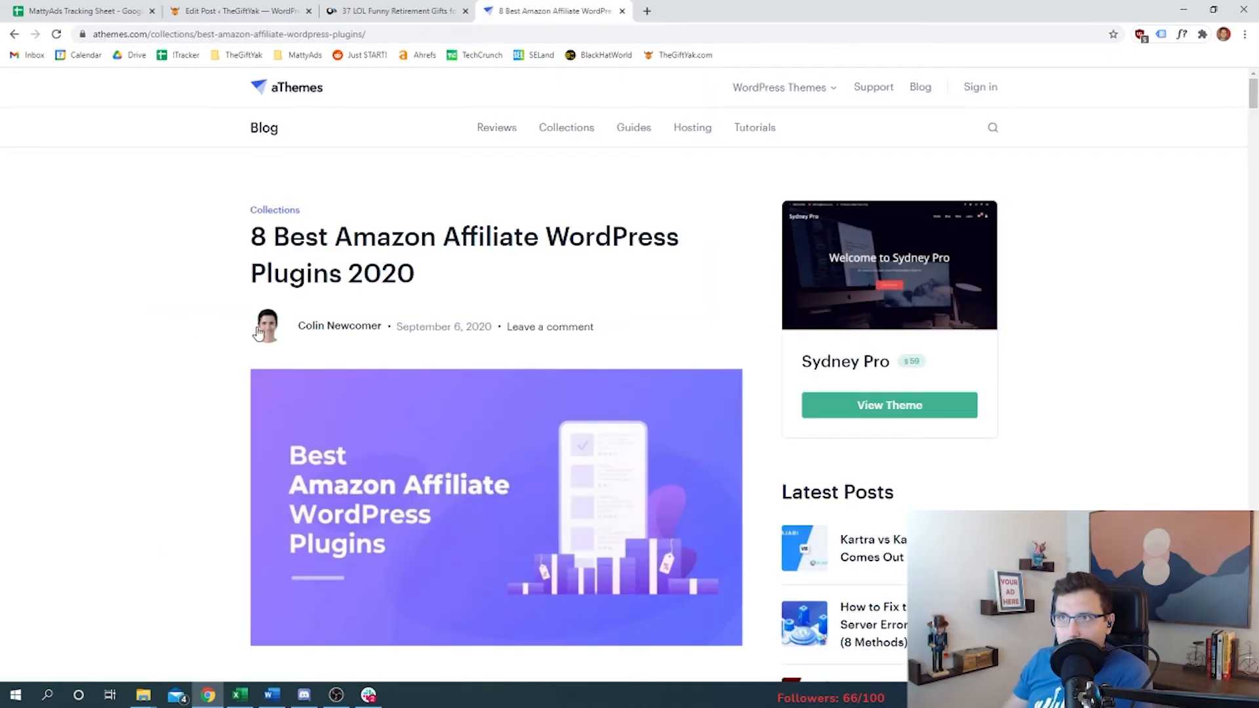
Step: Read the aThemes section on what Amazon affiliate plugins do, highlighting a key passage
{"action": "scroll", "scroll_direction": "down", "scroll_amount": 3}
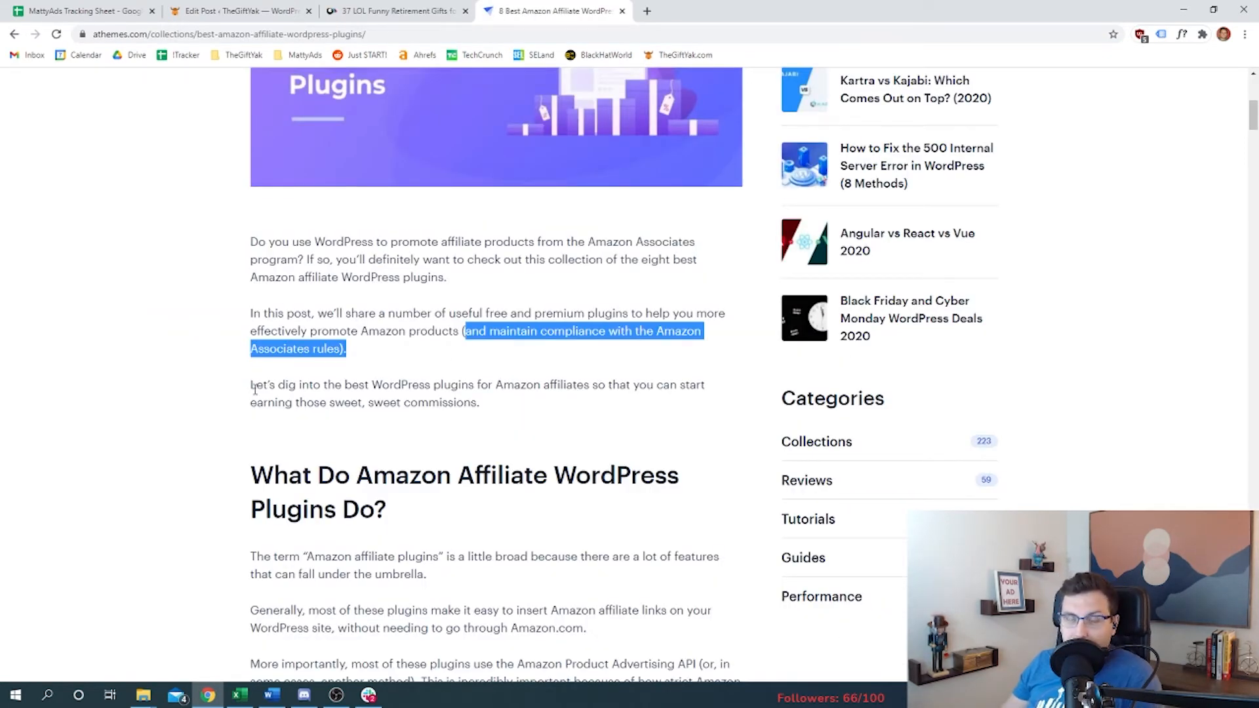
{"action": "scroll", "scroll_direction": "down", "scroll_amount": 3}
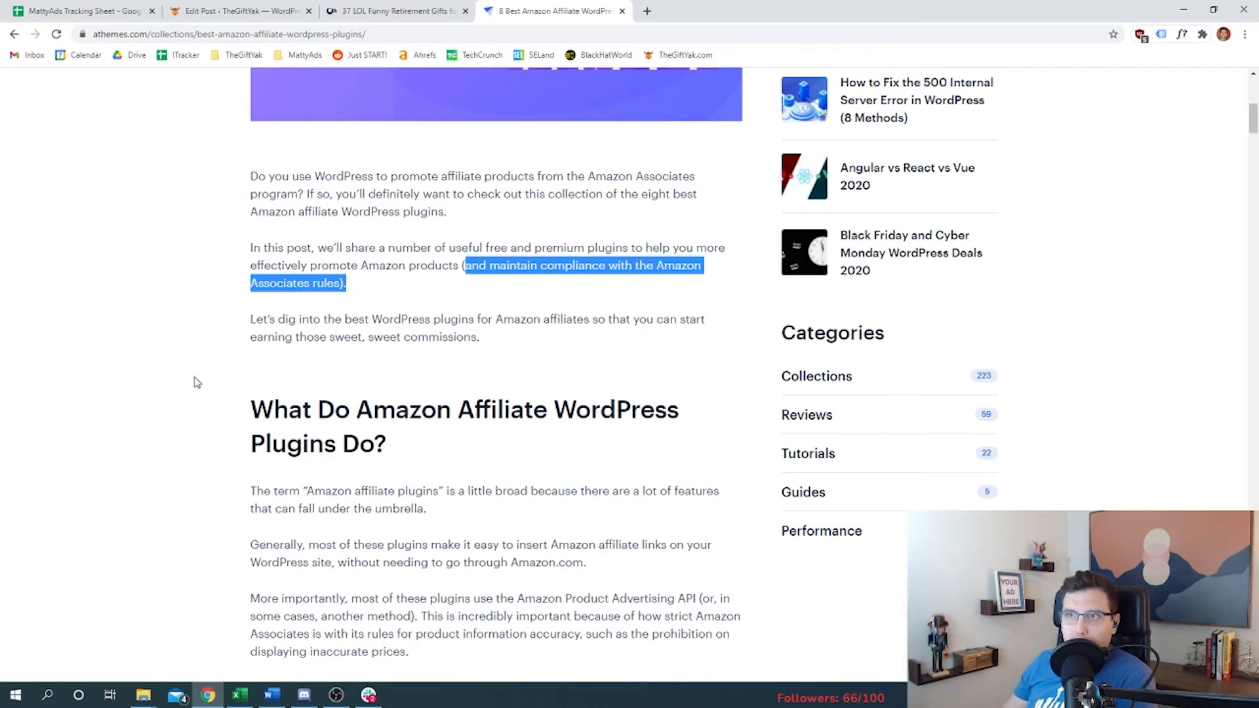
{"action": "scroll", "scroll_direction": "down", "scroll_amount": 3}
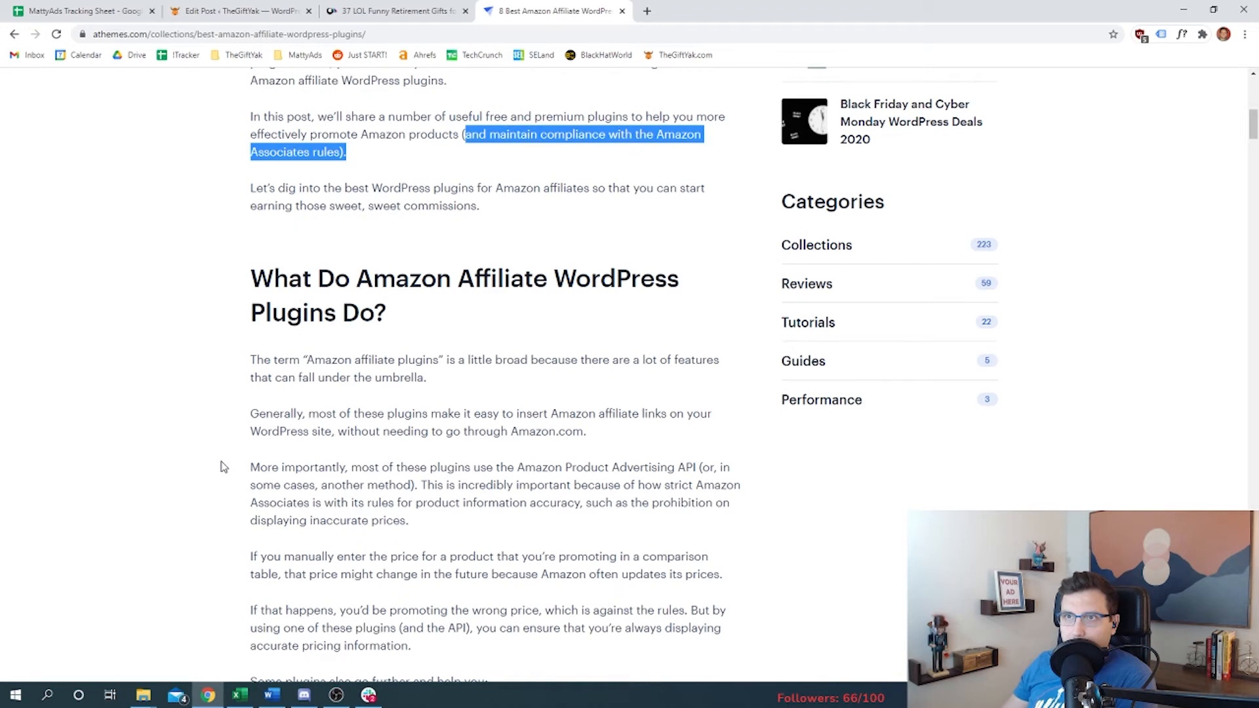
{"action": "scroll", "scroll_direction": "down", "scroll_amount": 3}
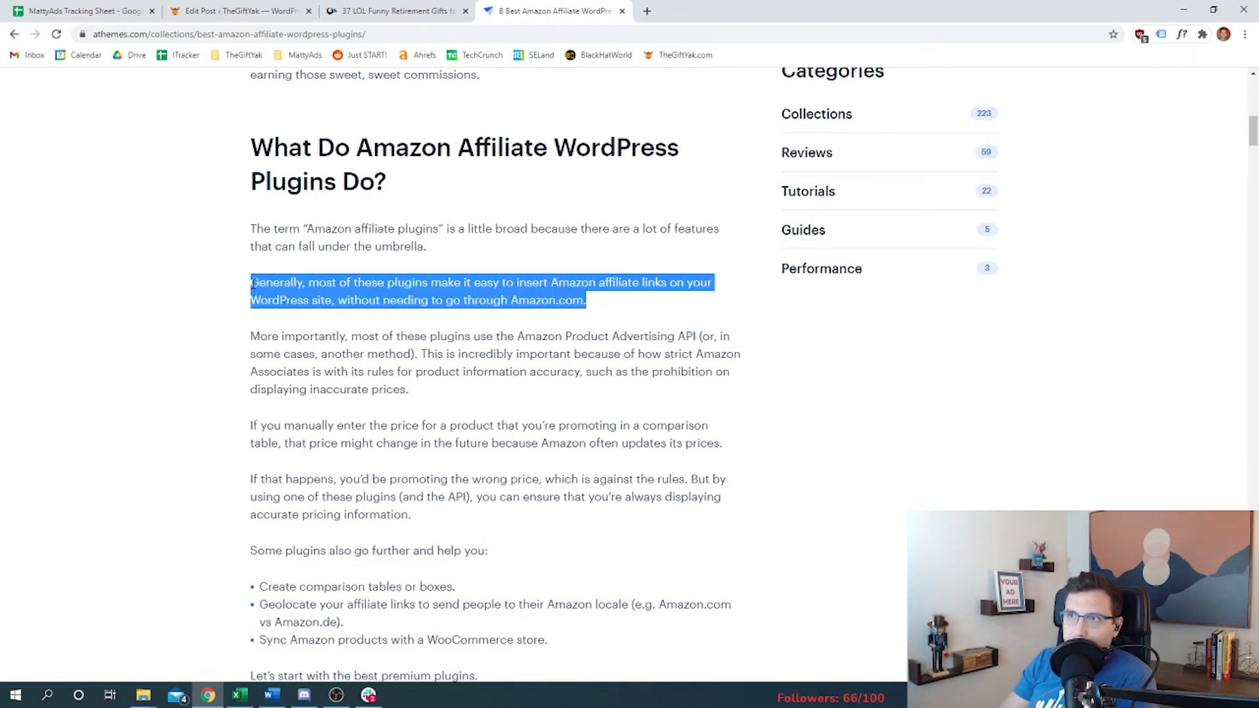
{"action": "left_click", "coordinate": [355, 337]}
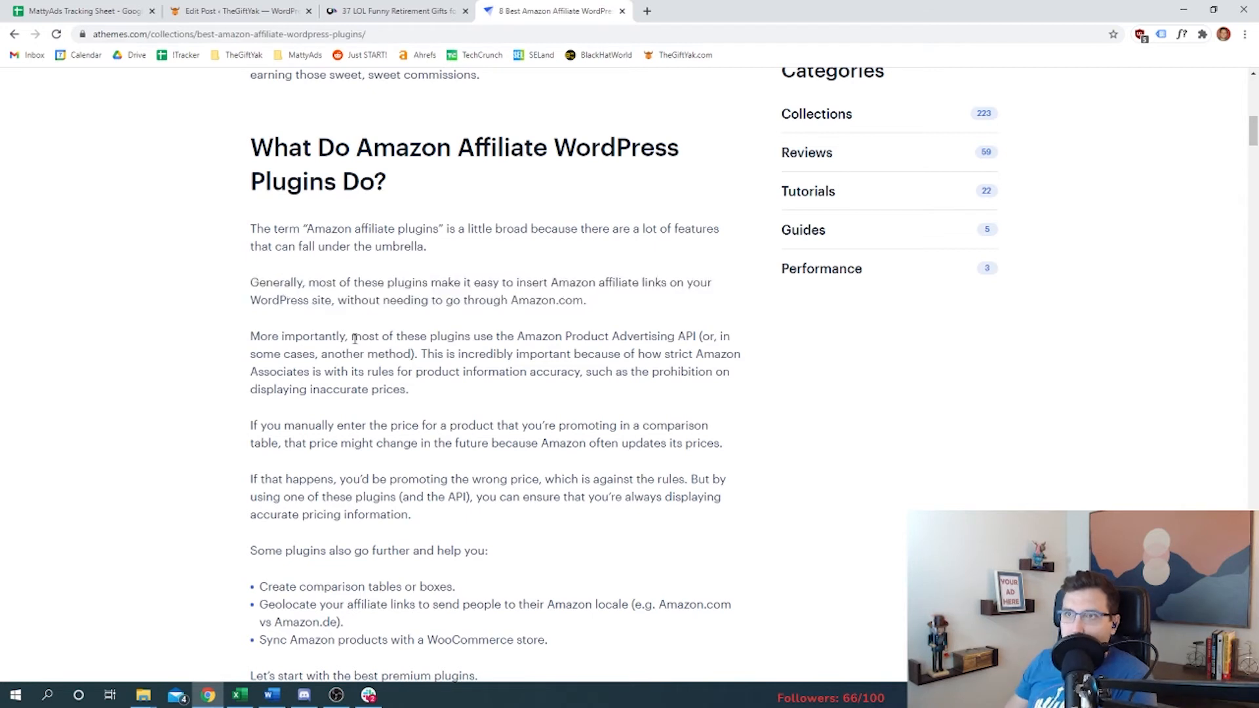
{"action": "left_click_drag", "start_coordinate": [351, 336], "coordinate": [408, 389]}
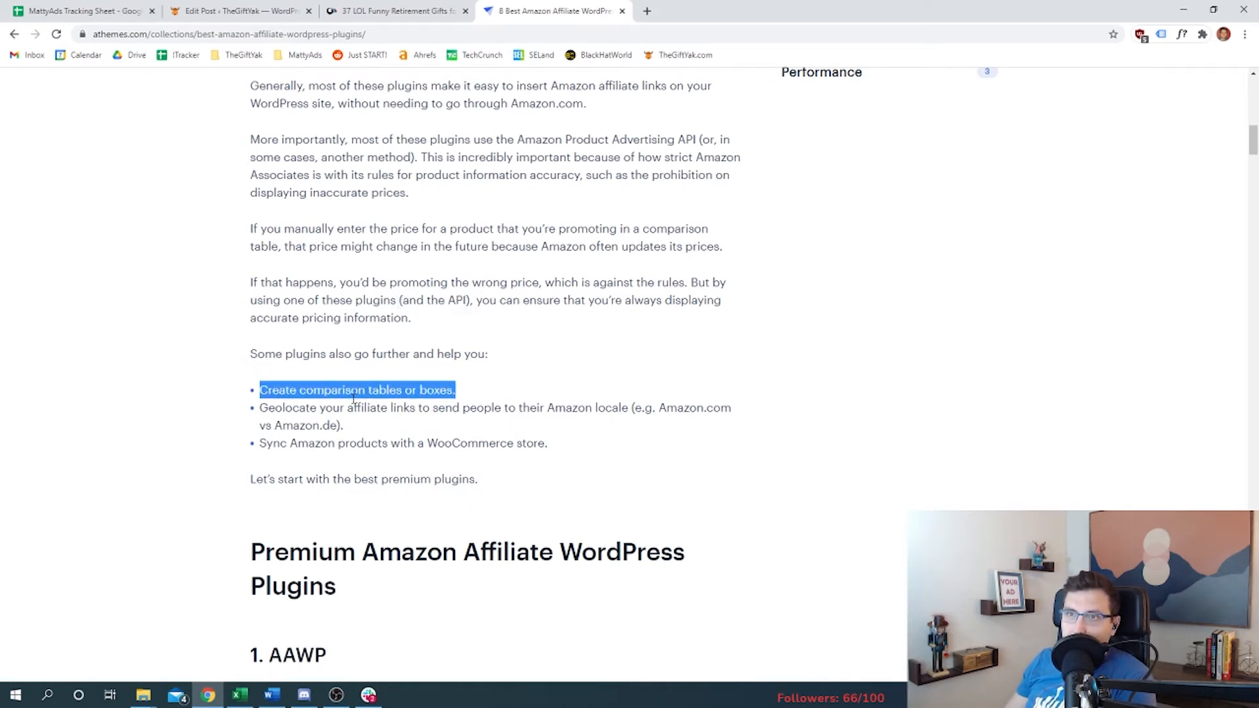
{"action": "mouse_move", "coordinate": [338, 376]}
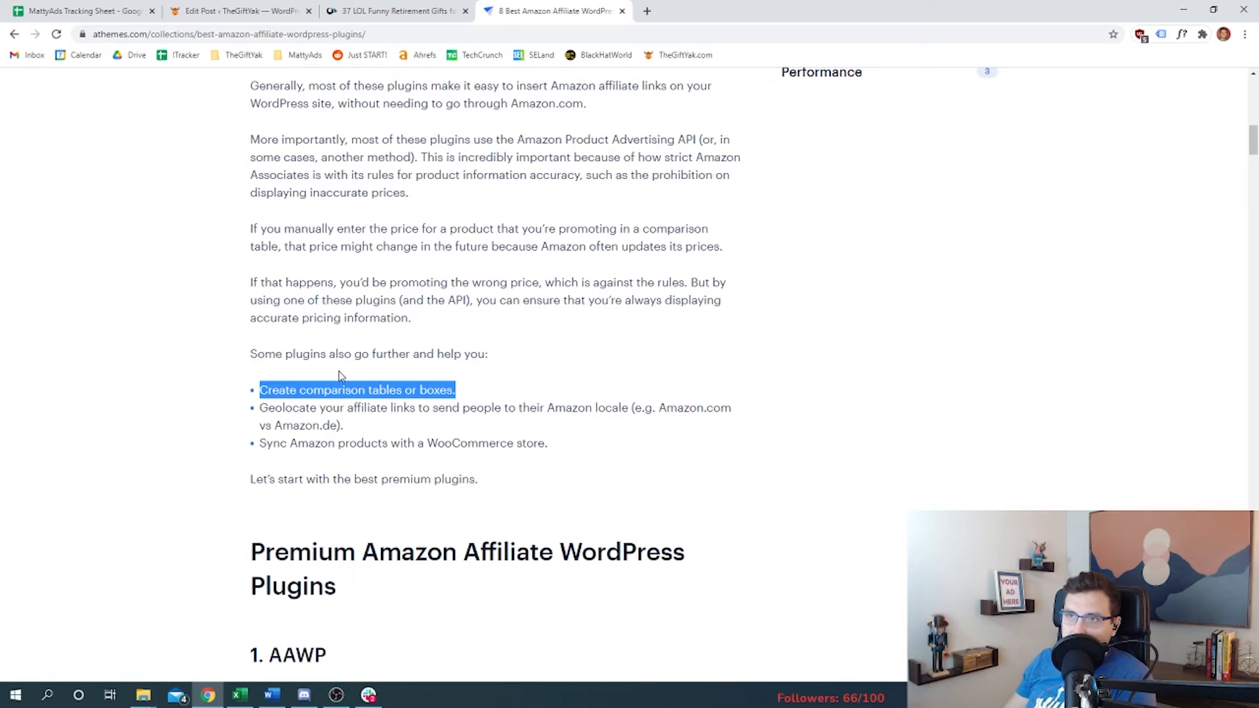
{"action": "left_click", "coordinate": [393, 11]}
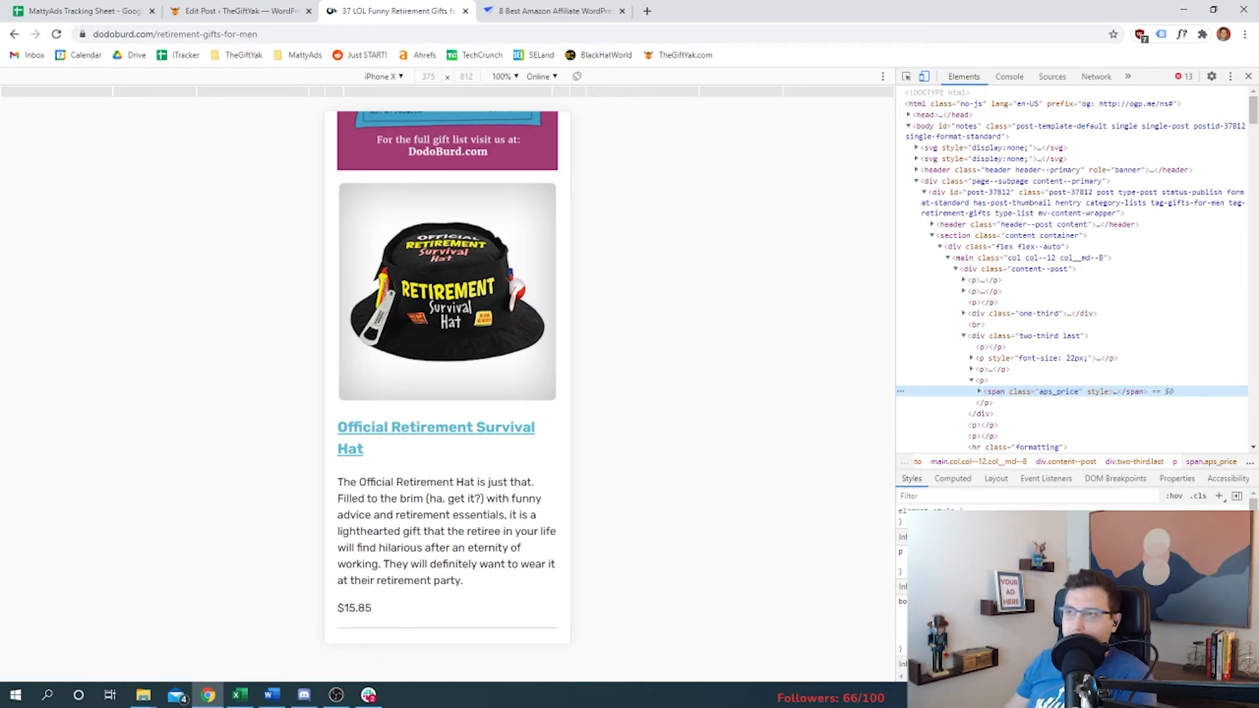
Step: Recheck the DodoBurd retirement gifts product price, then go back to the aThemes plugin article
{"action": "left_click", "coordinate": [554, 11]}
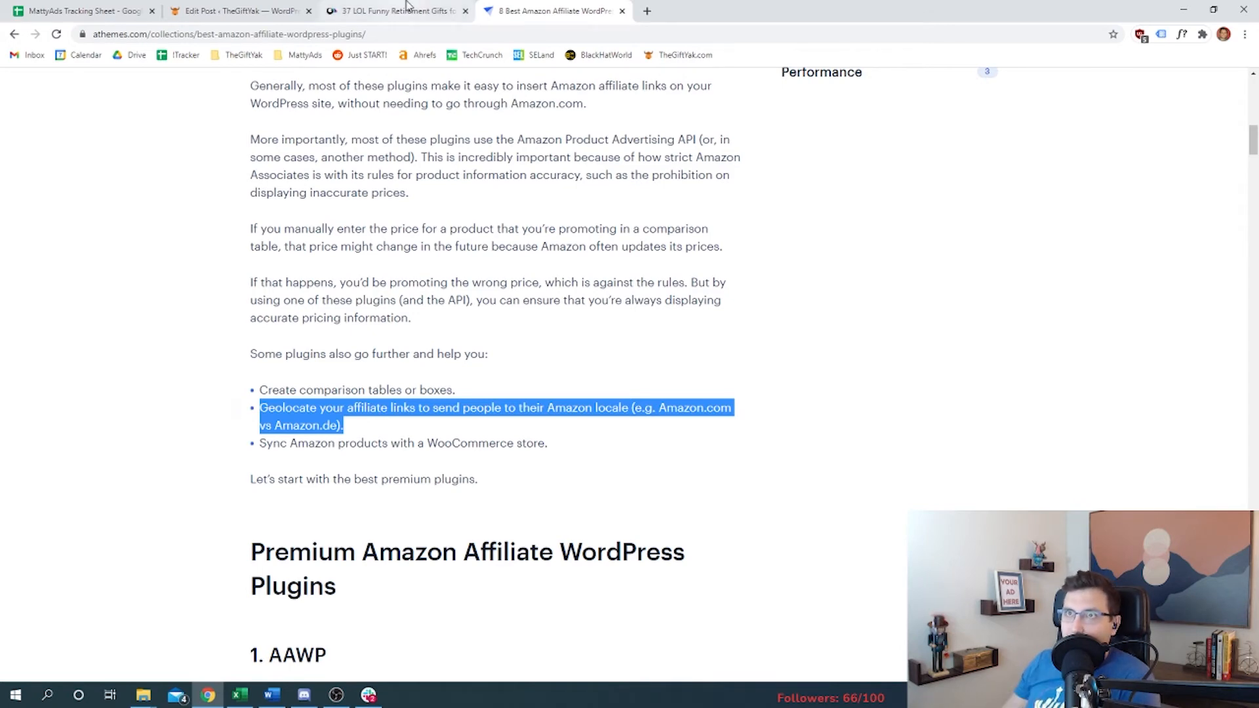
{"action": "left_click", "coordinate": [393, 10]}
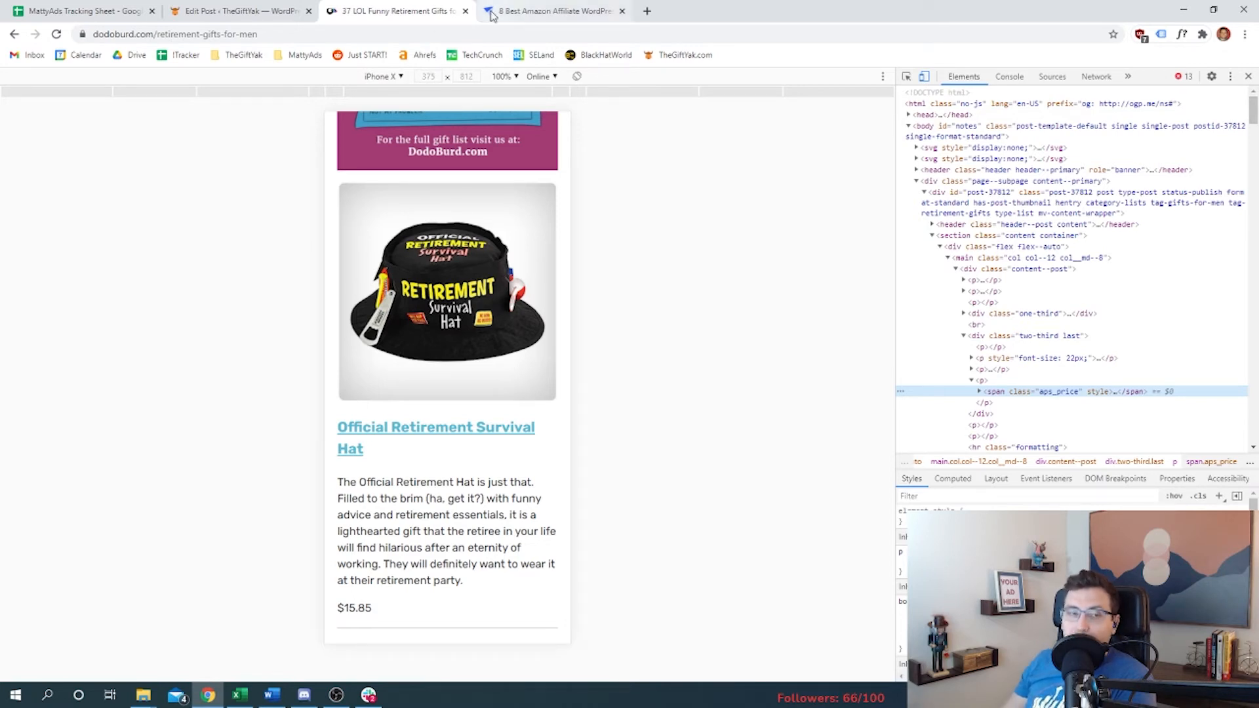
{"action": "mouse_move", "coordinate": [554, 10]}
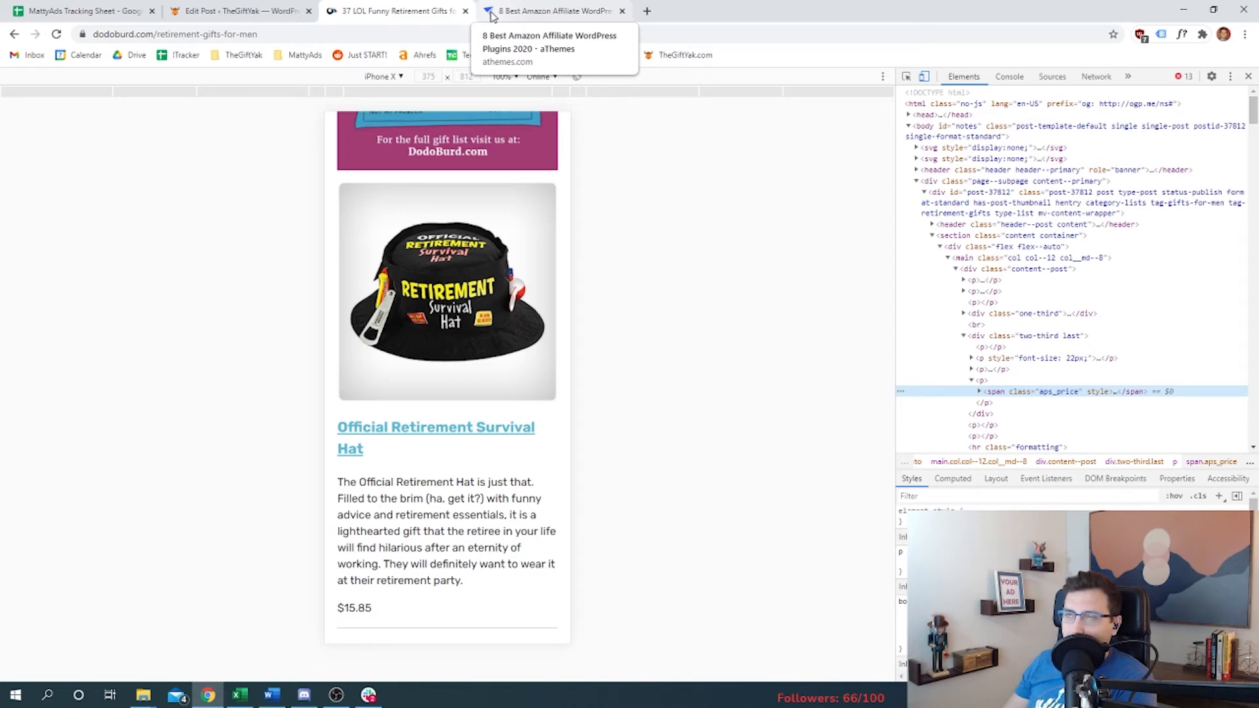
{"action": "left_click", "coordinate": [552, 10]}
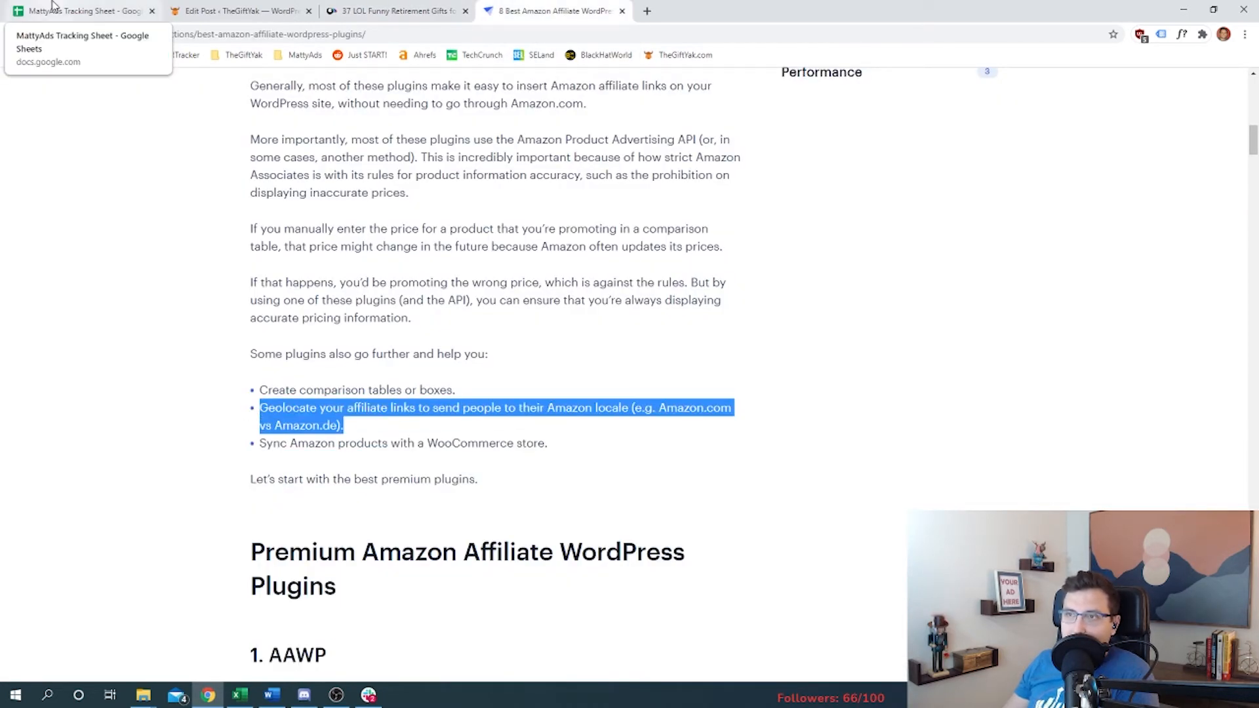
Step: Reach the AAWP entry, highlight its Data fields live-prices bullet, and view the comparison table
{"action": "scroll", "scroll_direction": "down", "scroll_amount": 3}
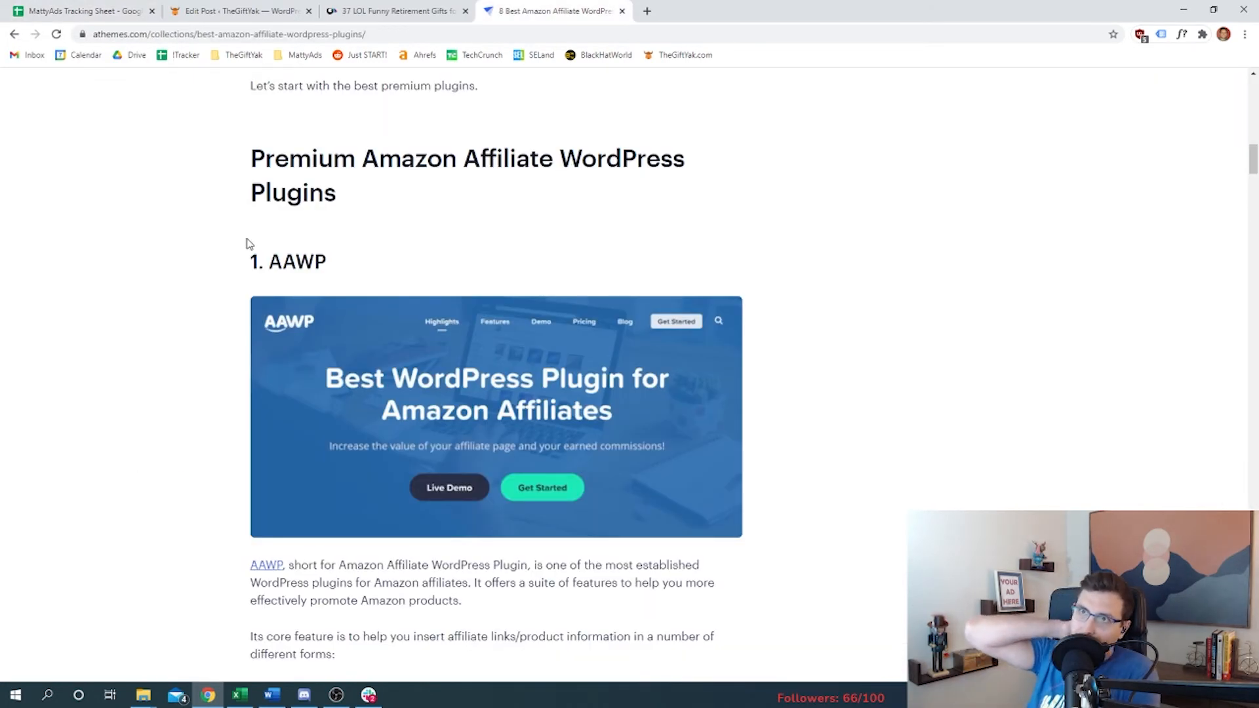
{"action": "scroll", "scroll_direction": "down", "scroll_amount": 3}
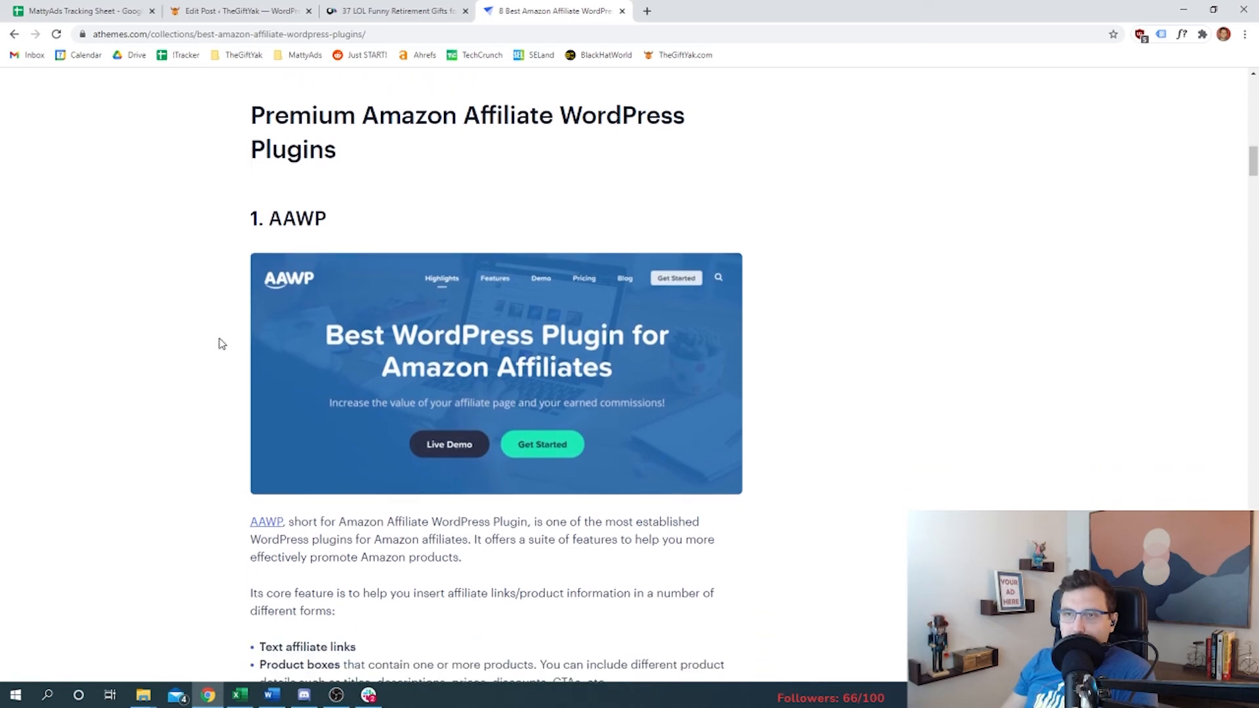
{"action": "scroll", "scroll_direction": "down", "scroll_amount": 3}
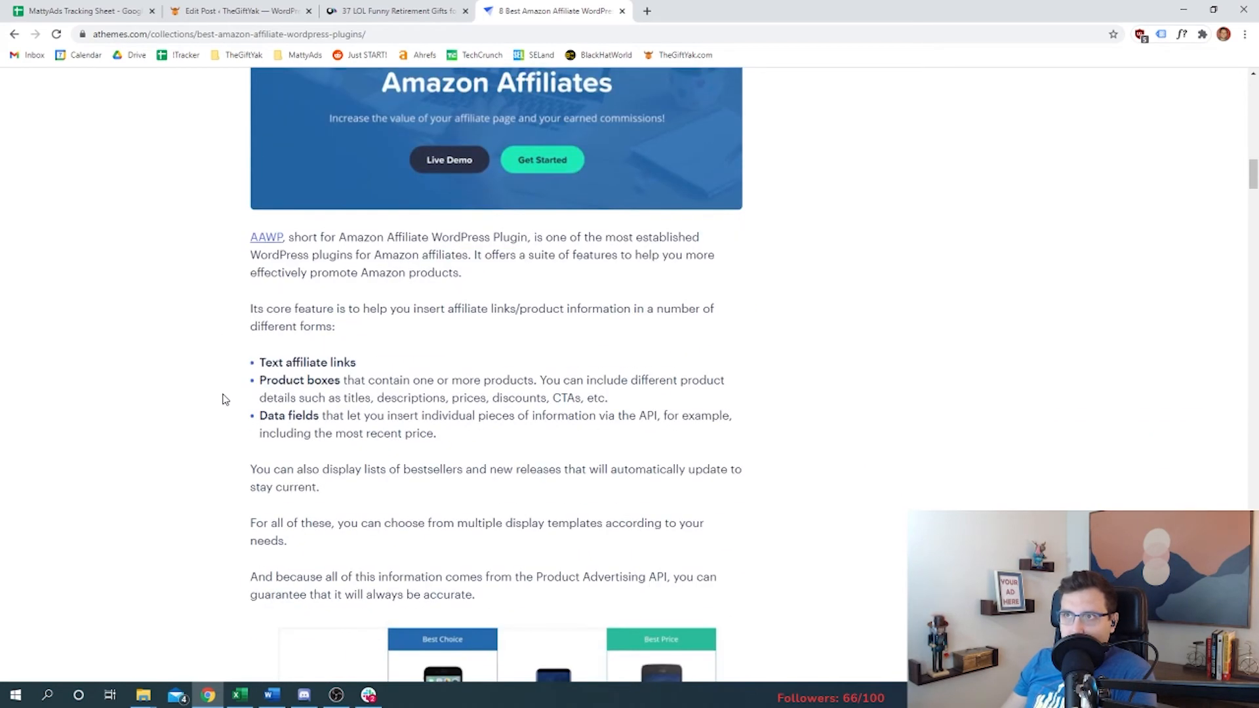
{"action": "mouse_move", "coordinate": [514, 279]}
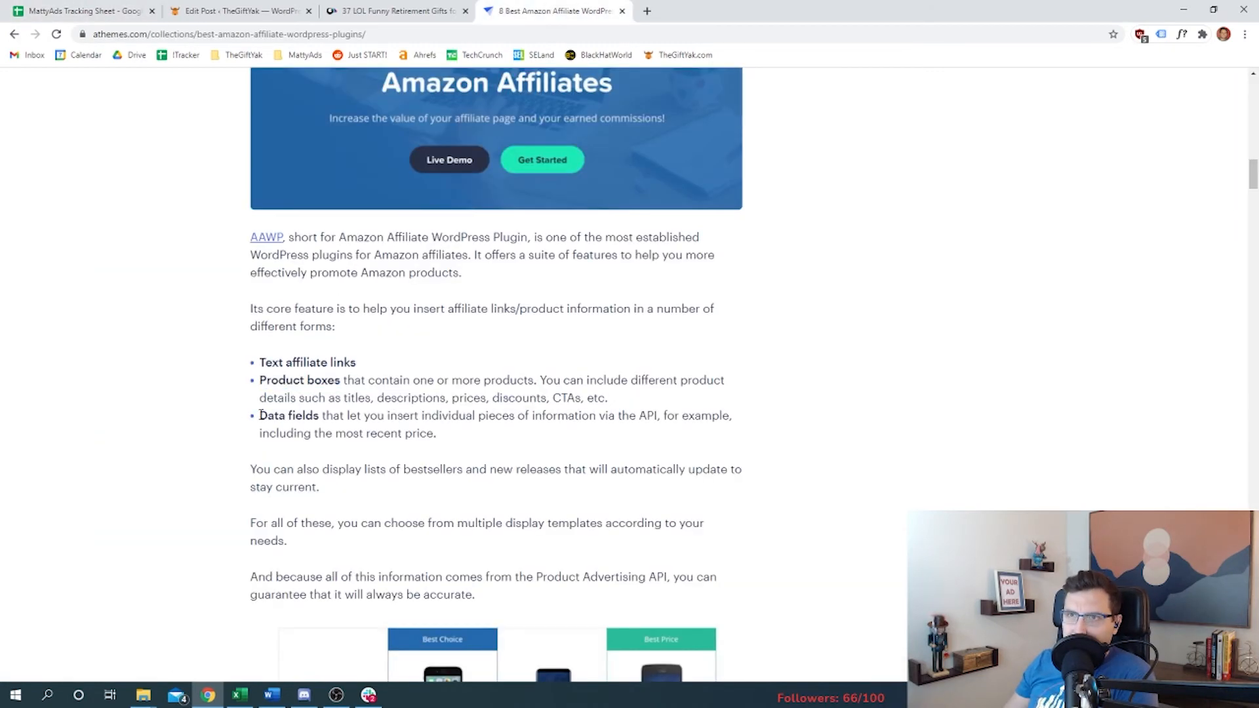
{"action": "left_click_drag", "start_coordinate": [258, 415], "coordinate": [436, 433]}
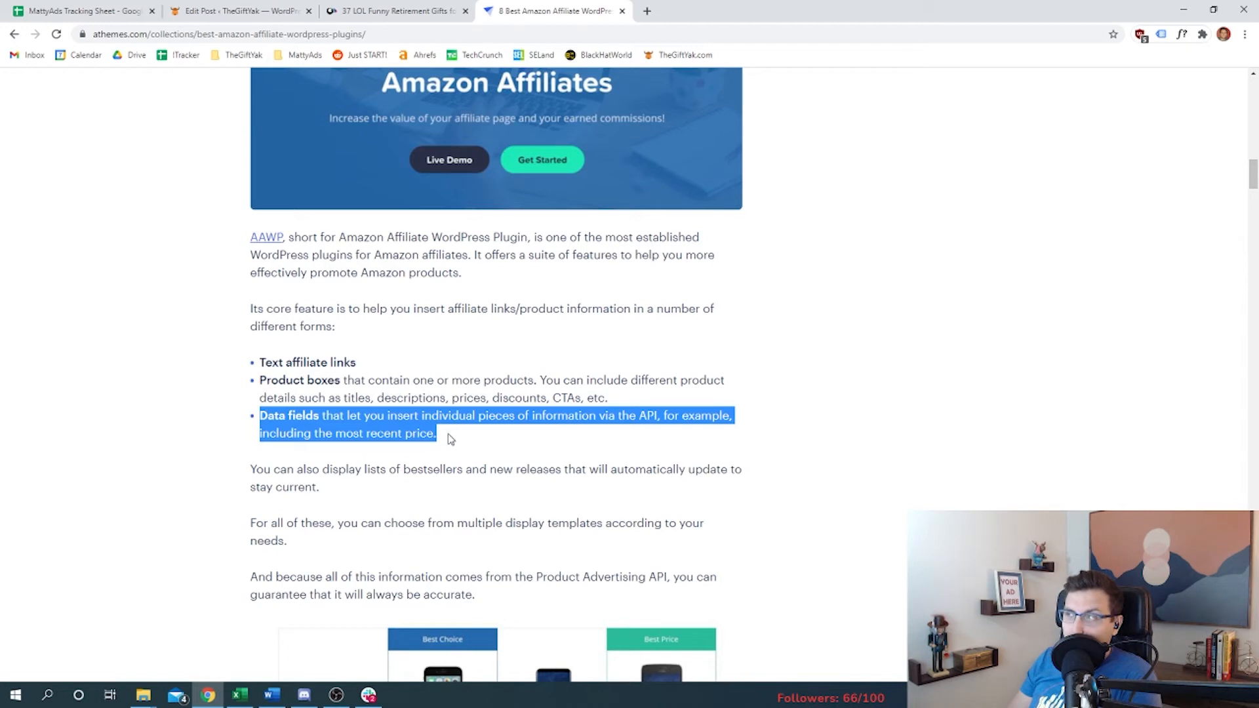
{"action": "scroll", "scroll_direction": "down", "scroll_amount": 3}
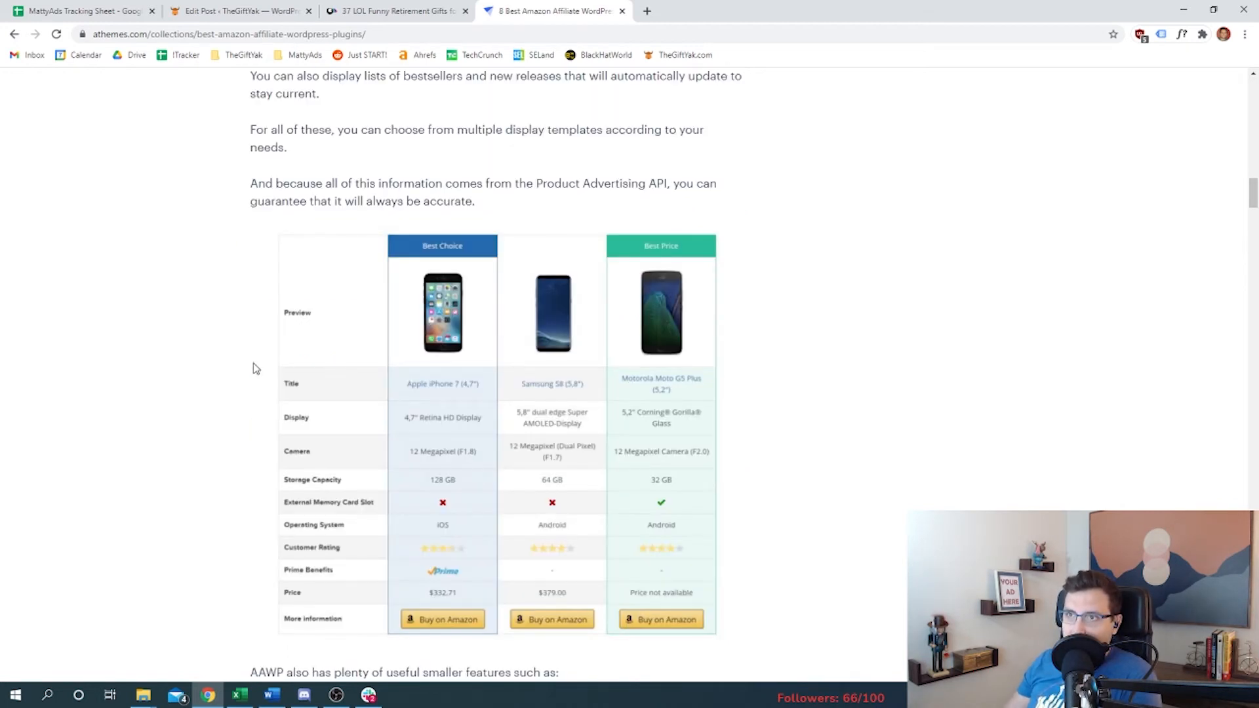
{"action": "mouse_move", "coordinate": [287, 326]}
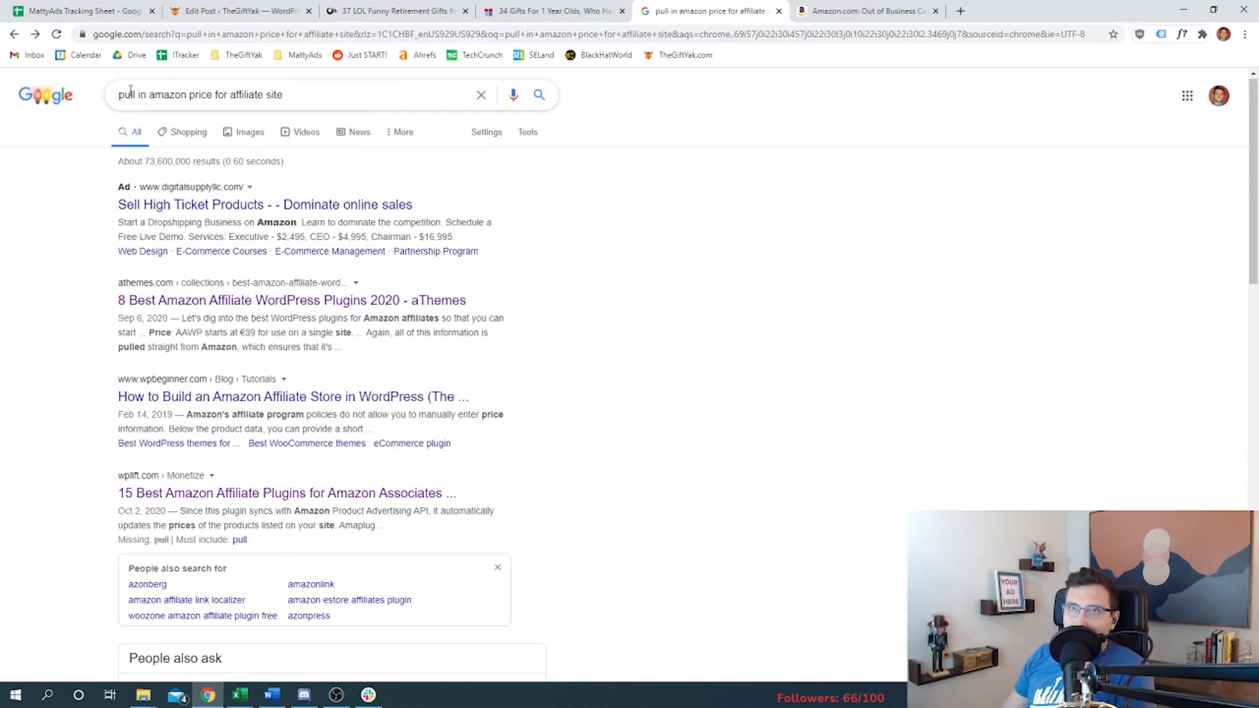
Step: Open the r/juststart 'Is AAWP worth it' thread and read down to the getlasso.co reply
{"action": "type", "text": "reddit aawp"}
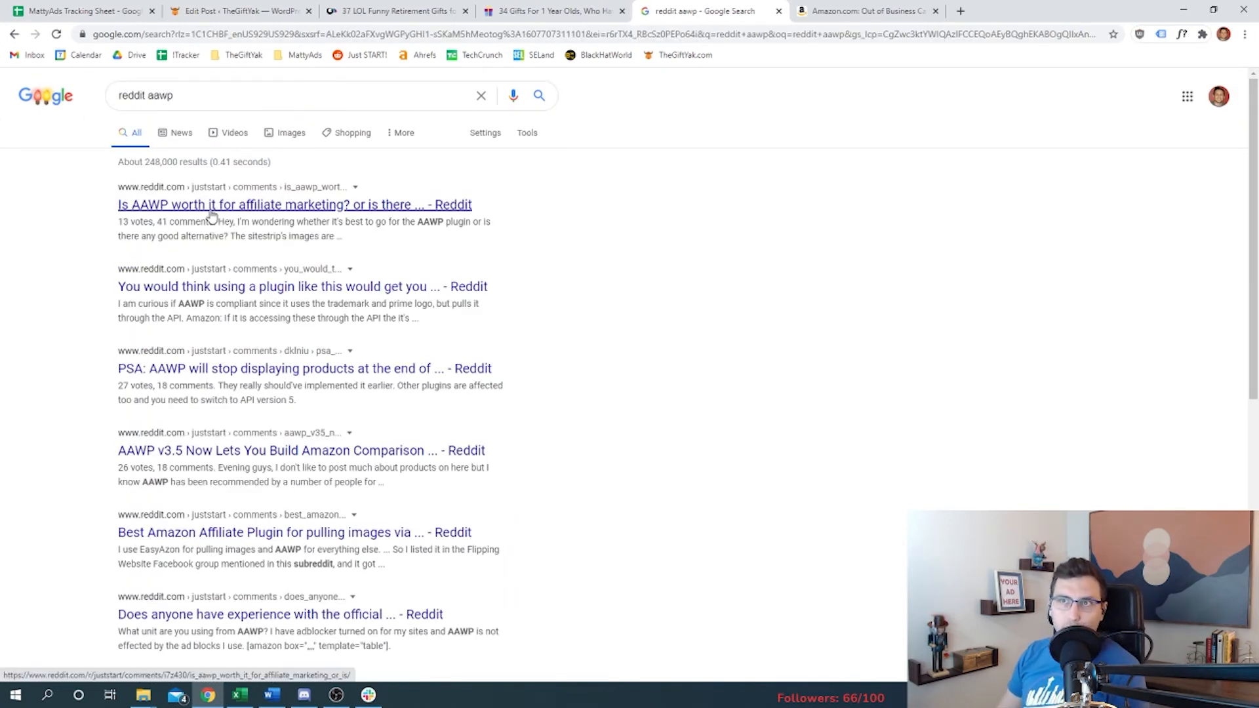
{"action": "left_click", "coordinate": [294, 204]}
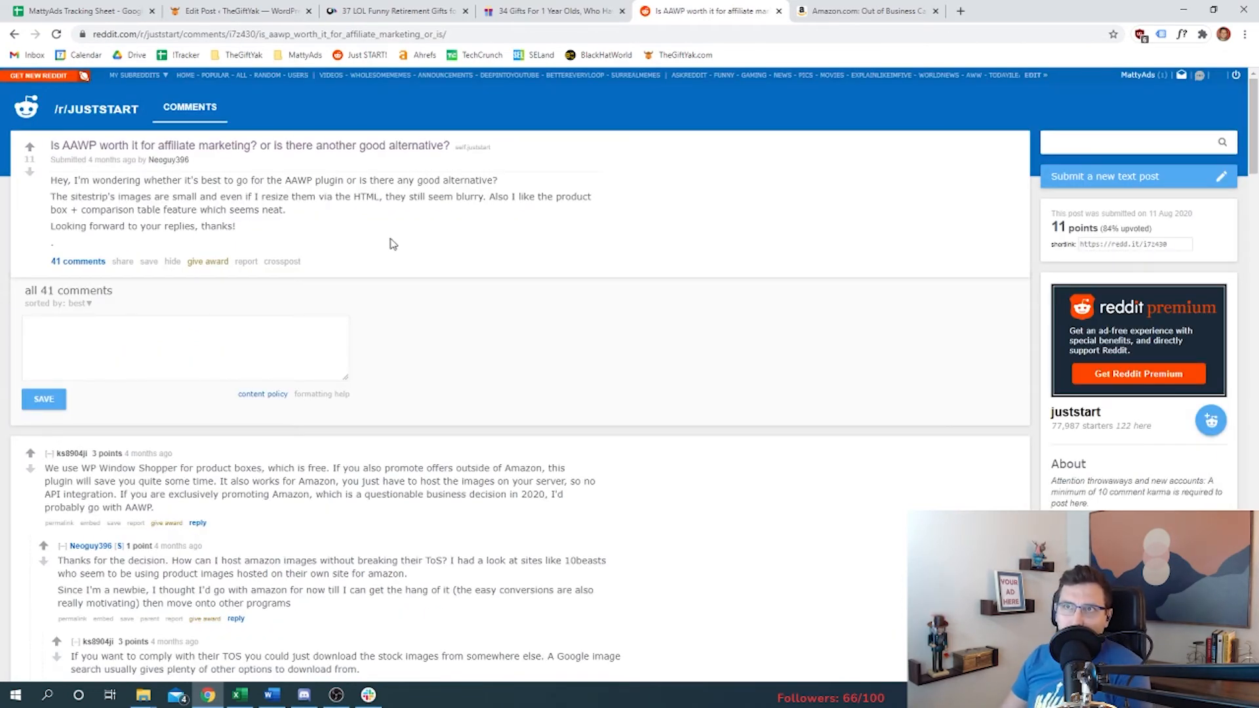
{"action": "scroll", "scroll_direction": "down", "scroll_amount": 3}
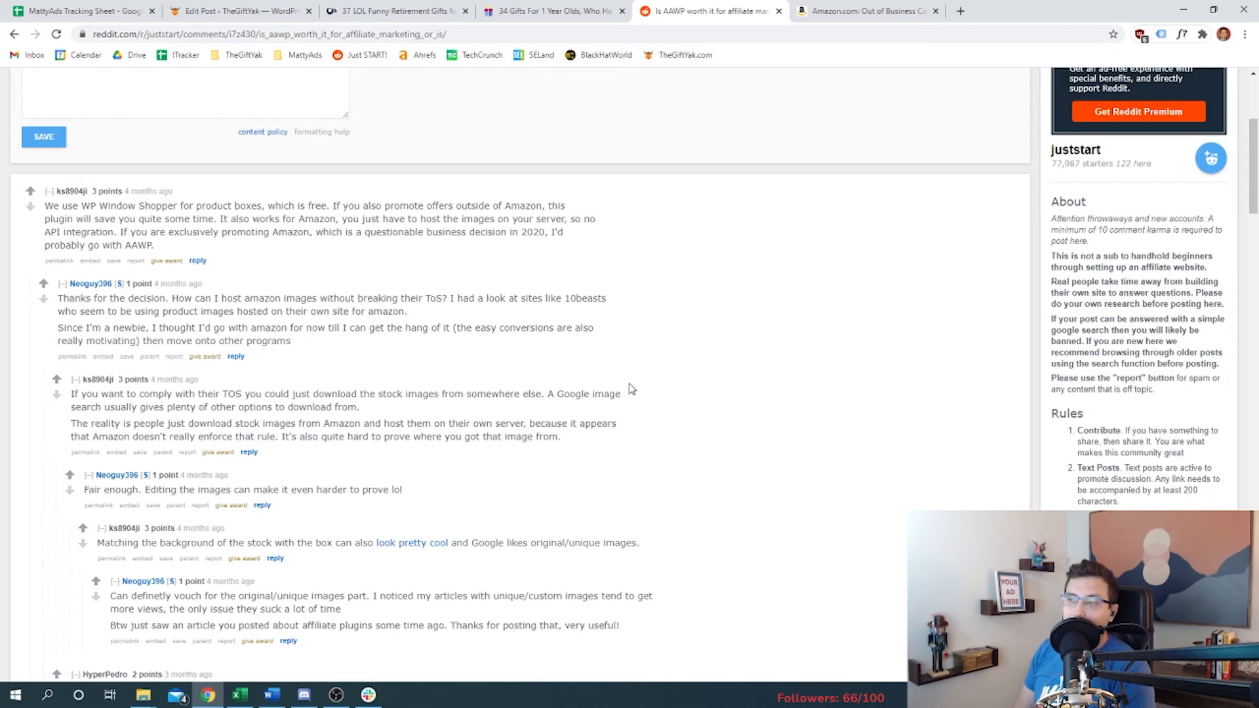
{"action": "scroll", "scroll_direction": "down", "scroll_amount": 3}
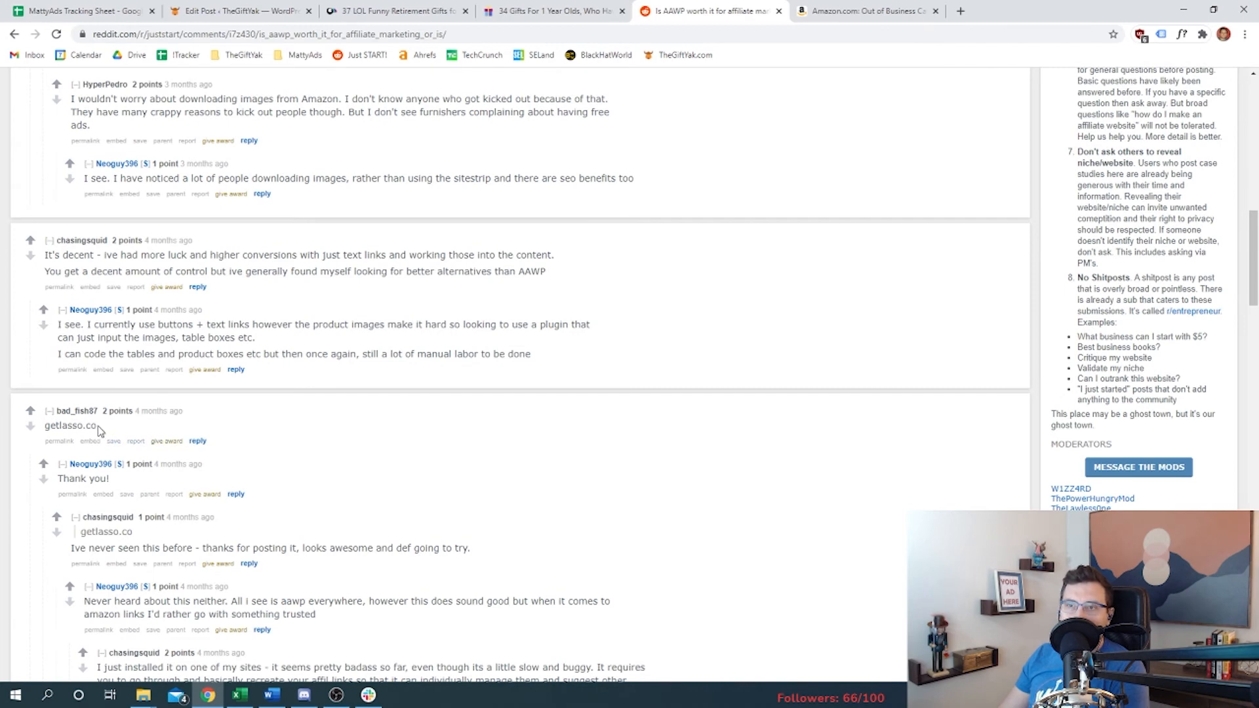
Step: Open getlasso.co in a new tab and view giftlab.co's About Us page crediting Lasso
{"action": "right_click", "coordinate": [69, 425]}
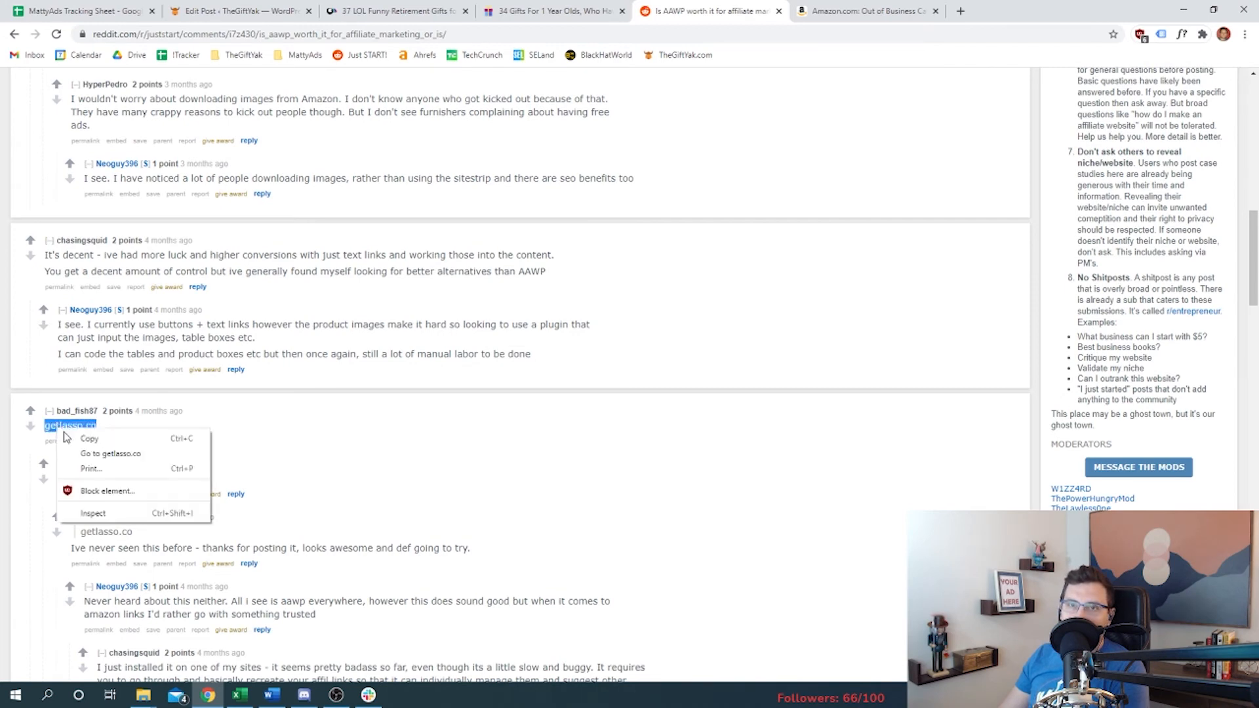
{"action": "left_click", "coordinate": [552, 11]}
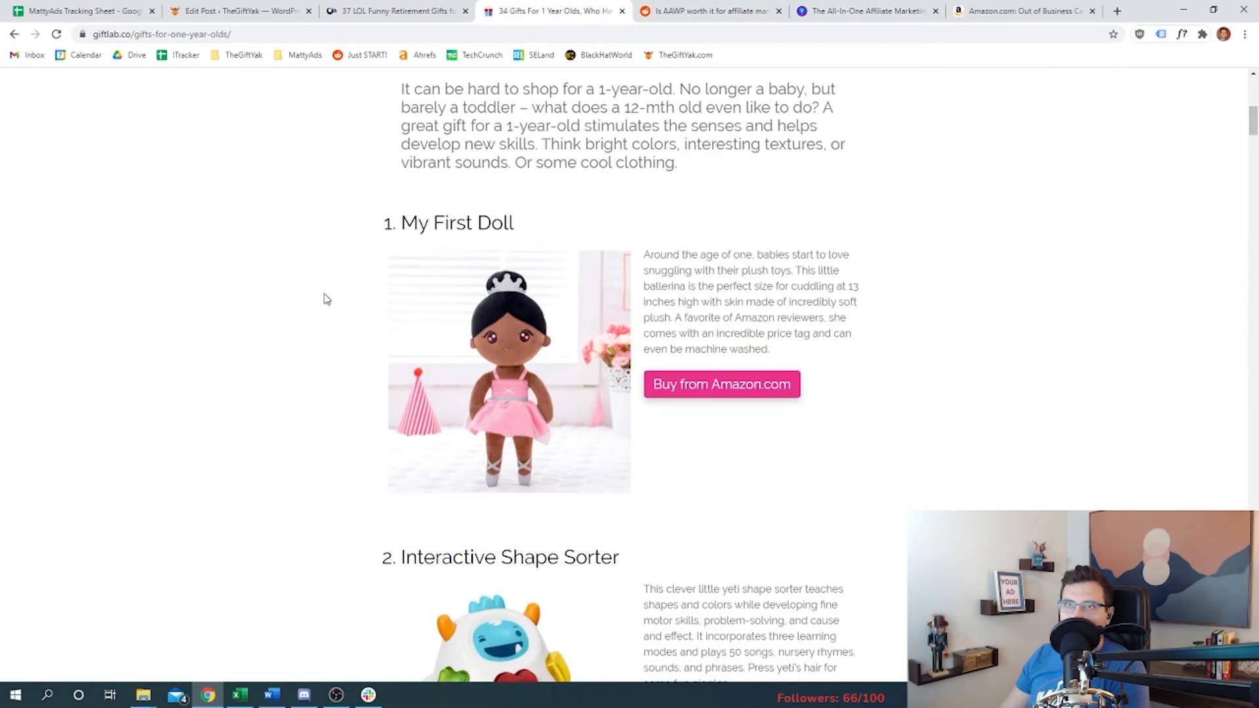
{"action": "left_click", "coordinate": [1116, 10]}
{"action": "type", "text": "site:giftlab.co lasso"}
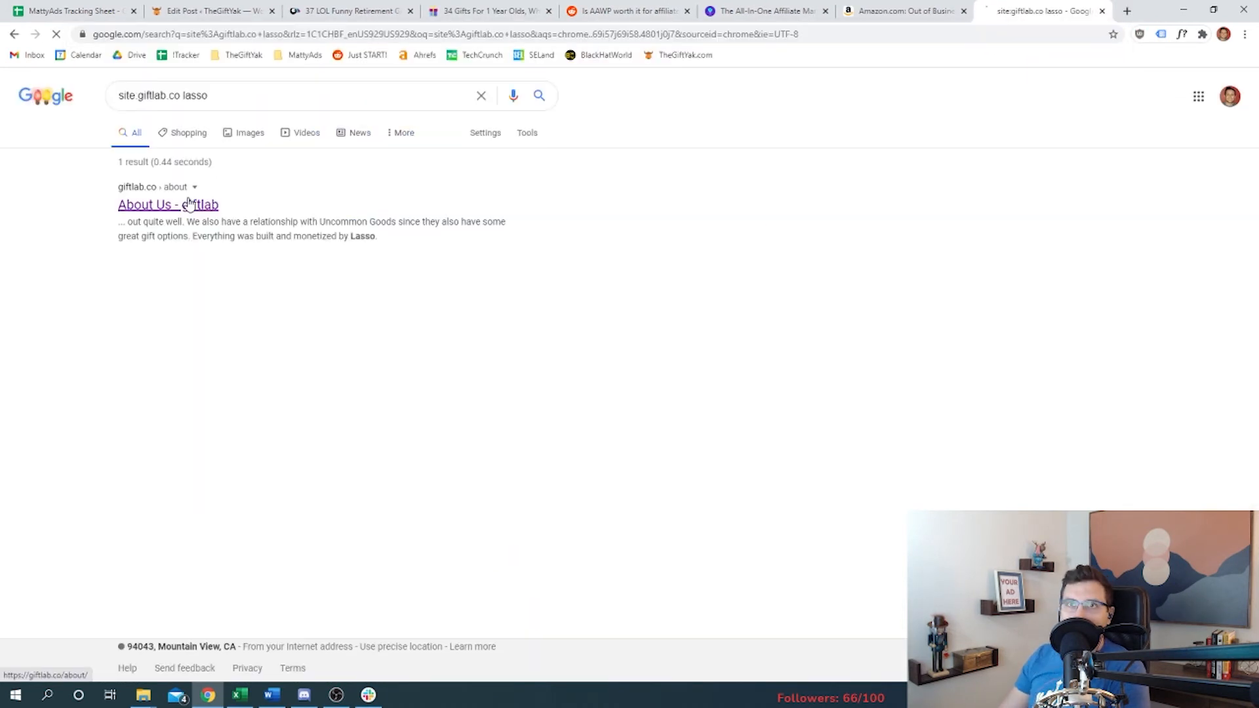
{"action": "left_click", "coordinate": [168, 205]}
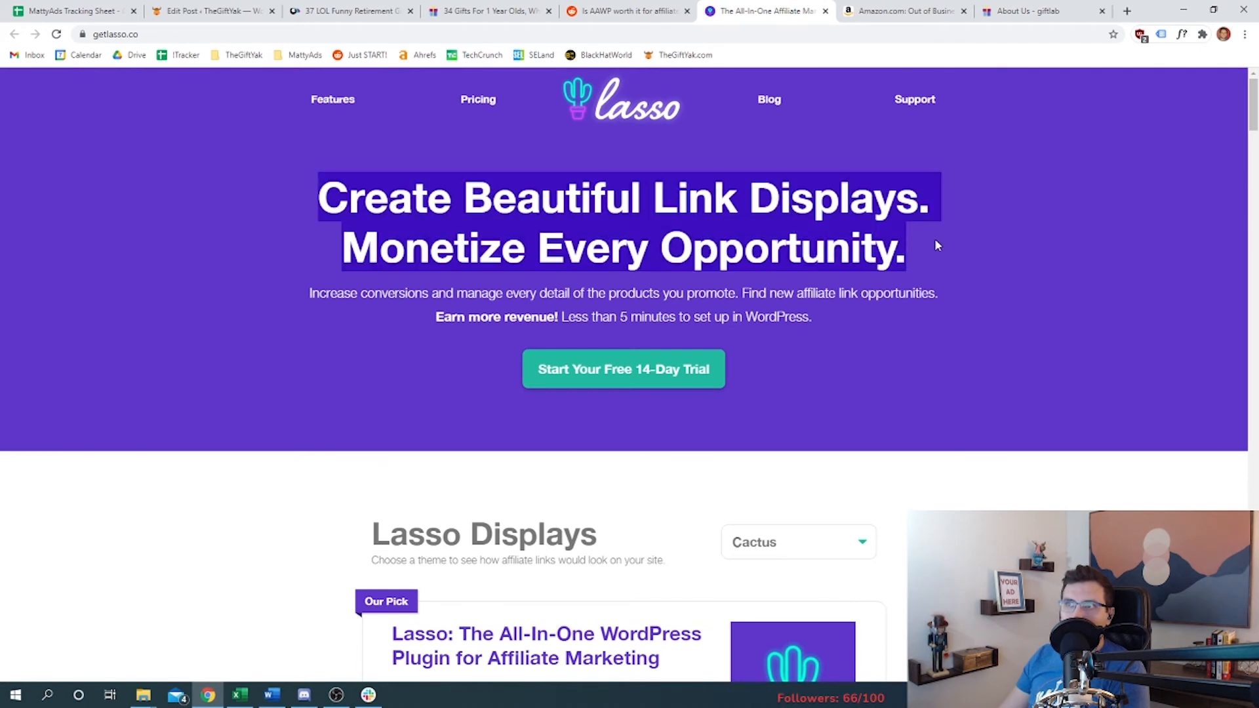
{"action": "mouse_move", "coordinate": [183, 329]}
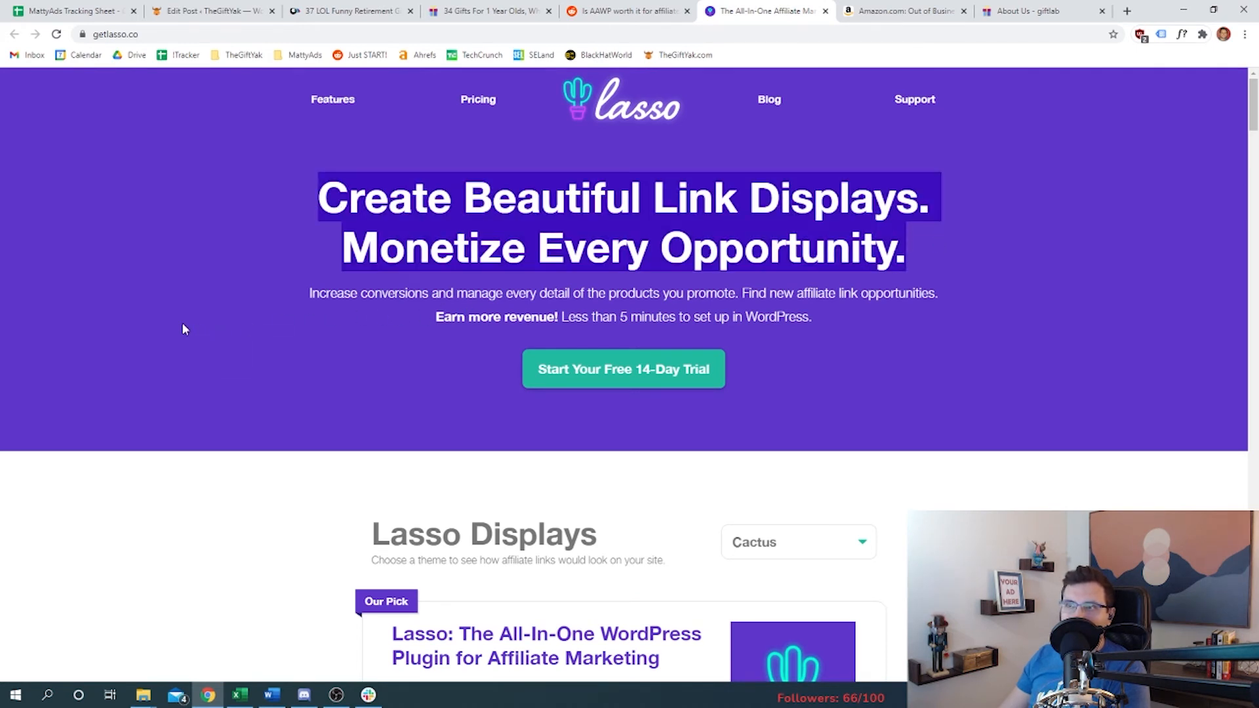
Step: Look through the feature list on Lasso's getlasso.co features page
{"action": "left_click", "coordinate": [332, 99]}
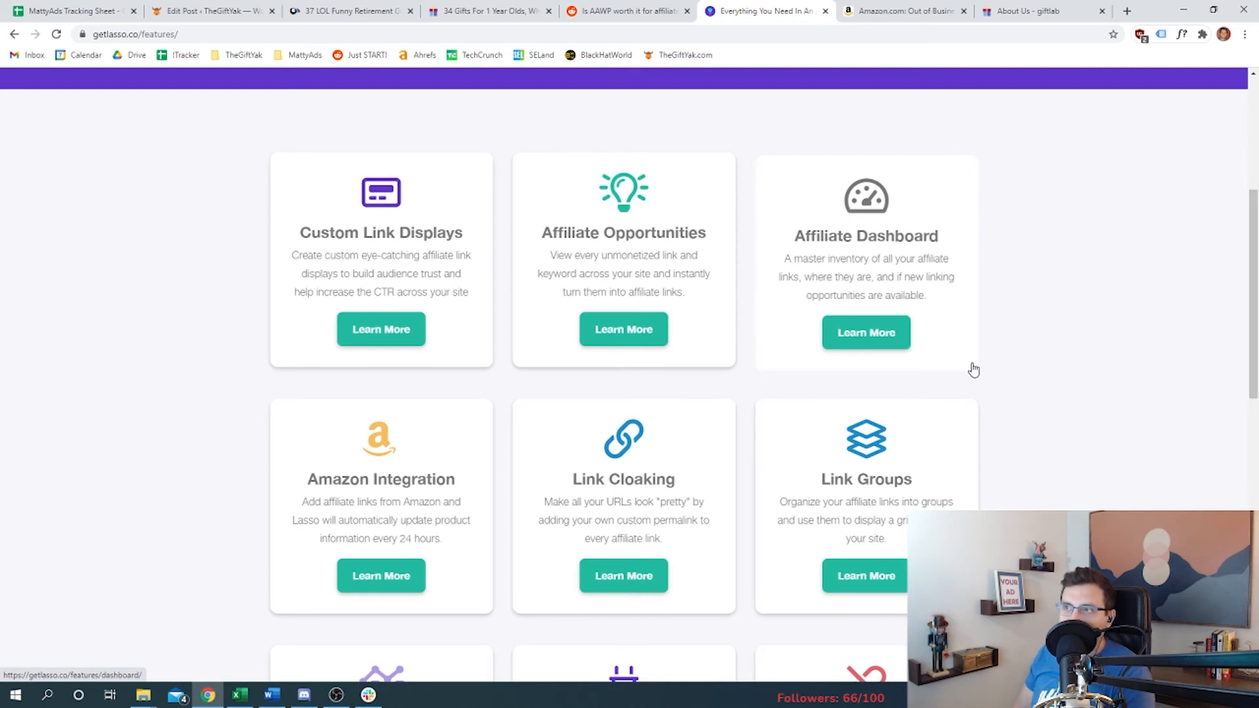
{"action": "scroll", "scroll_direction": "down", "scroll_amount": 3}
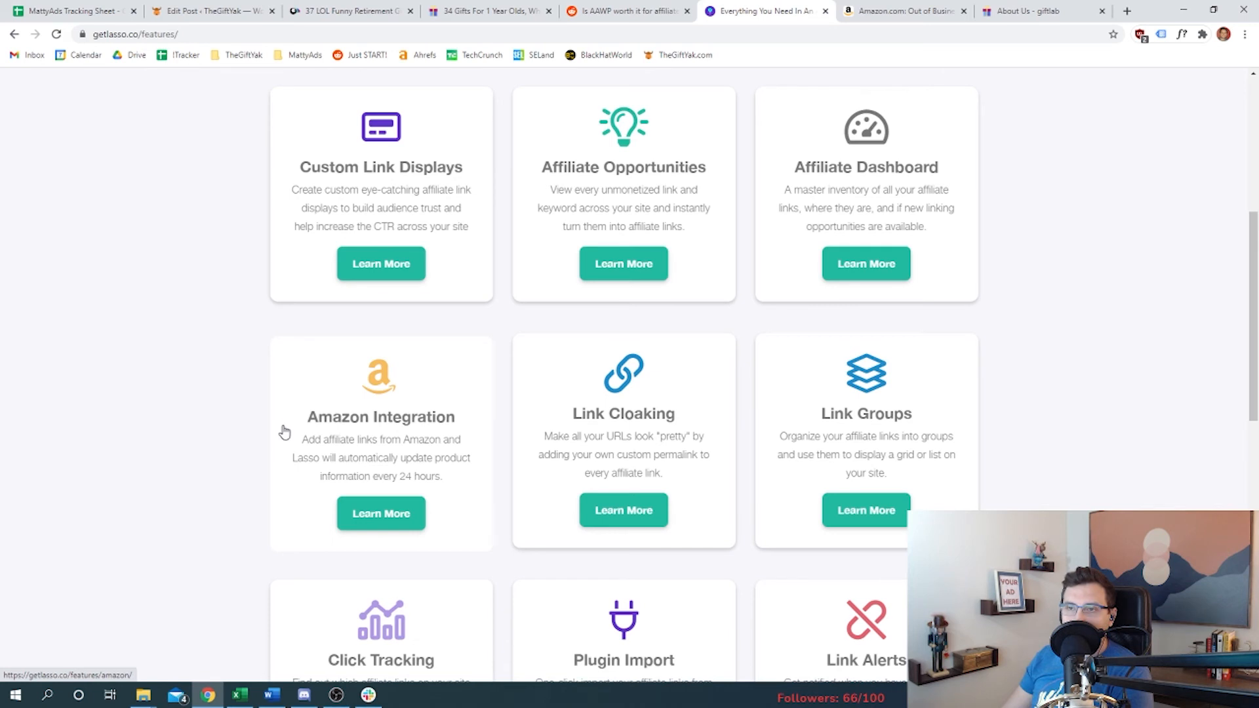
{"action": "mouse_move", "coordinate": [239, 436]}
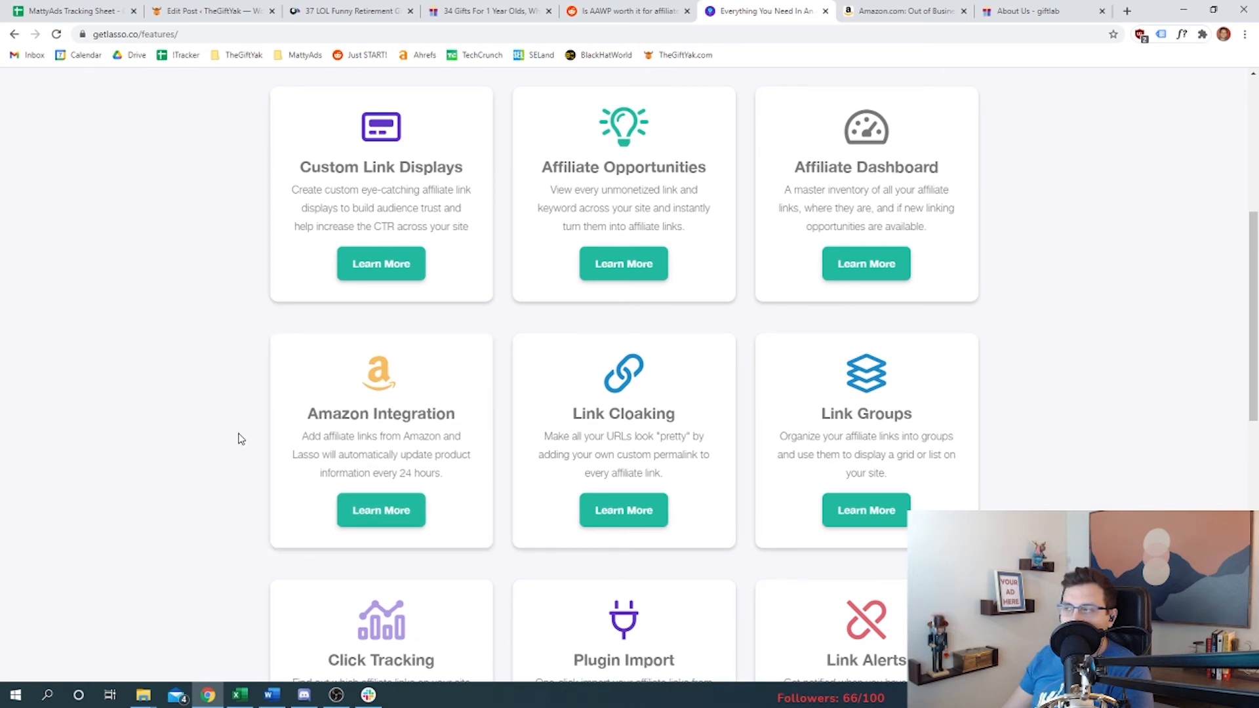
{"action": "scroll", "scroll_direction": "down", "scroll_amount": 3}
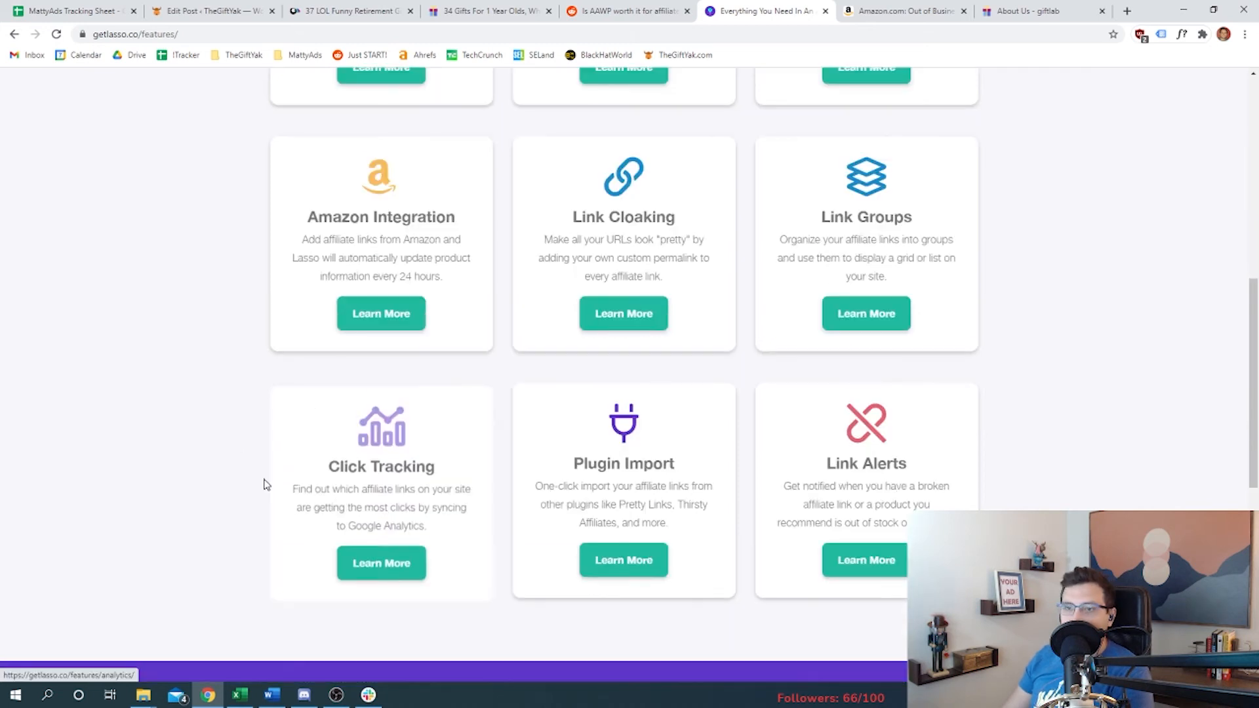
{"action": "mouse_move", "coordinate": [297, 524]}
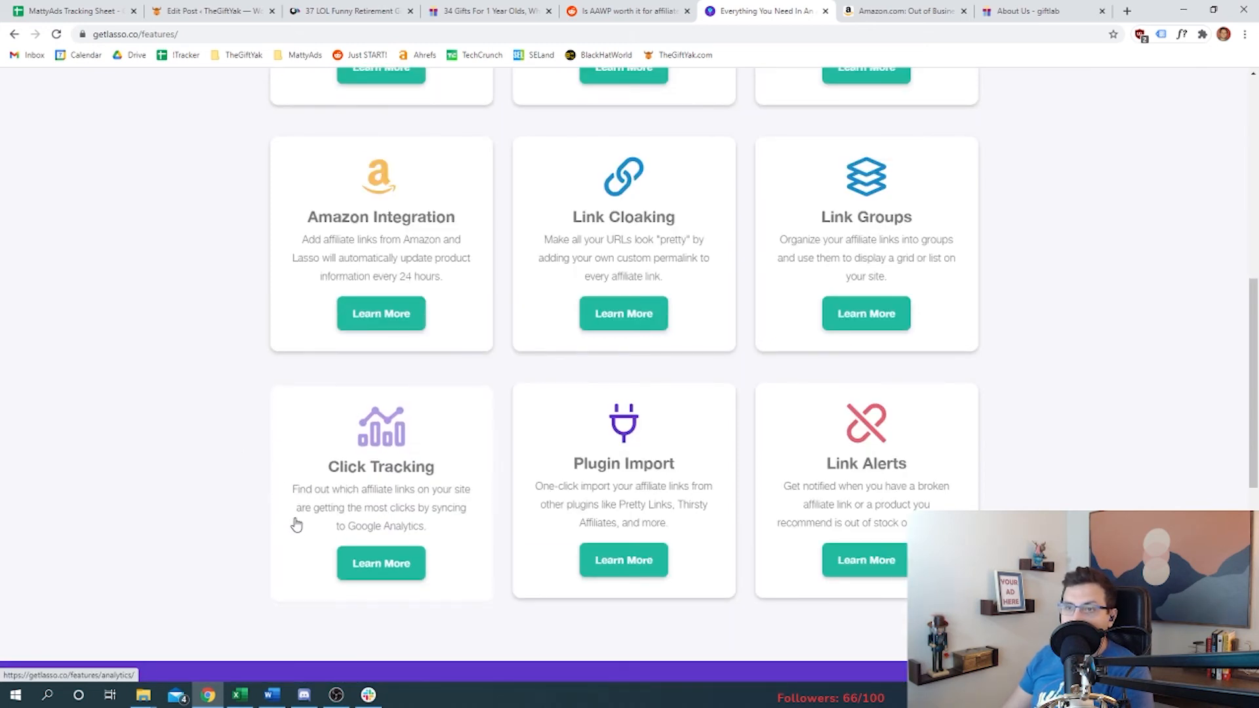
{"action": "mouse_move", "coordinate": [507, 497]}
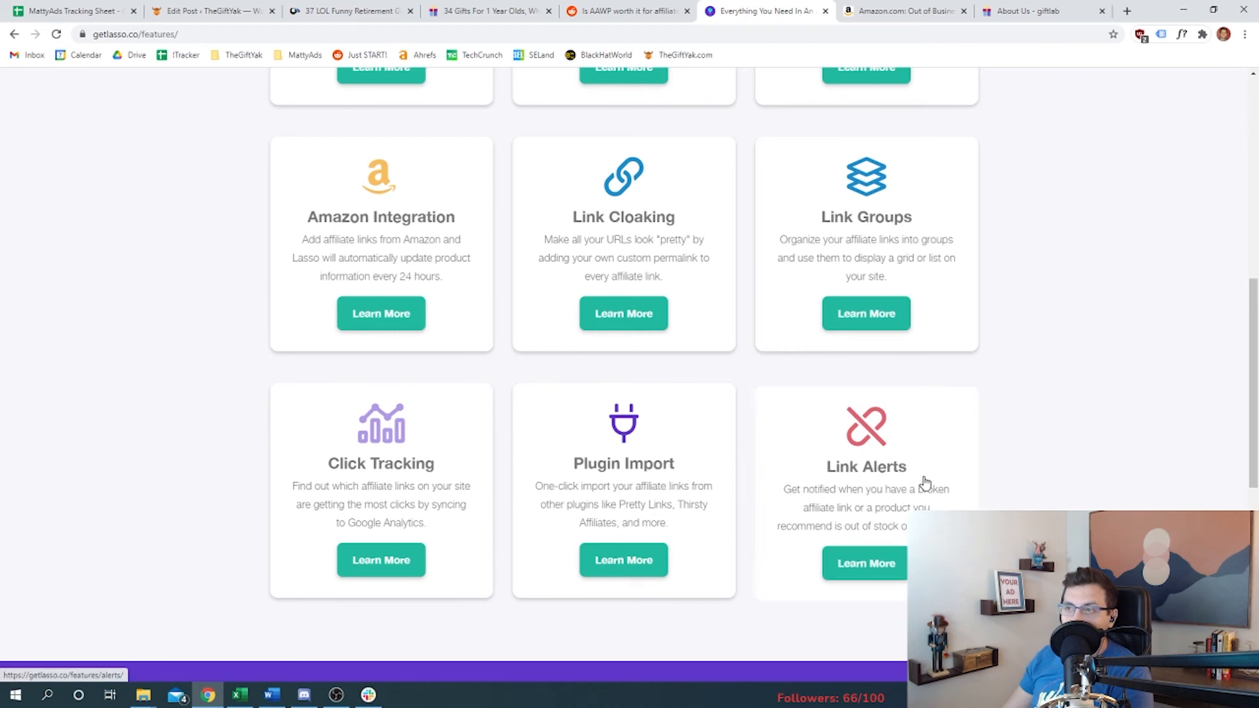
{"action": "mouse_move", "coordinate": [1017, 487]}
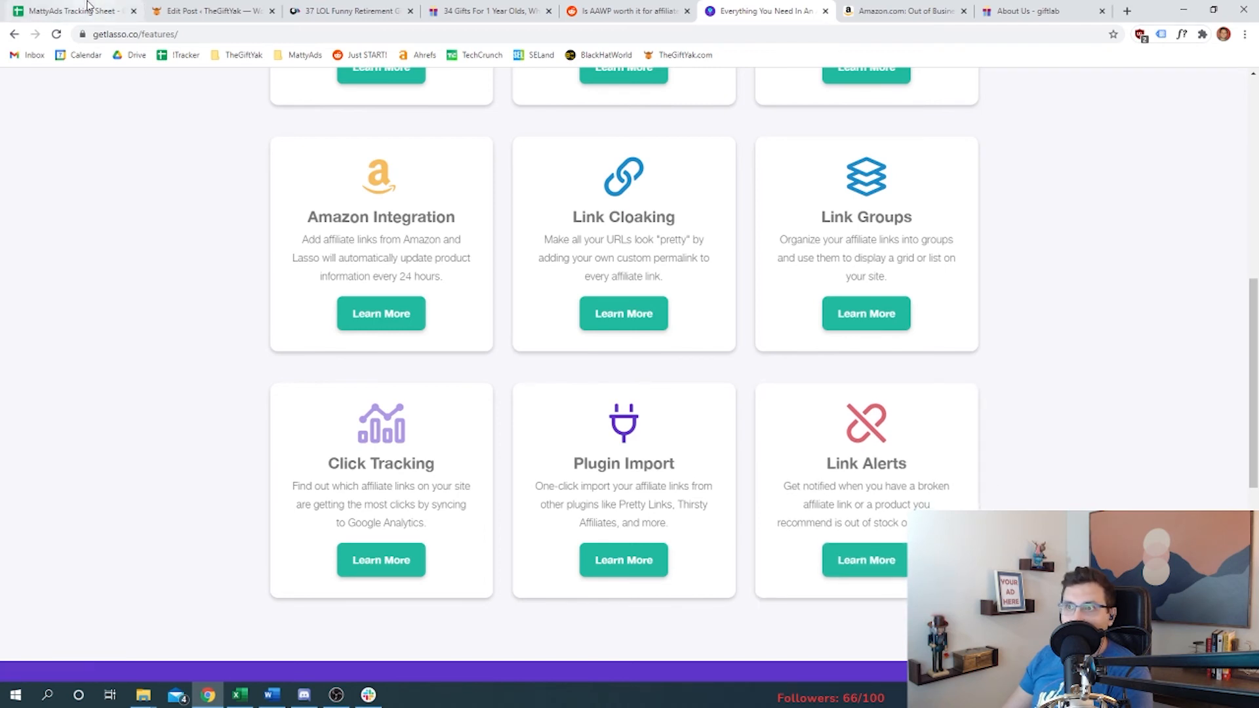
Step: Check the tracking sheet's Lasso note, then return to Lasso features and the AAWP Reddit thread
{"action": "left_click", "coordinate": [68, 10]}
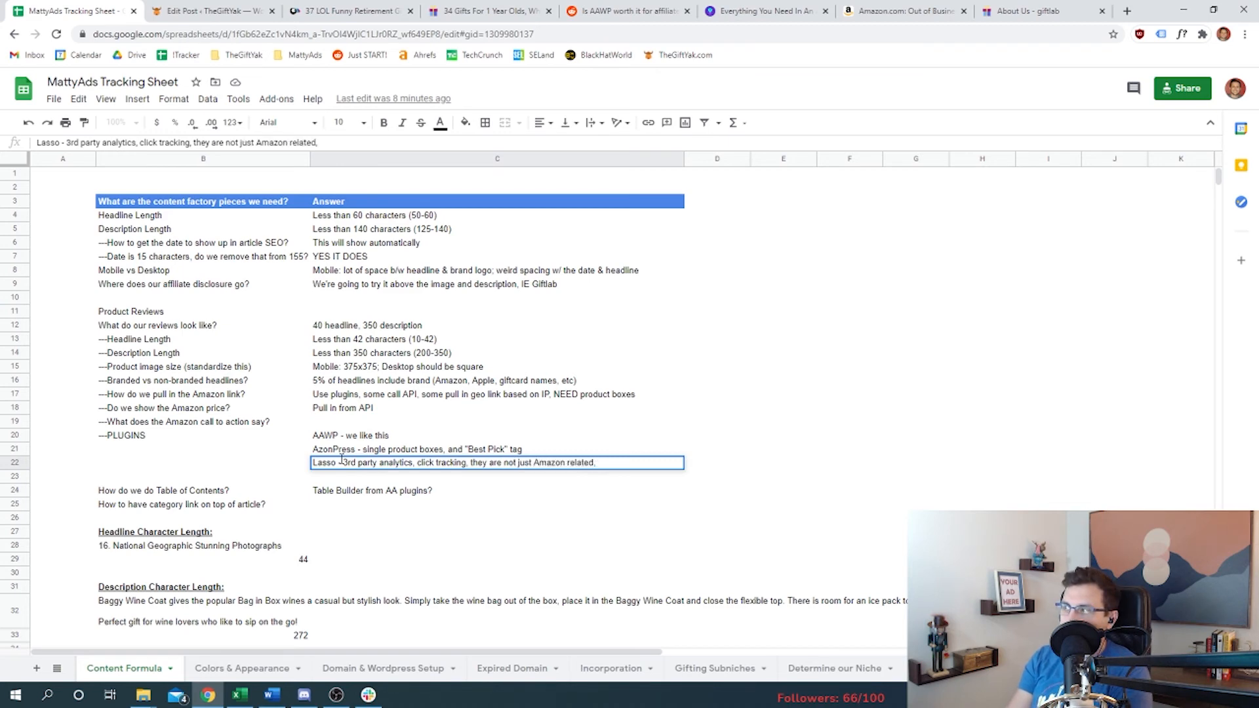
{"action": "left_click", "coordinate": [759, 11]}
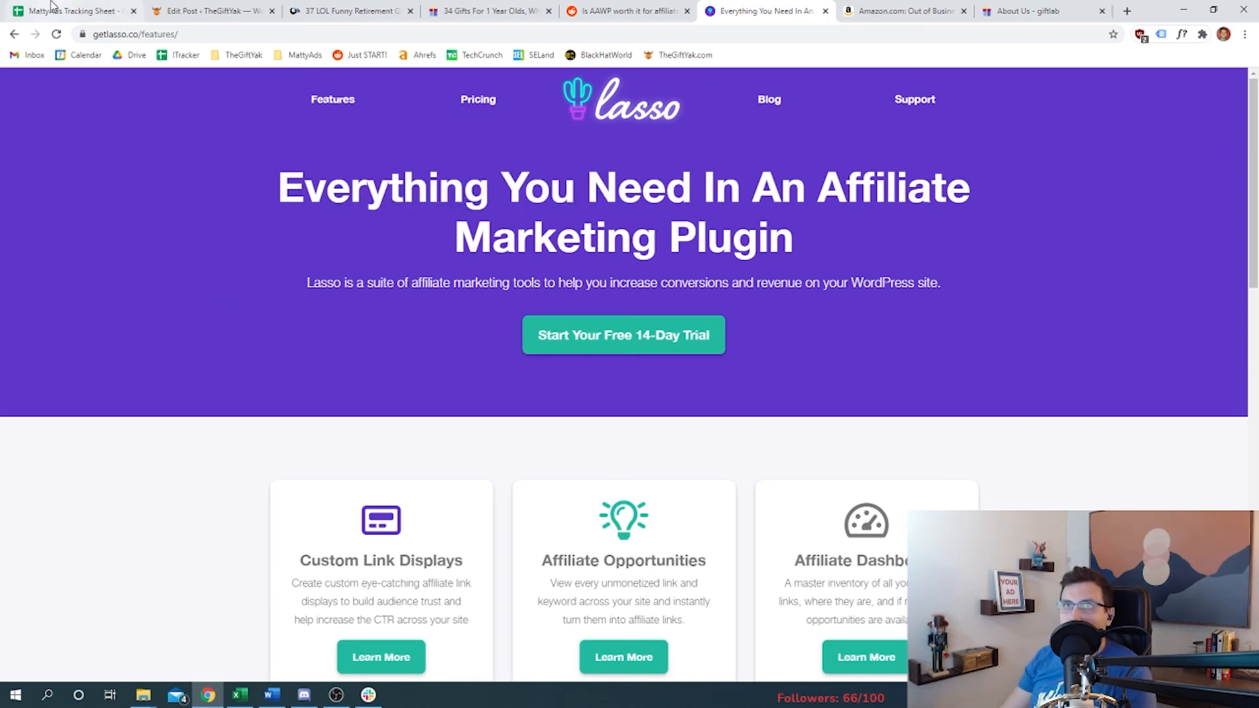
{"action": "left_click", "coordinate": [629, 11]}
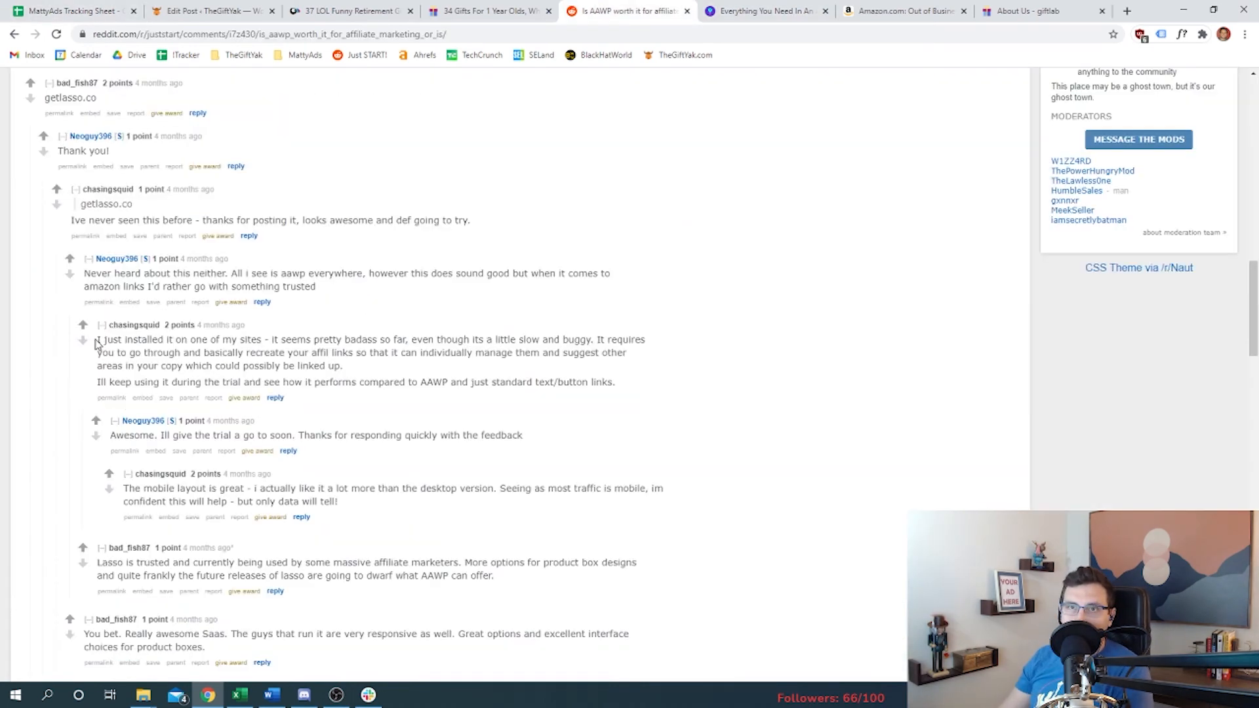
Step: Highlight Reddit comments about installing Lasso and trusting it, then return to Lasso's features page
{"action": "left_click_drag", "start_coordinate": [96, 339], "coordinate": [615, 382]}
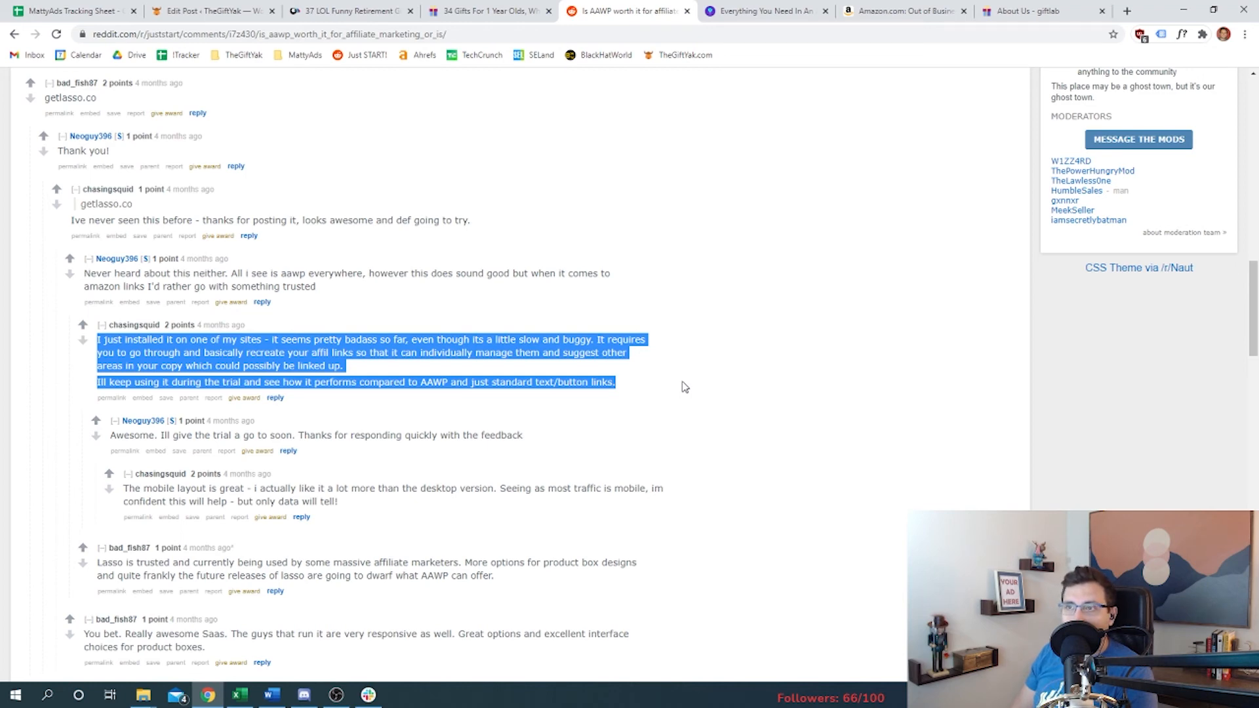
{"action": "scroll", "scroll_direction": "down", "scroll_amount": 3}
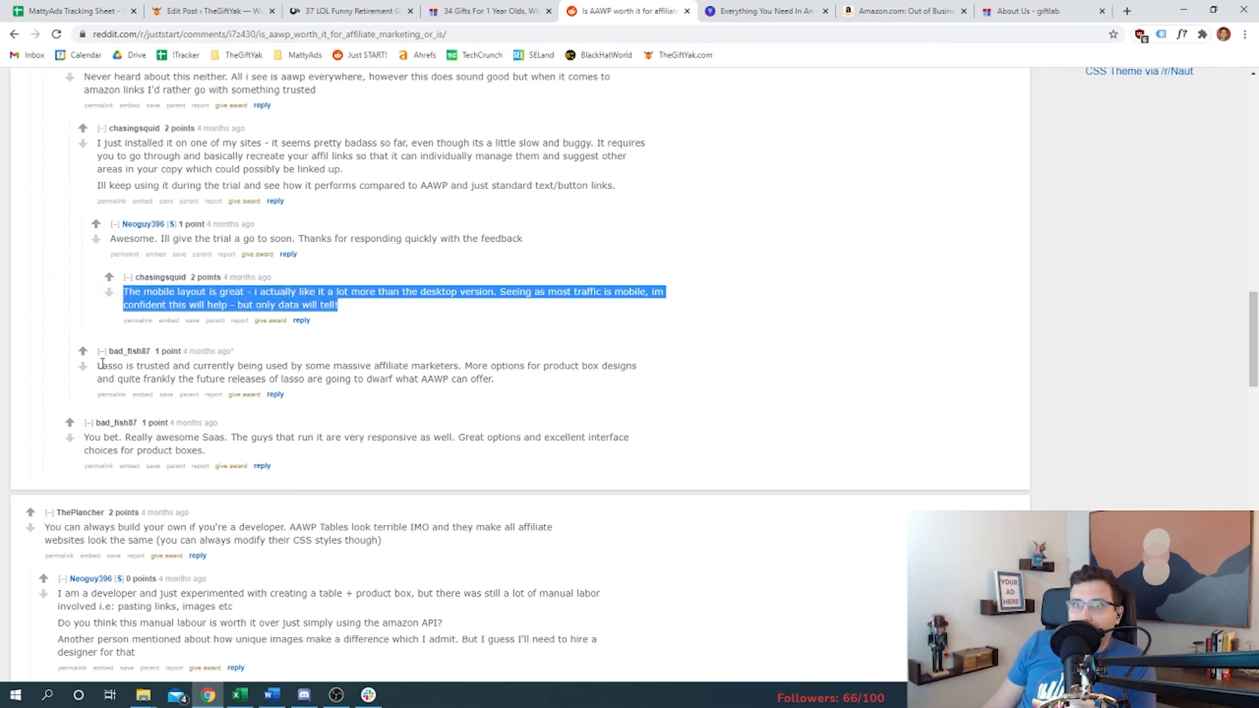
{"action": "left_click_drag", "start_coordinate": [97, 365], "coordinate": [495, 379]}
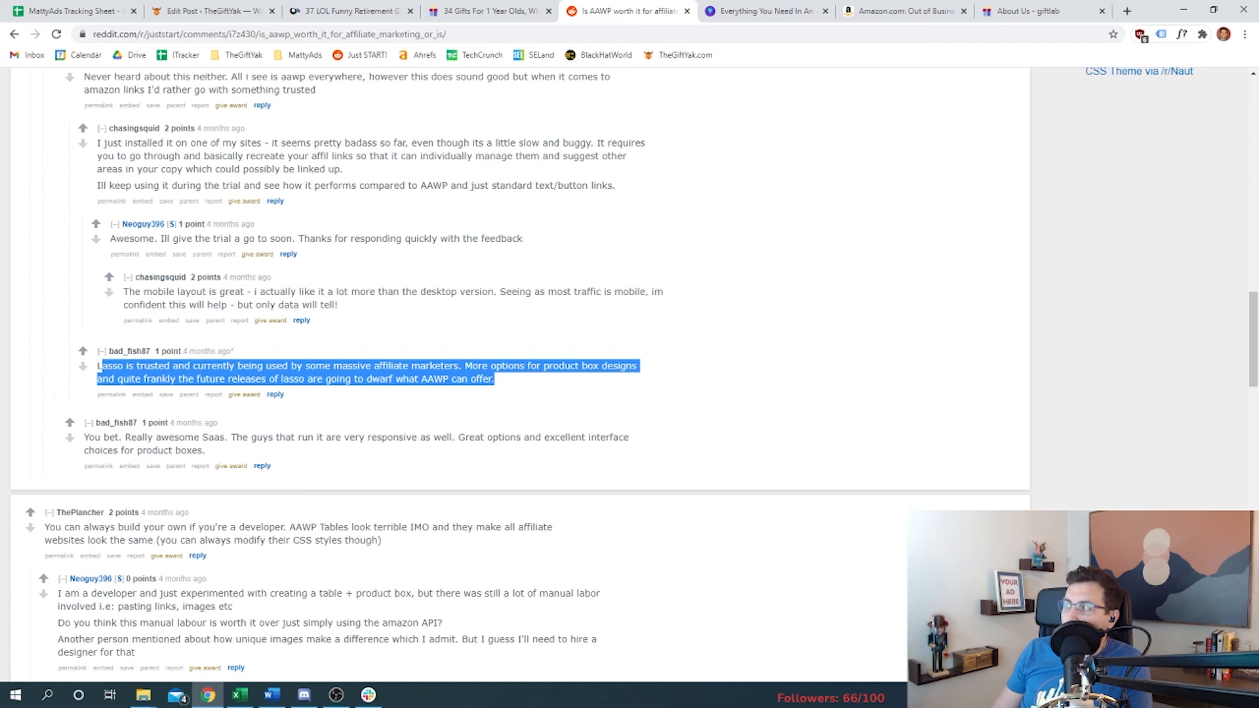
{"action": "left_click", "coordinate": [763, 10]}
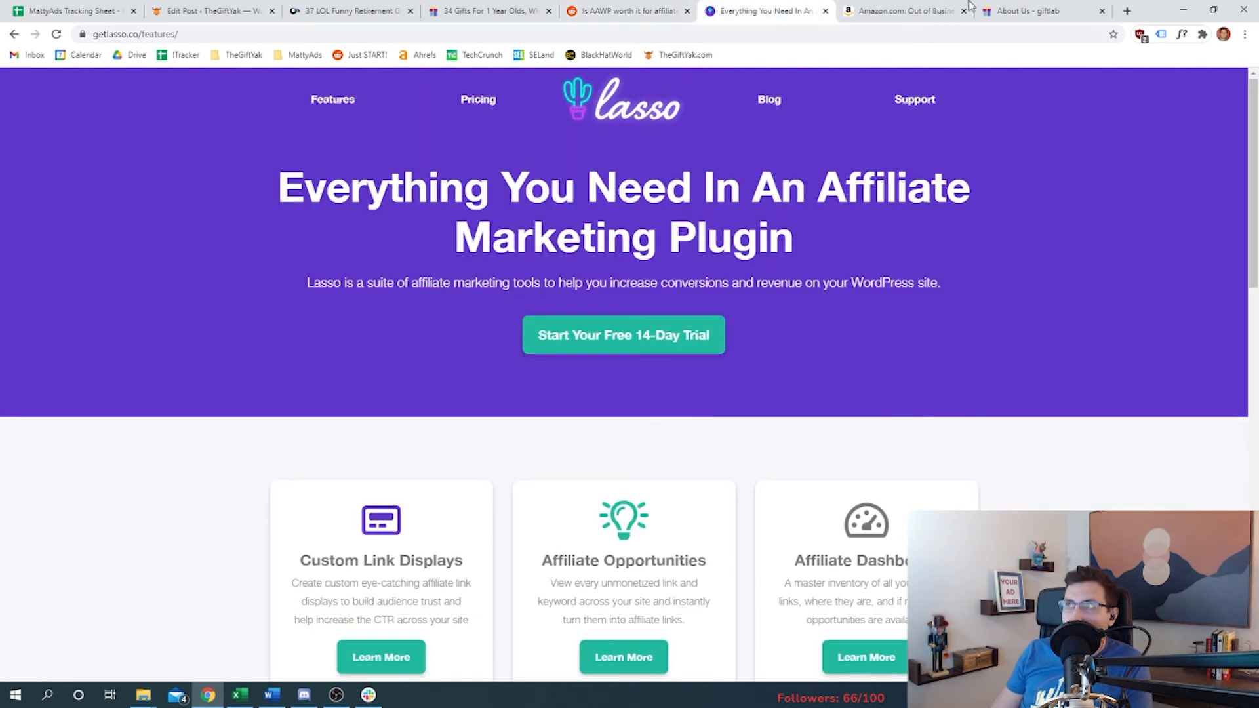
Step: Switch back to Giftlab's About Us page crediting Lasso for building and monetizing the site
{"action": "left_click", "coordinate": [1036, 10]}
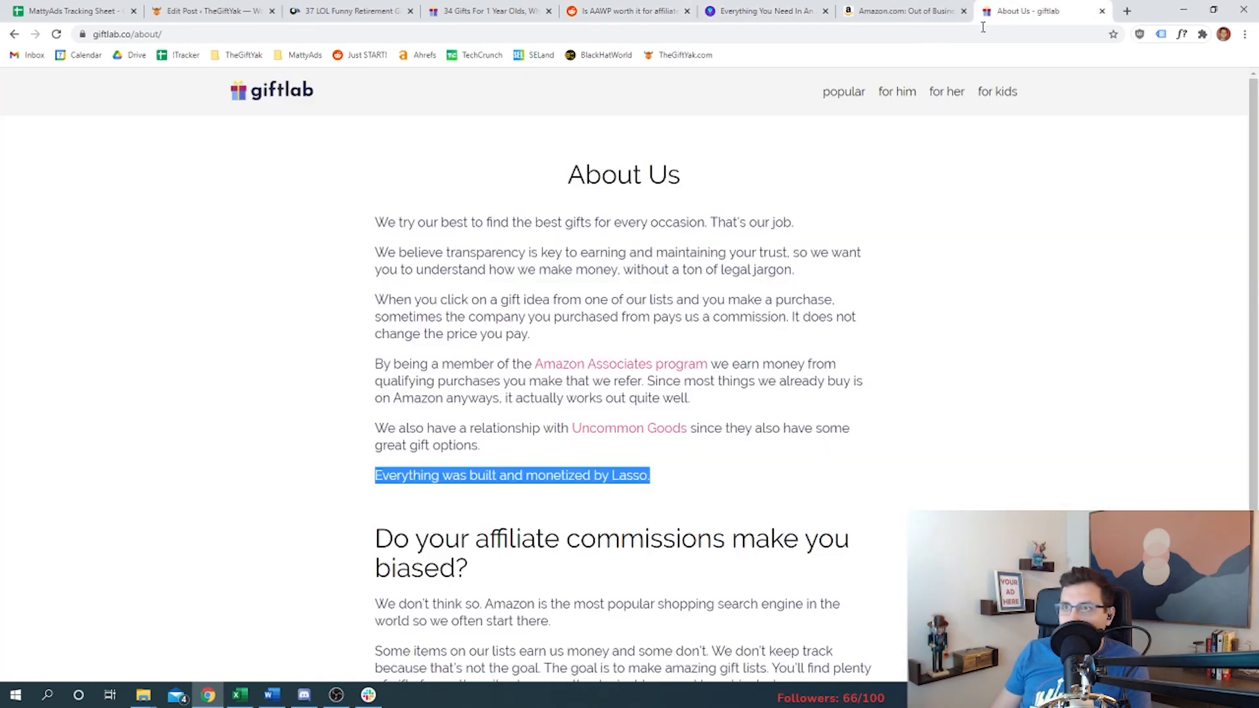
{"action": "mouse_move", "coordinate": [357, 131]}
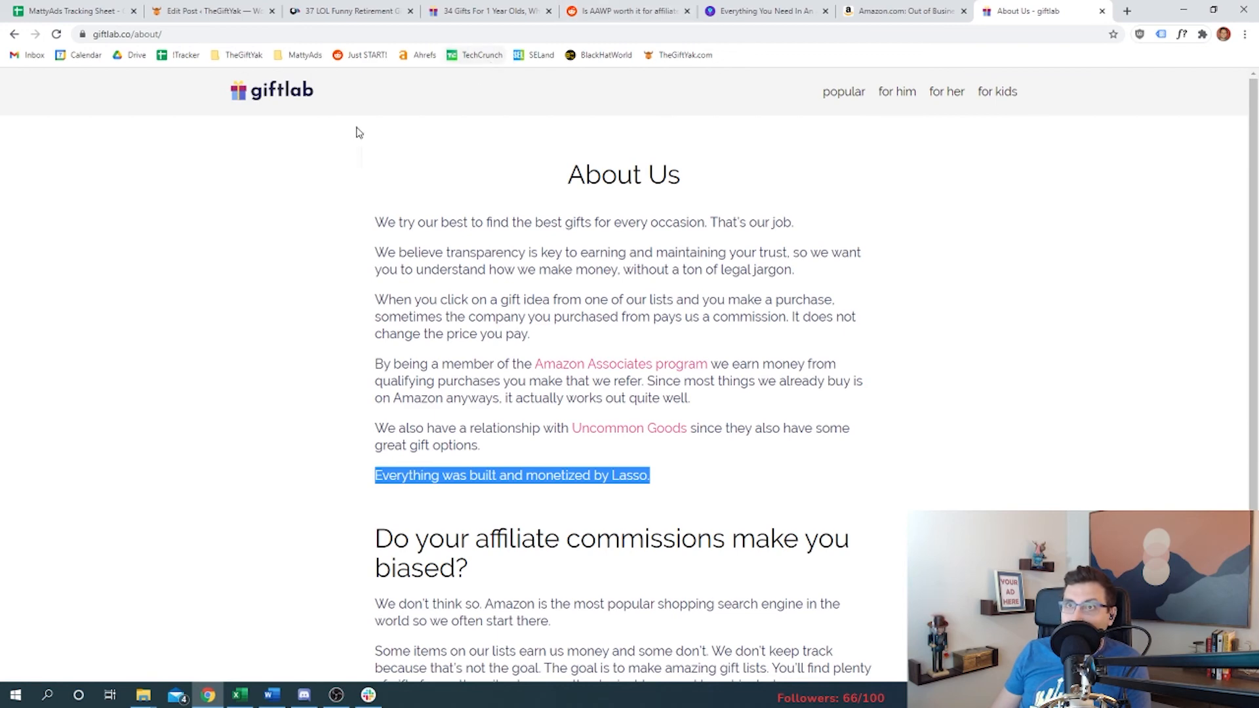
{"action": "mouse_move", "coordinate": [598, 457]}
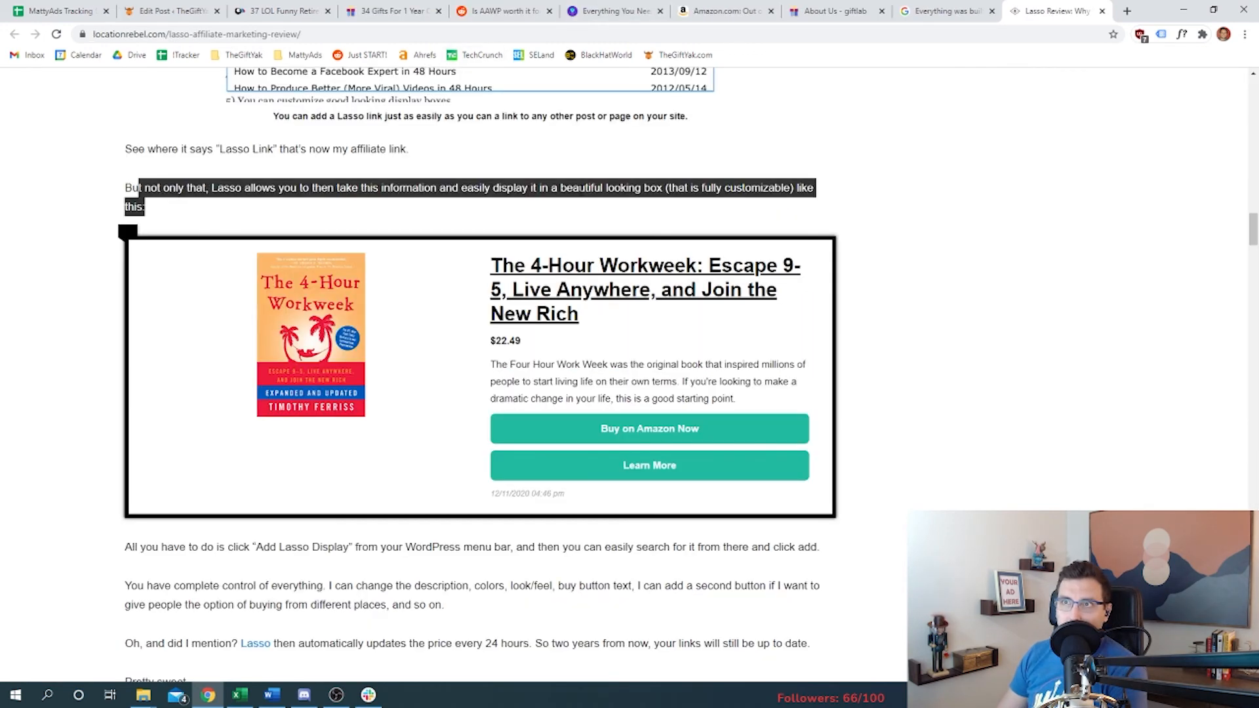
{"action": "mouse_move", "coordinate": [409, 269]}
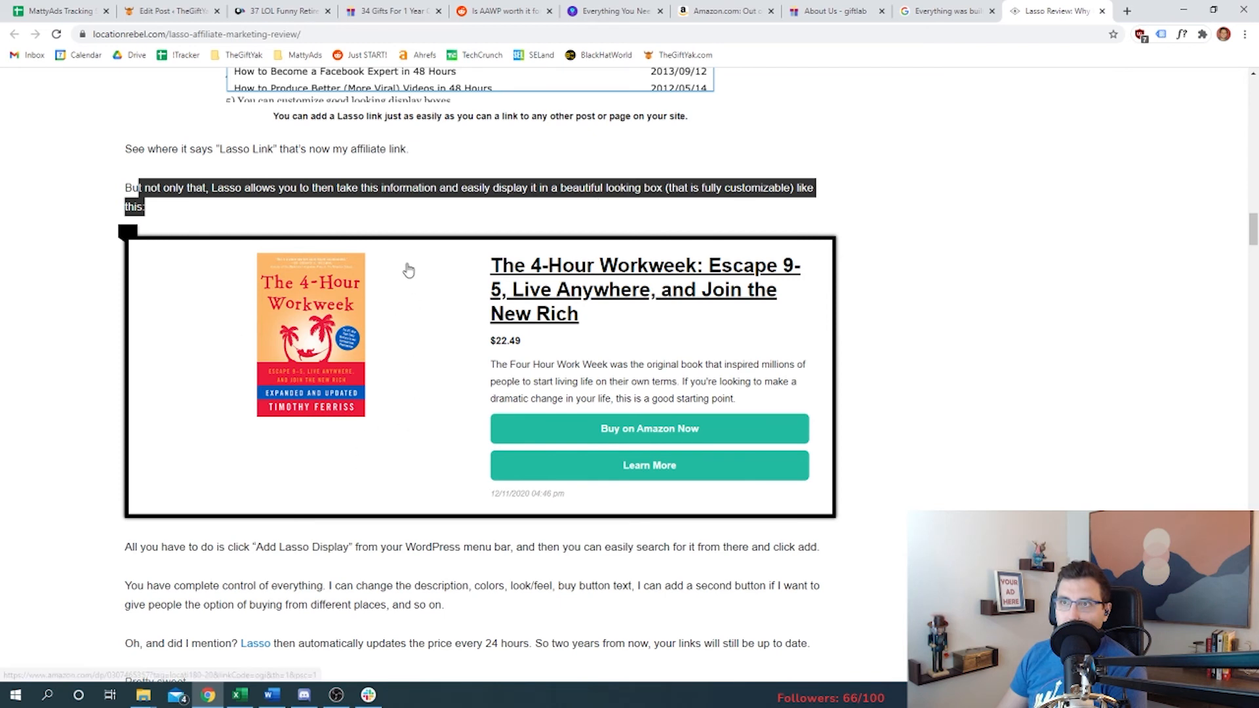
{"action": "mouse_move", "coordinate": [358, 275]}
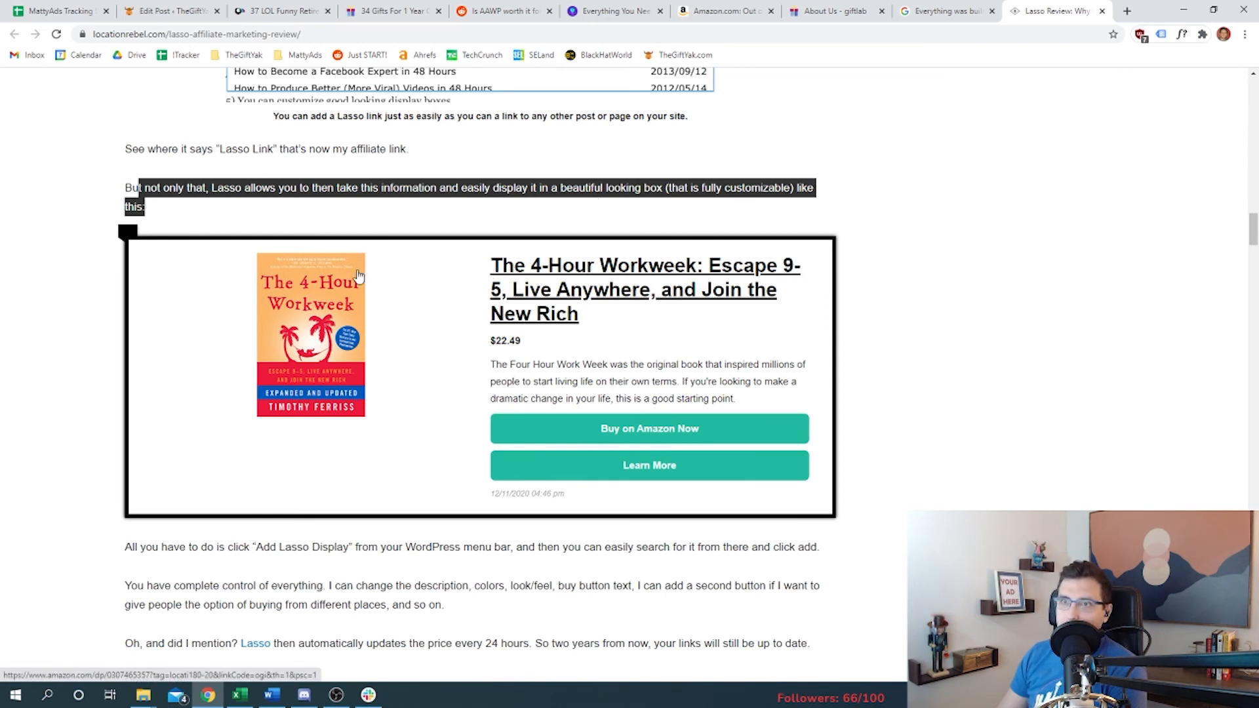
{"action": "mouse_move", "coordinate": [500, 325]}
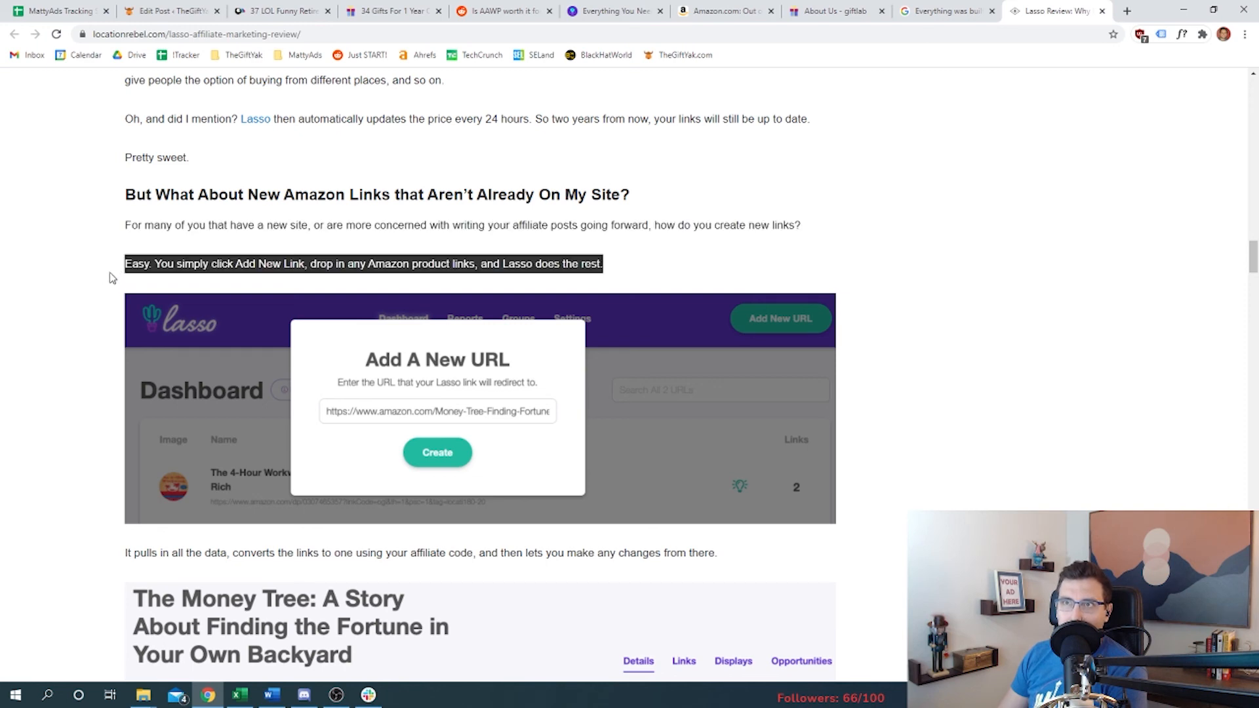
{"action": "scroll", "scroll_direction": "down", "scroll_amount": 3}
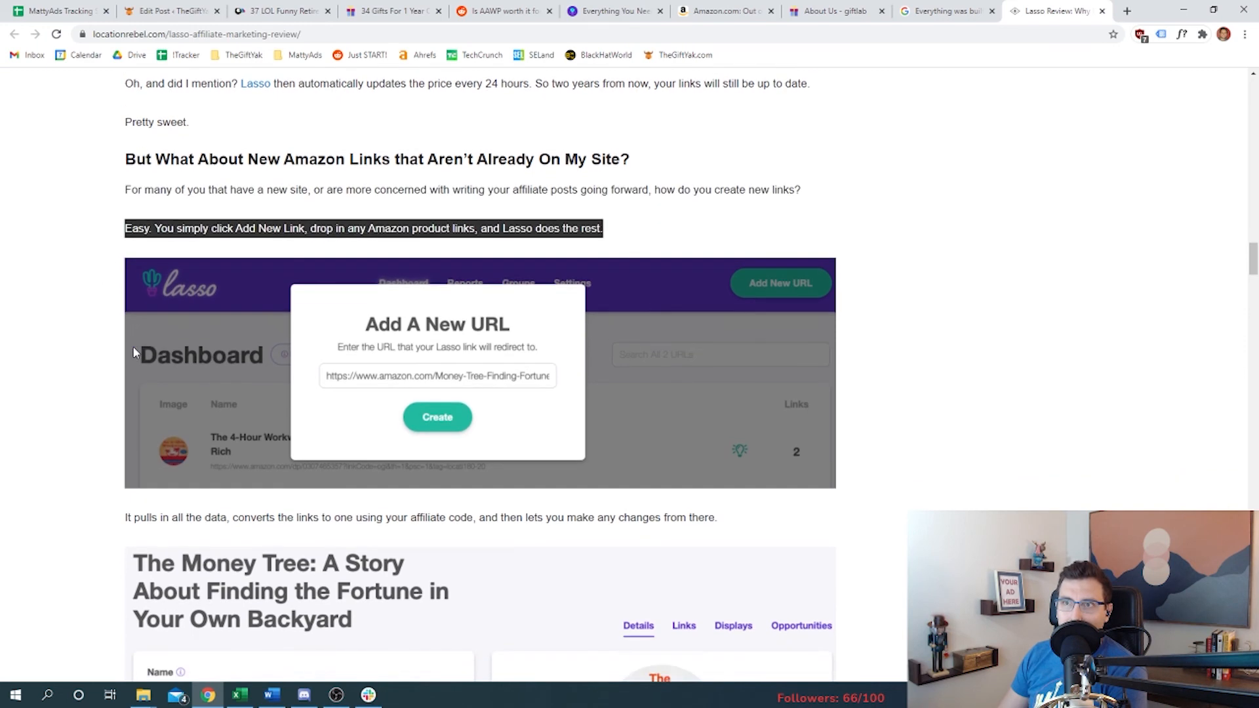
{"action": "scroll", "scroll_direction": "down", "scroll_amount": 3}
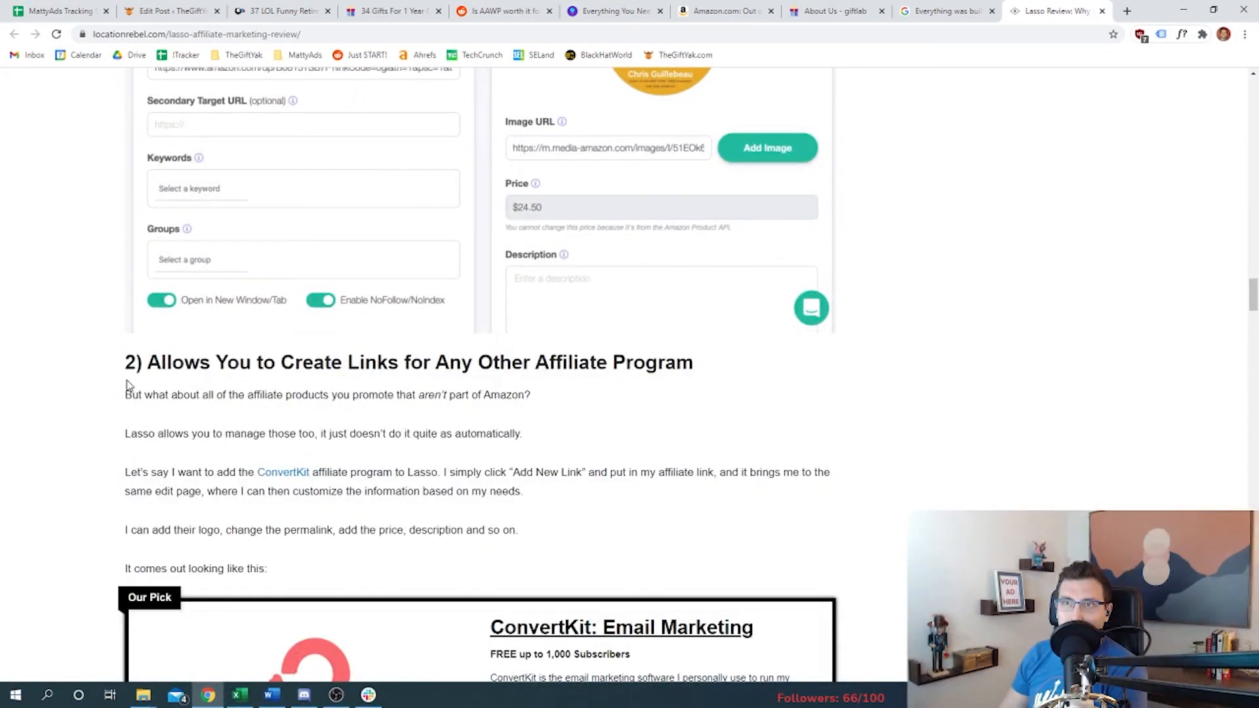
{"action": "scroll", "scroll_direction": "down", "scroll_amount": 3}
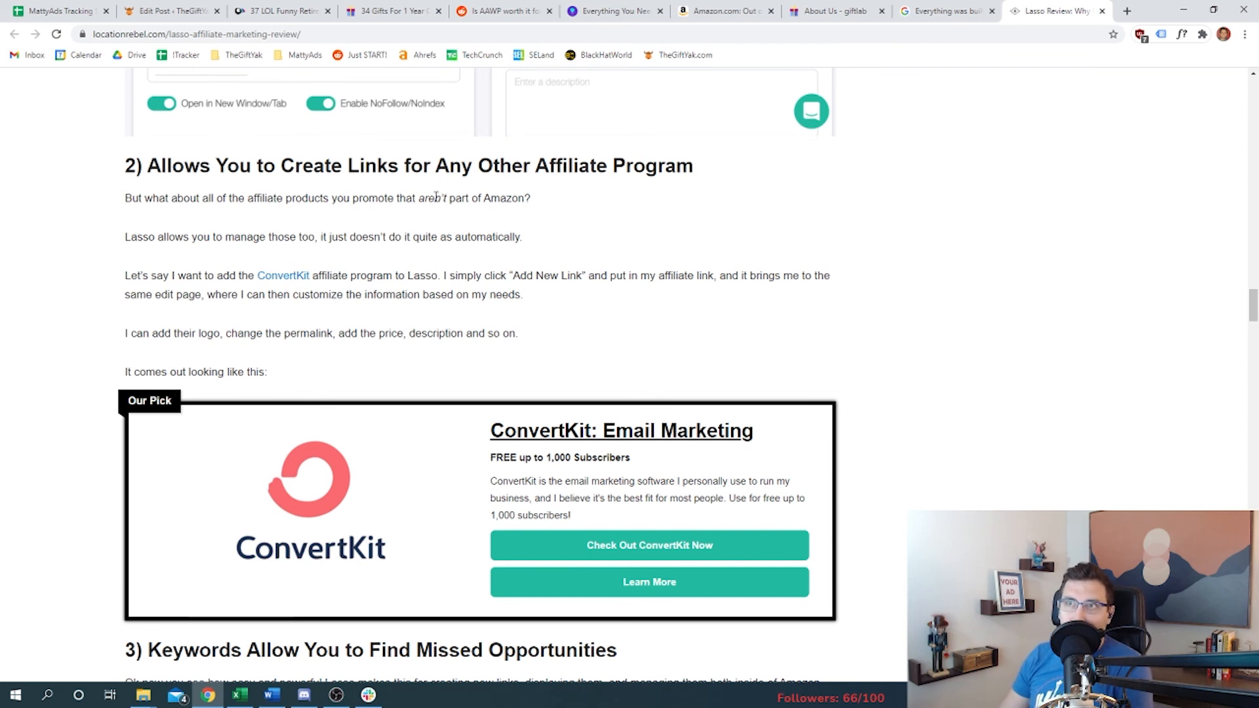
{"action": "left_click", "coordinate": [189, 237]}
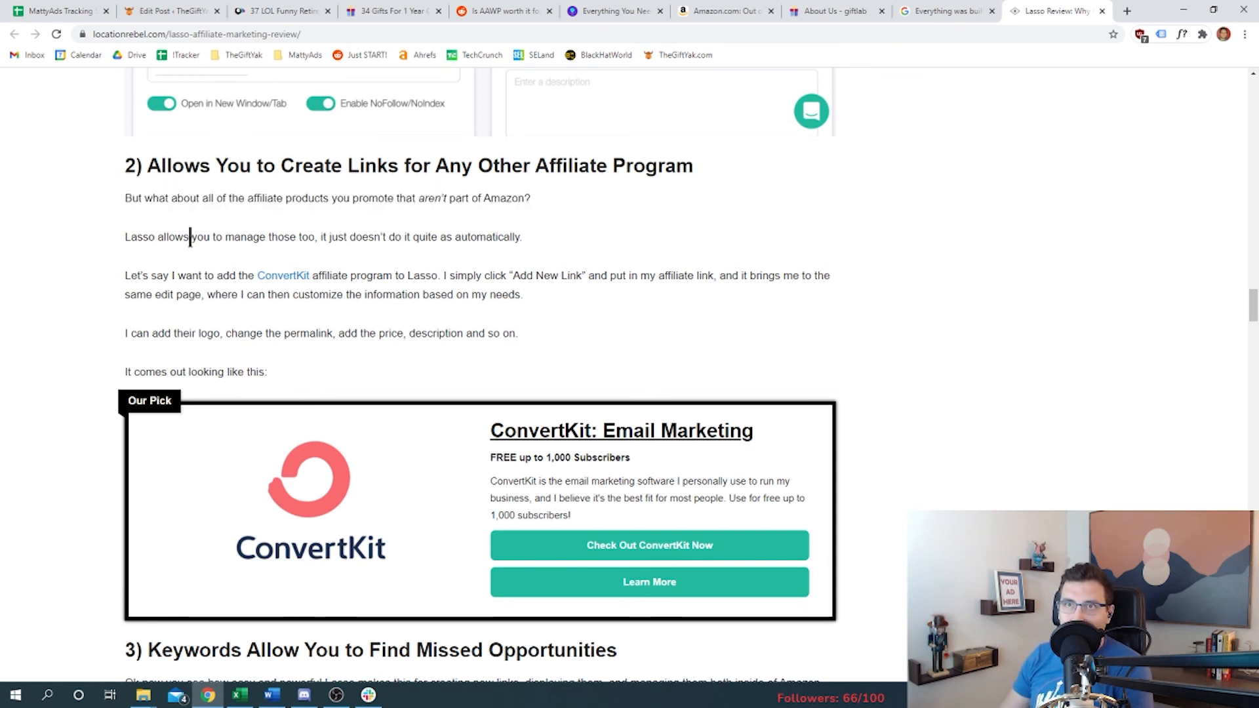